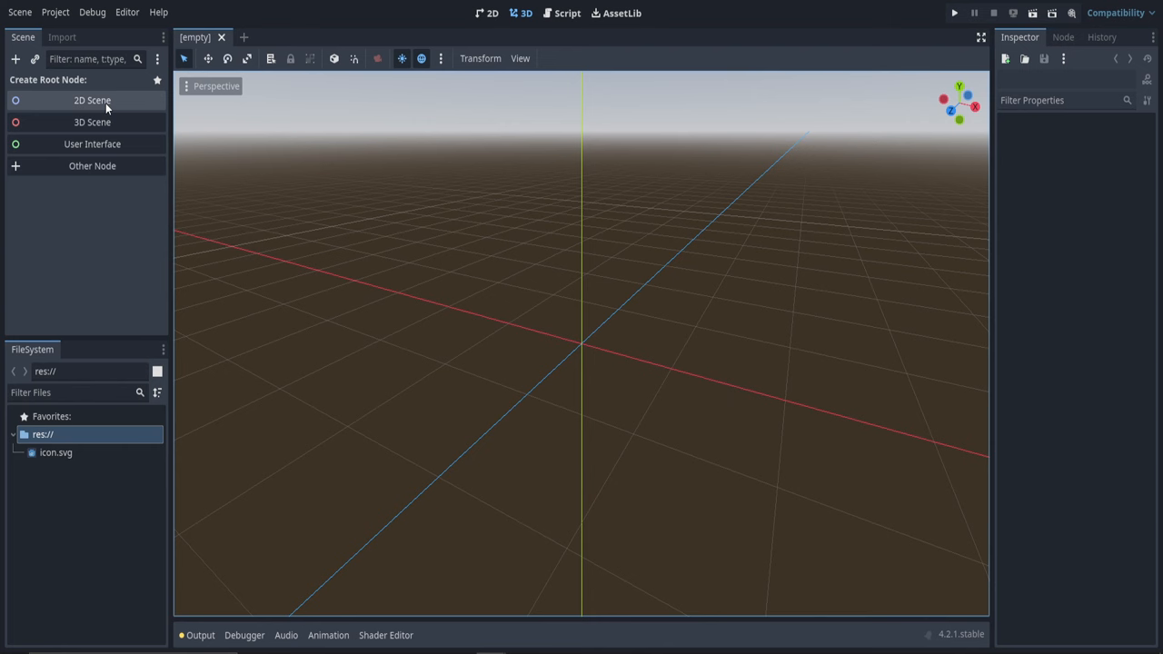
# Step: Create a 2D root with a Sprite2D using icon.svg, duplicated into three icons spread apart
pyautogui.click(91, 100)
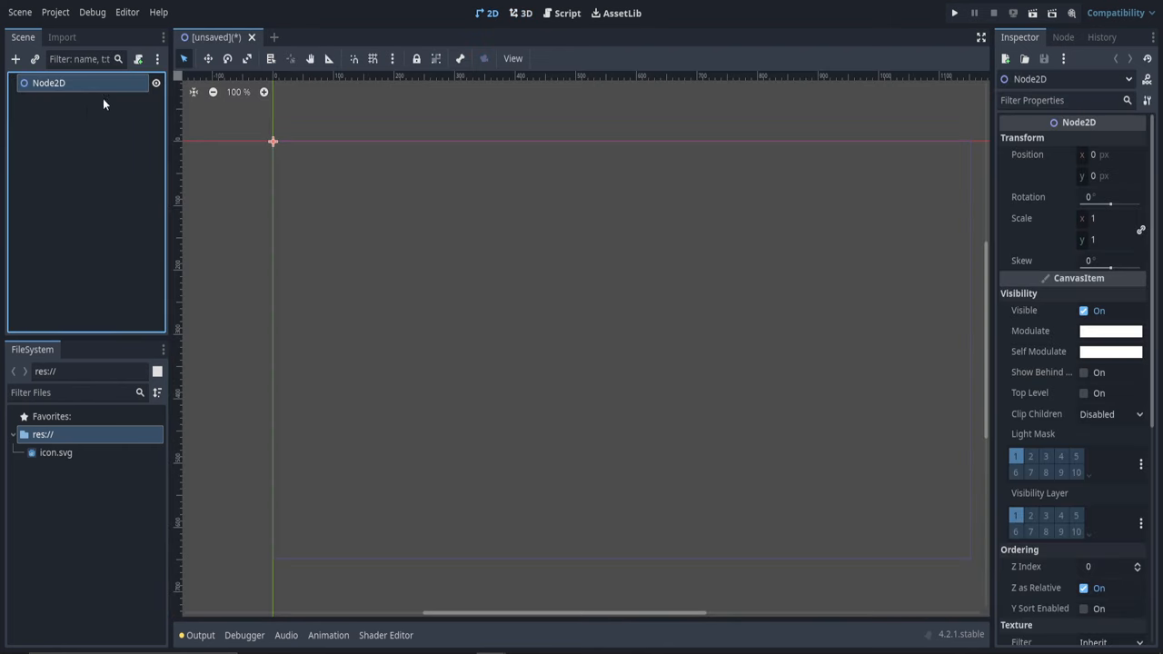
pyautogui.doubleClick(49, 83)
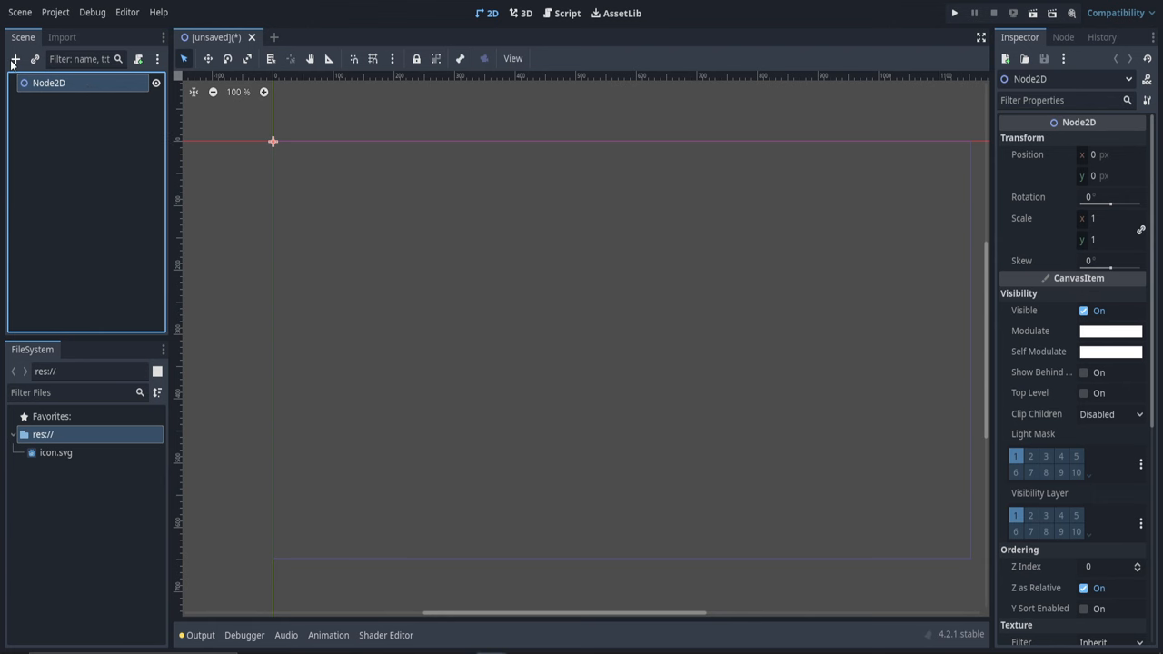
pyautogui.moveTo(82, 193)
pyautogui.write('spri')
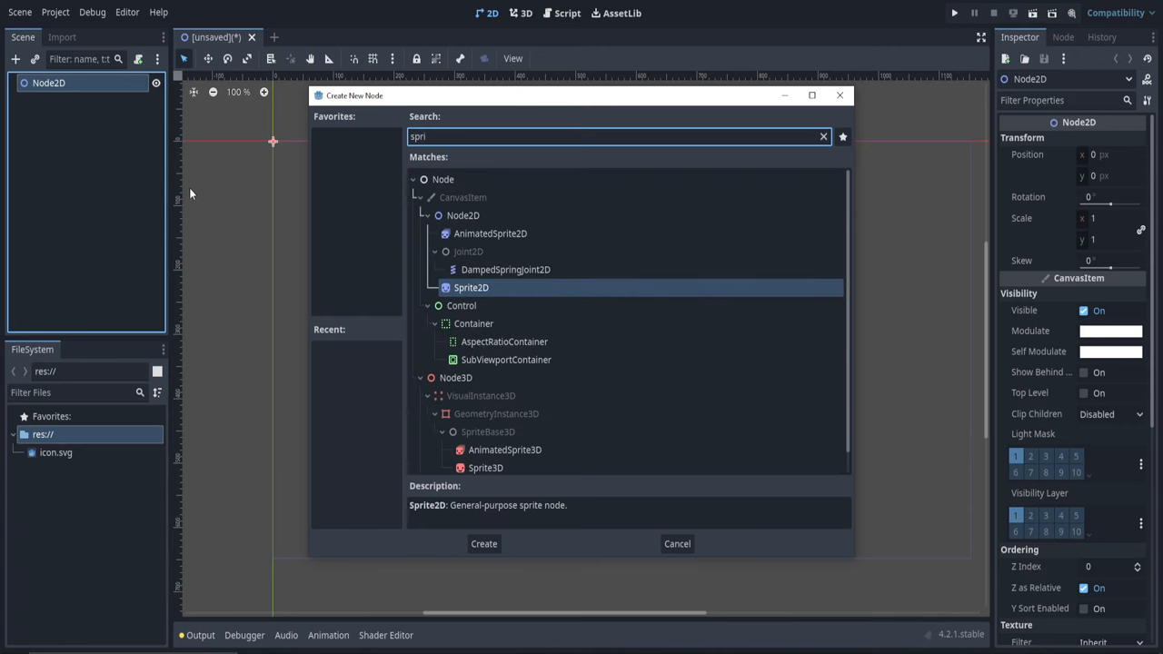
pyautogui.click(484, 544)
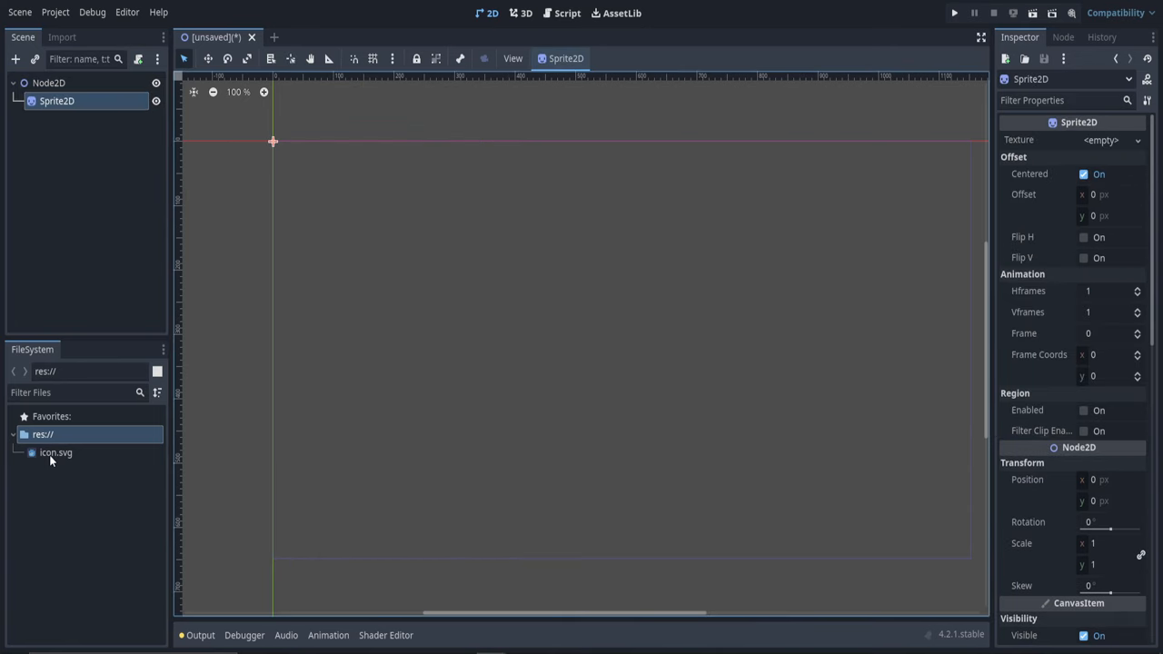
pyautogui.moveTo(54, 453)
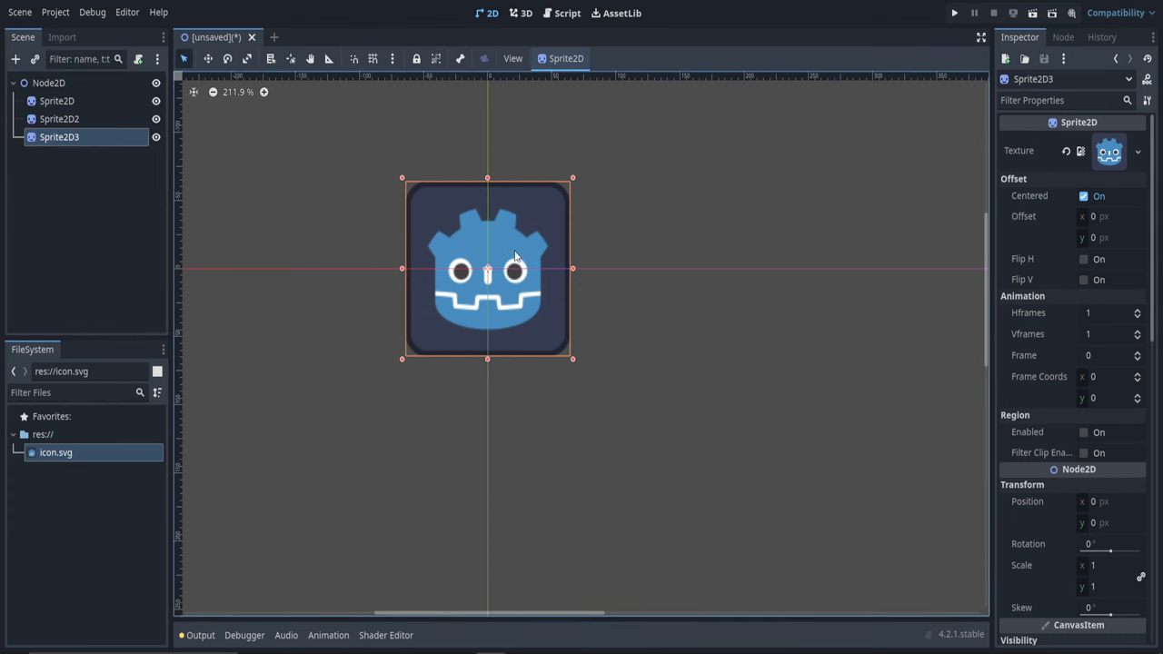
pyautogui.click(58, 120)
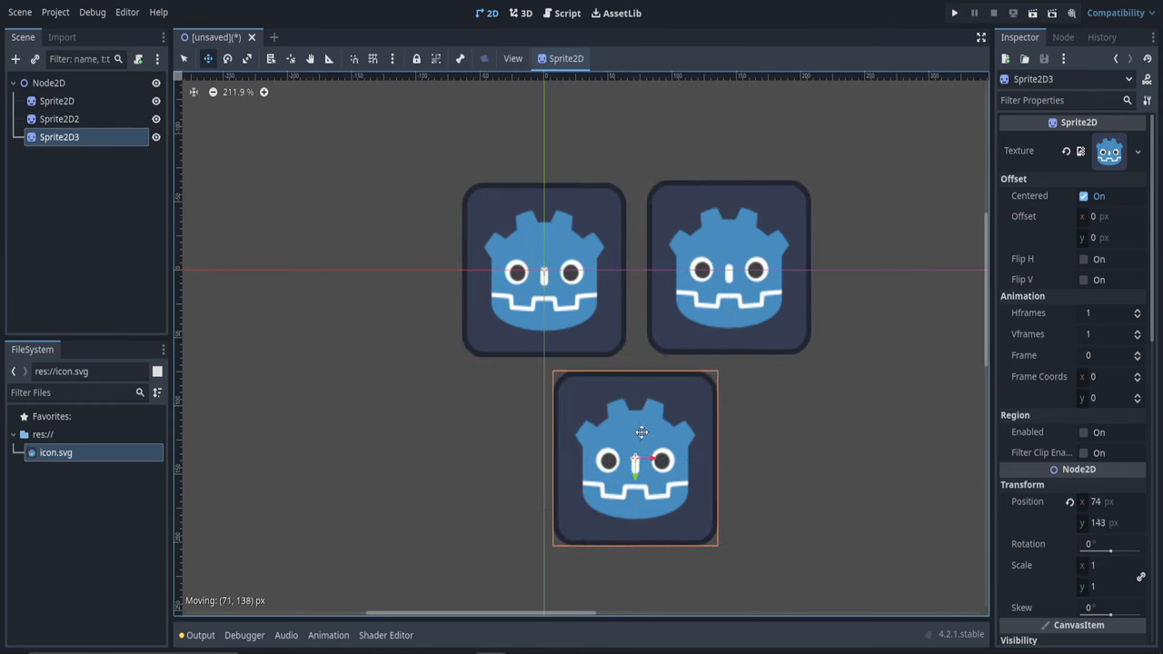
# Step: Add a fourth Sprite2D named invert_filter under the root Node2D
pyautogui.click(48, 84)
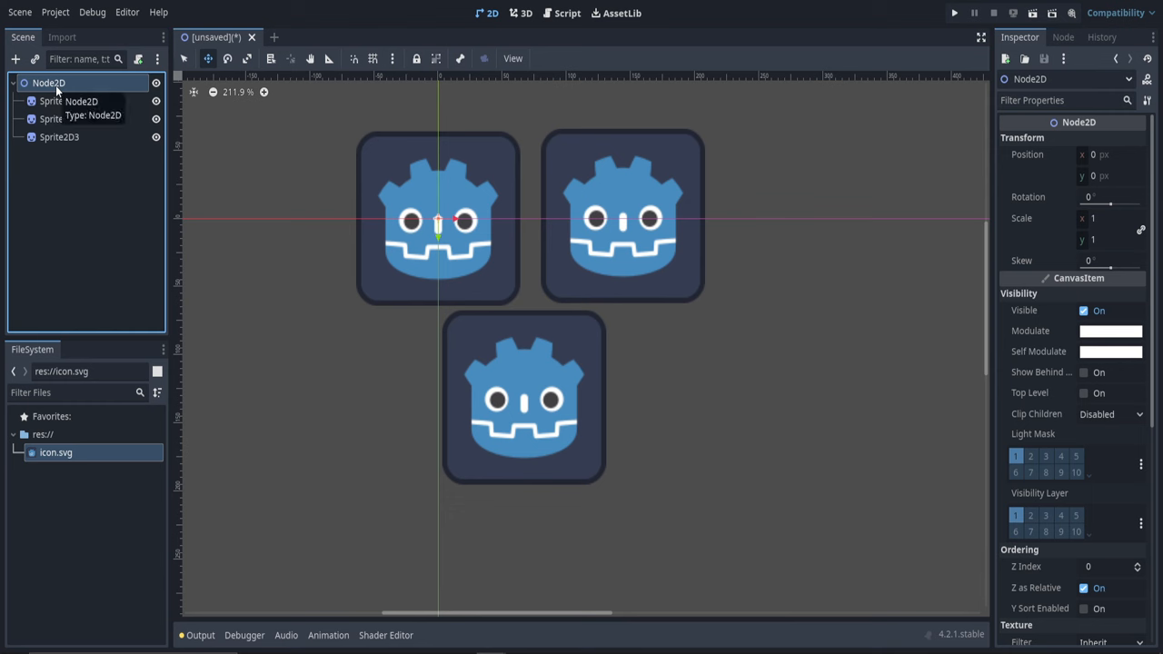
pyautogui.moveTo(98, 193)
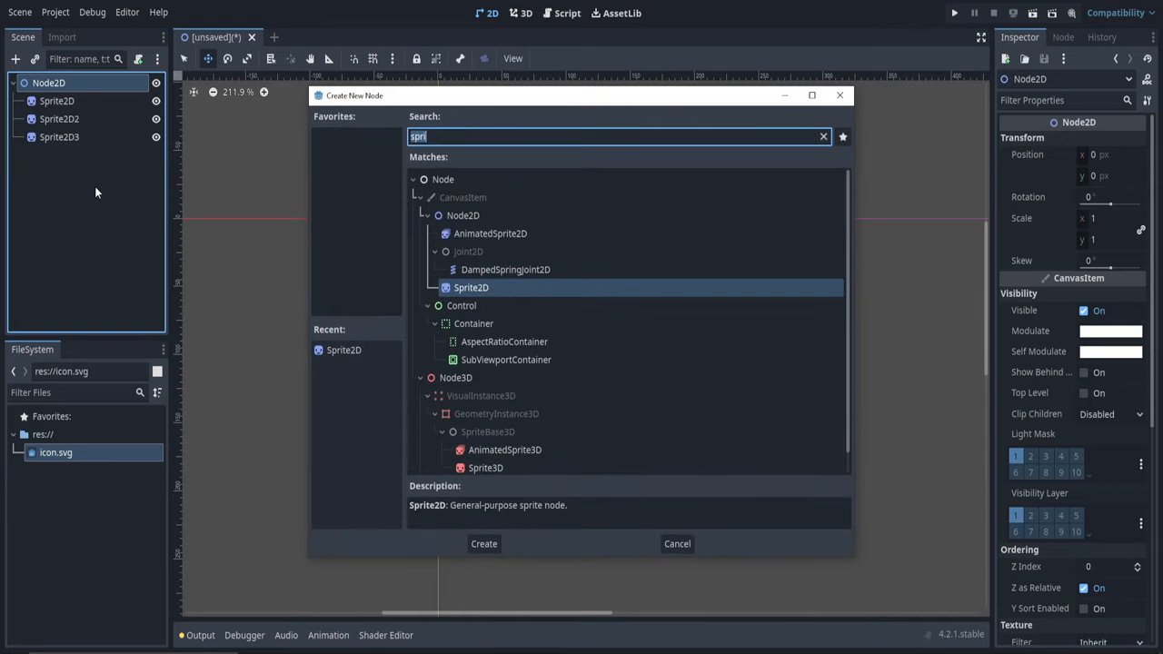
pyautogui.click(484, 543)
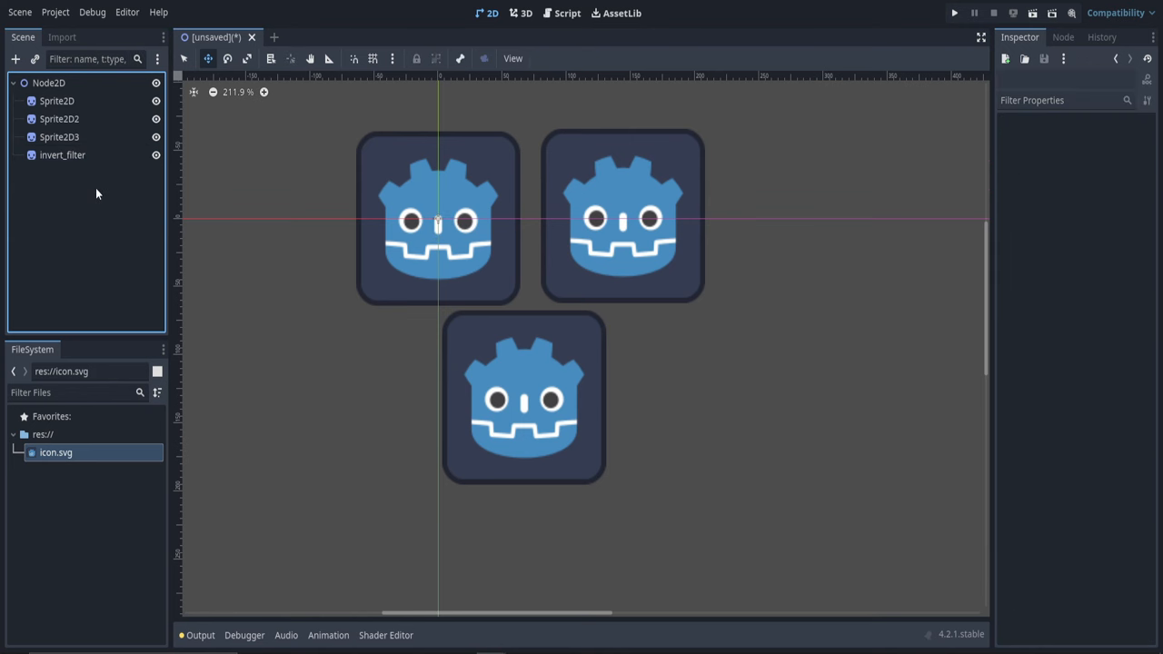
pyautogui.moveTo(94, 189)
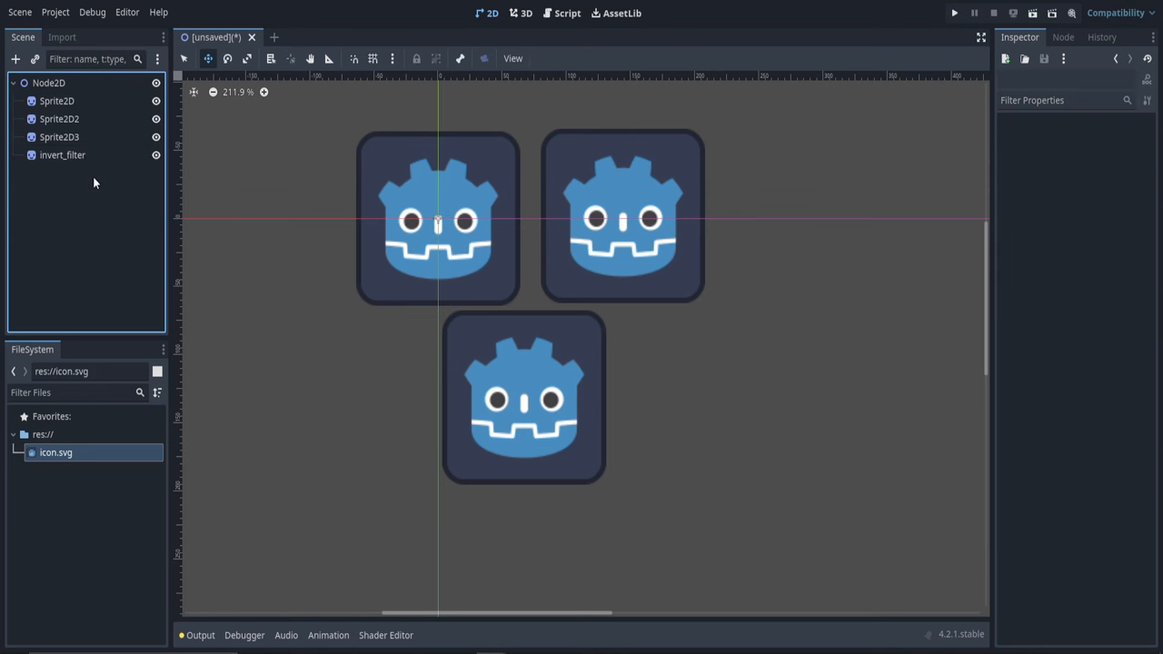
pyautogui.moveTo(84, 203)
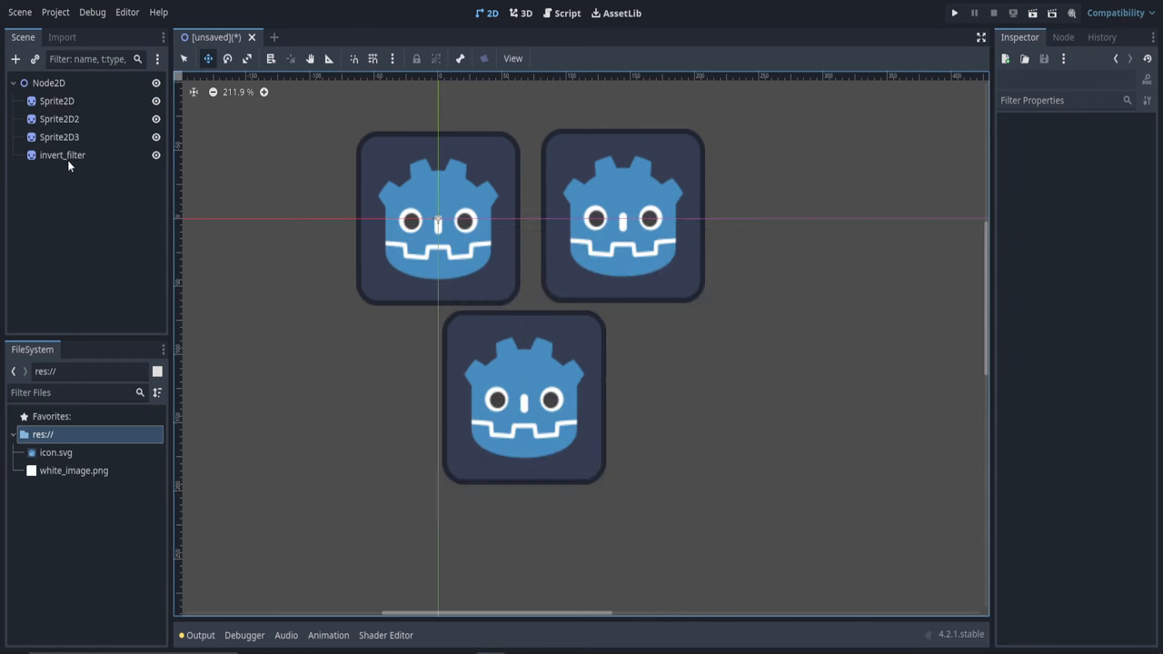
# Step: Give invert_filter the white_image.png texture, enlarged and centred over the icons
pyautogui.click(61, 154)
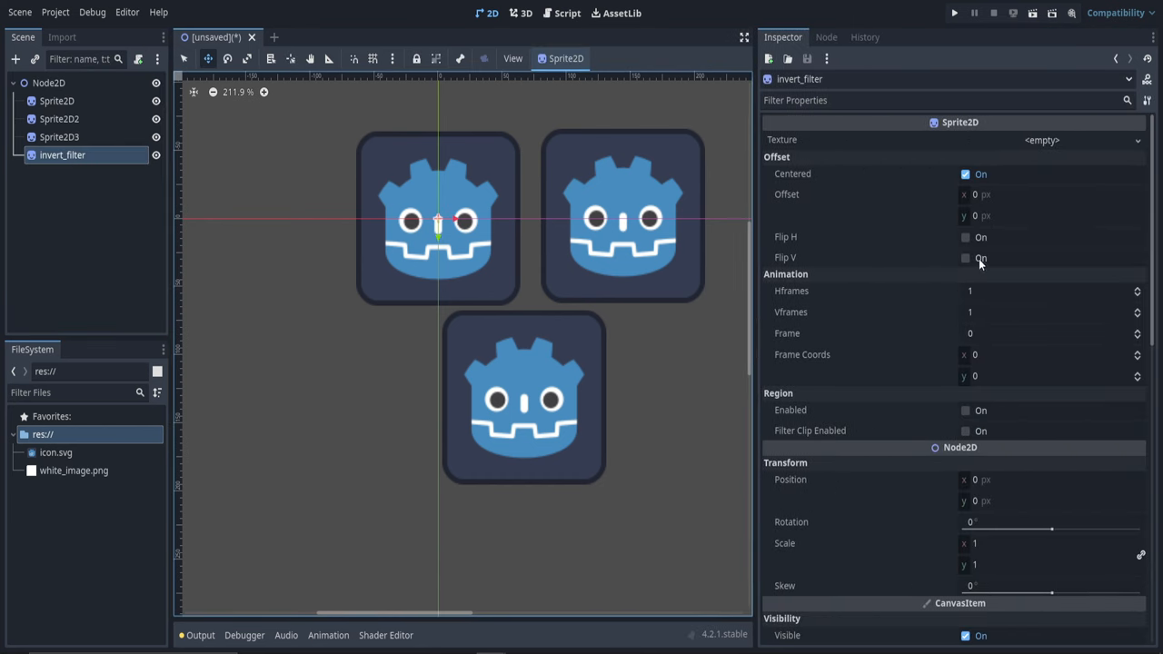
pyautogui.moveTo(72, 469); pyautogui.dragTo(425, 376)
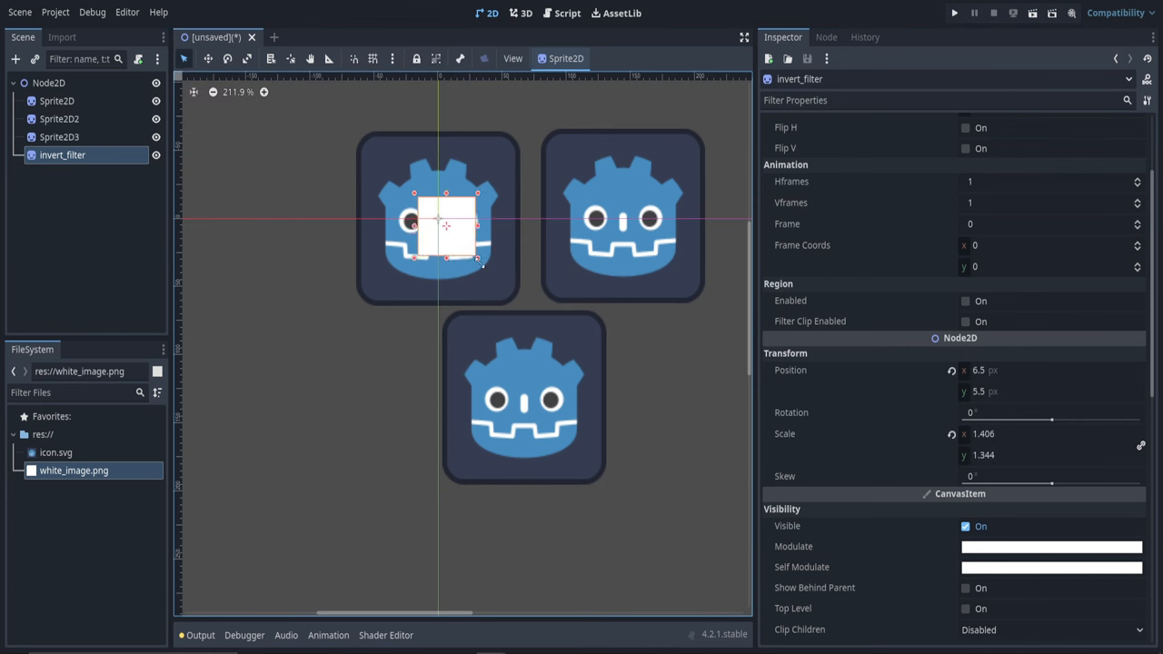
pyautogui.moveTo(480, 263); pyautogui.dragTo(530, 309)
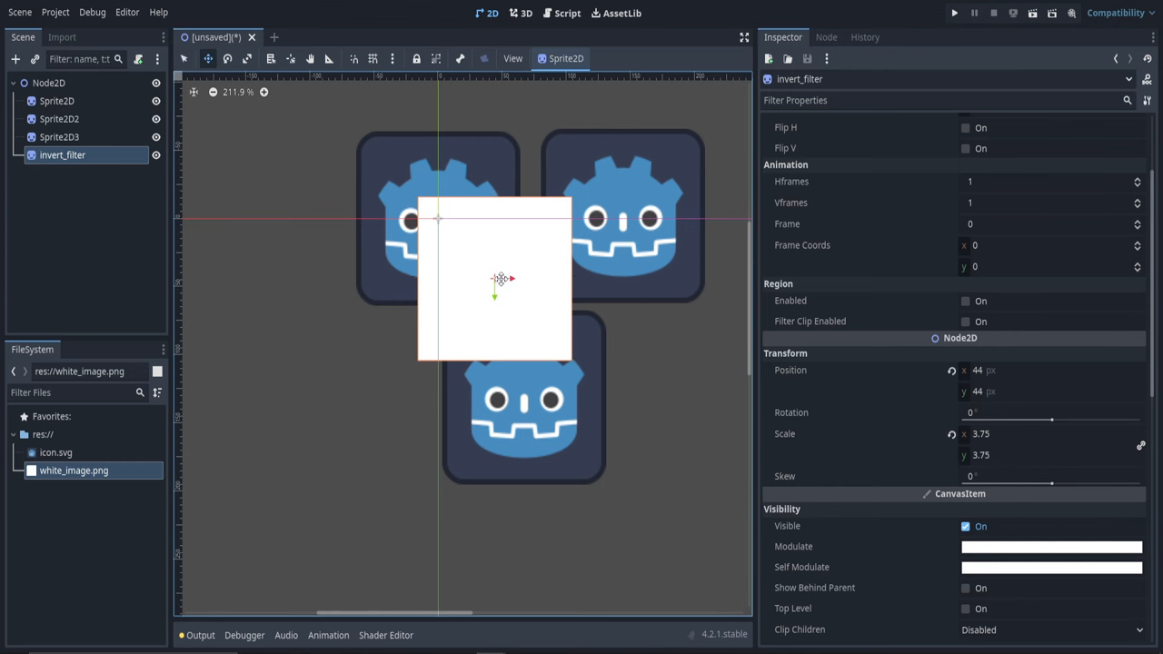
pyautogui.moveTo(500, 279); pyautogui.dragTo(525, 298)
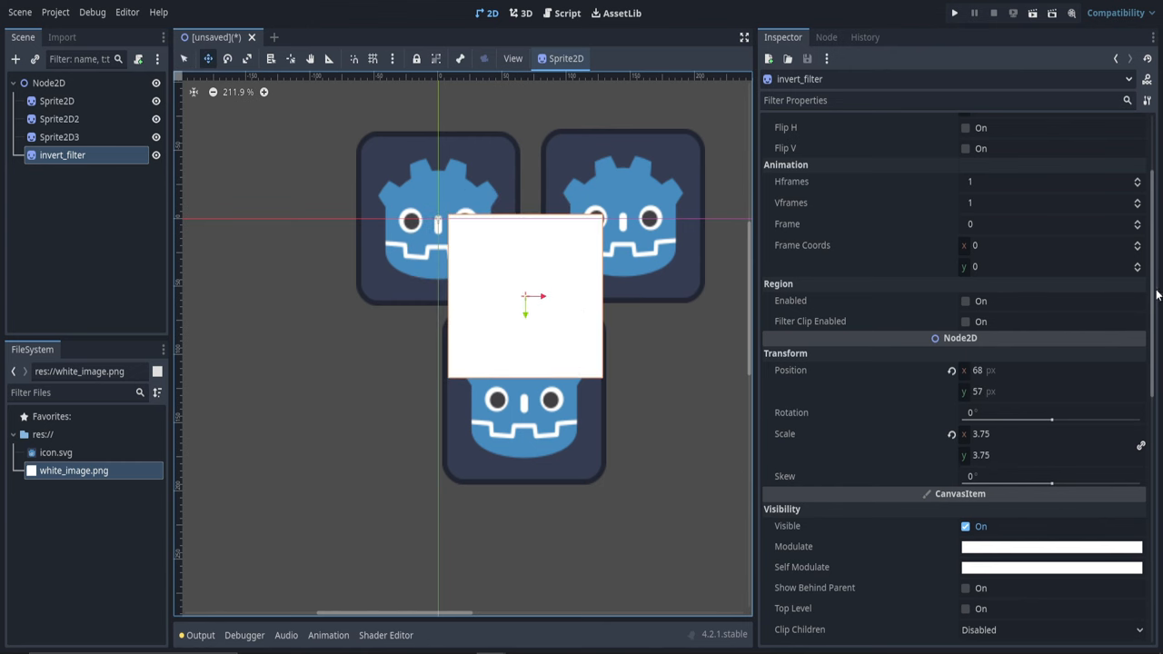
# Step: Assign a new ShaderMaterial to invert_filter's CanvasItem Material and expand it
pyautogui.scroll(-3)
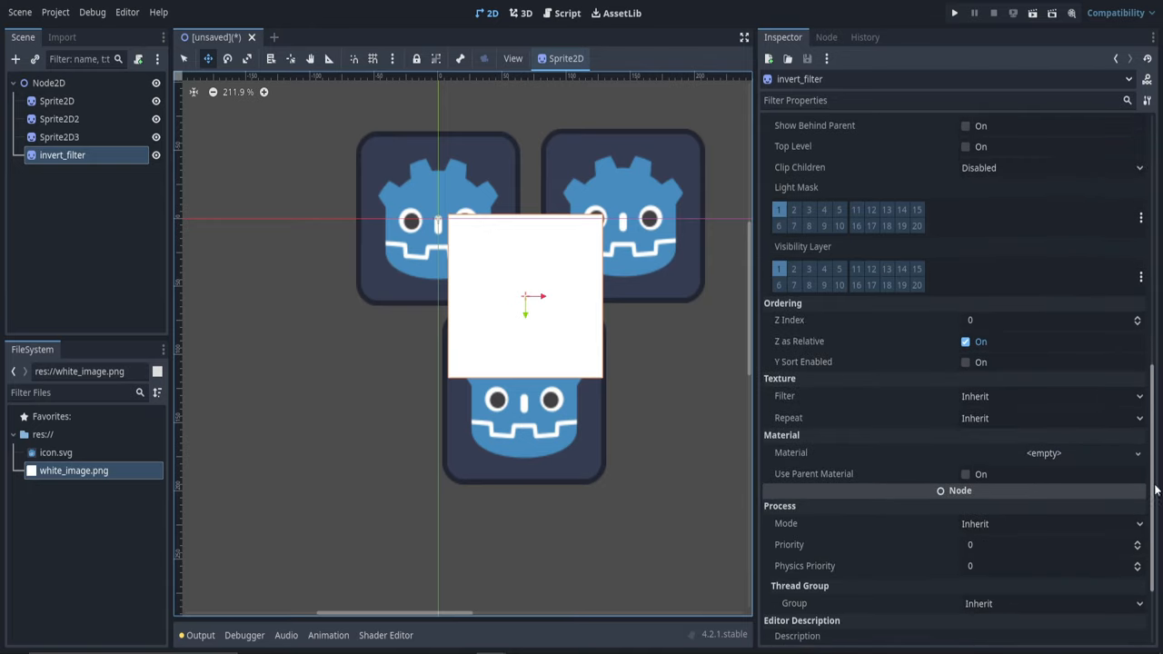
pyautogui.scroll(-3)
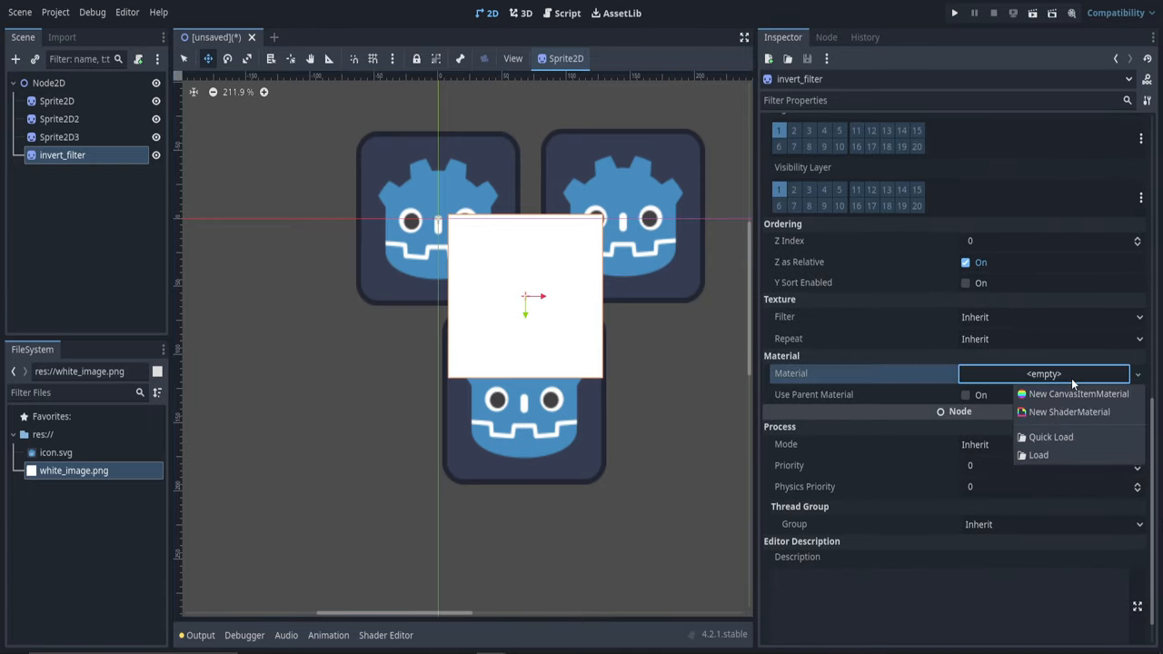
pyautogui.click(1077, 393)
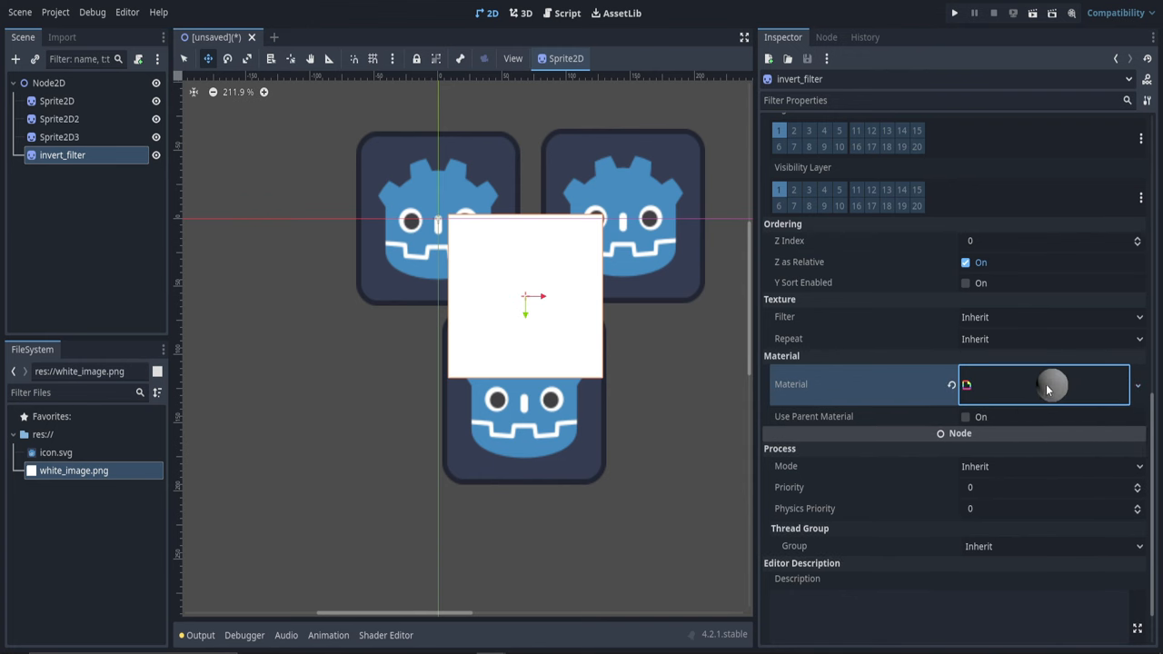
pyautogui.click(1043, 383)
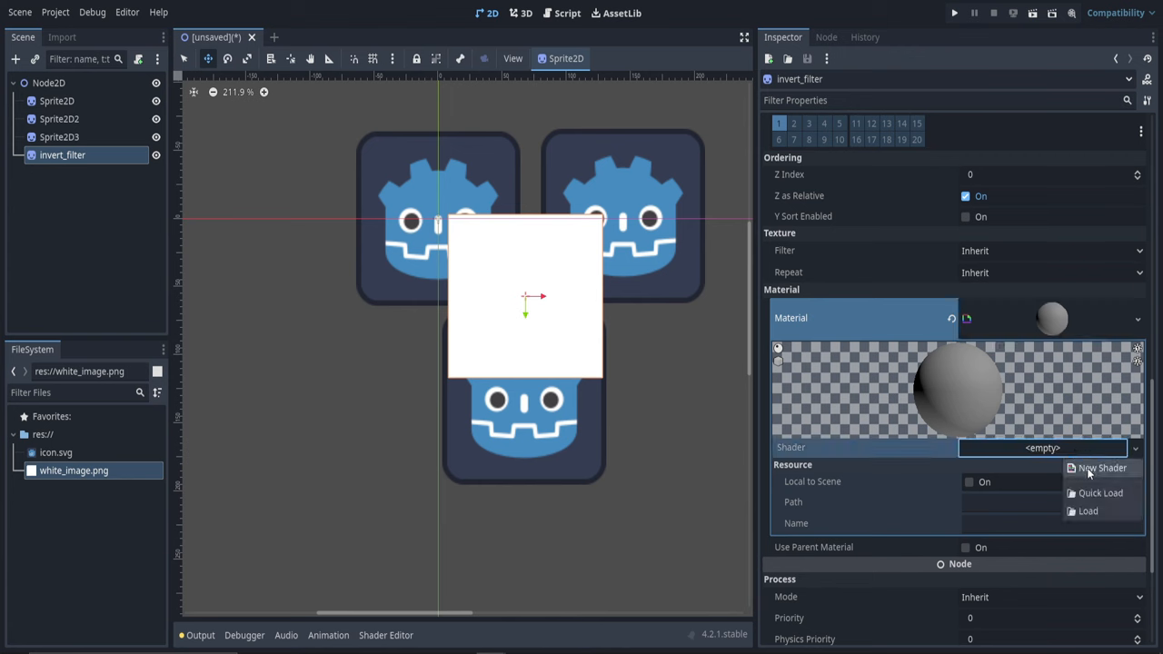
# Step: Create invert.gdshader in a new shaders folder as the material's shader
pyautogui.click(1101, 467)
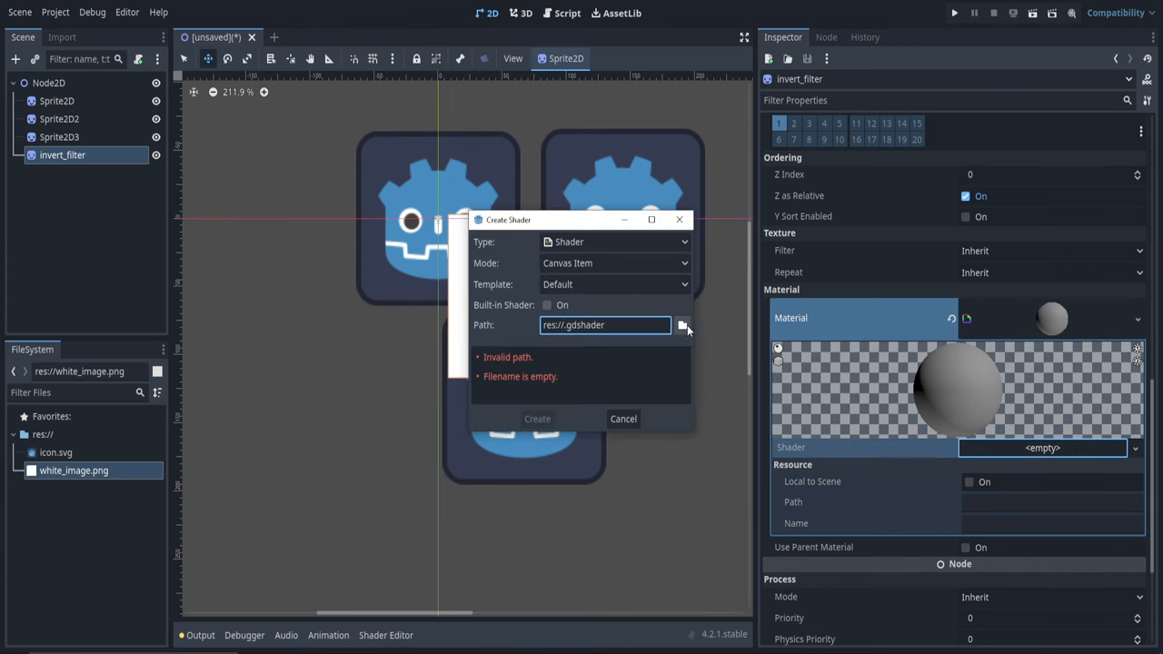
pyautogui.click(683, 323)
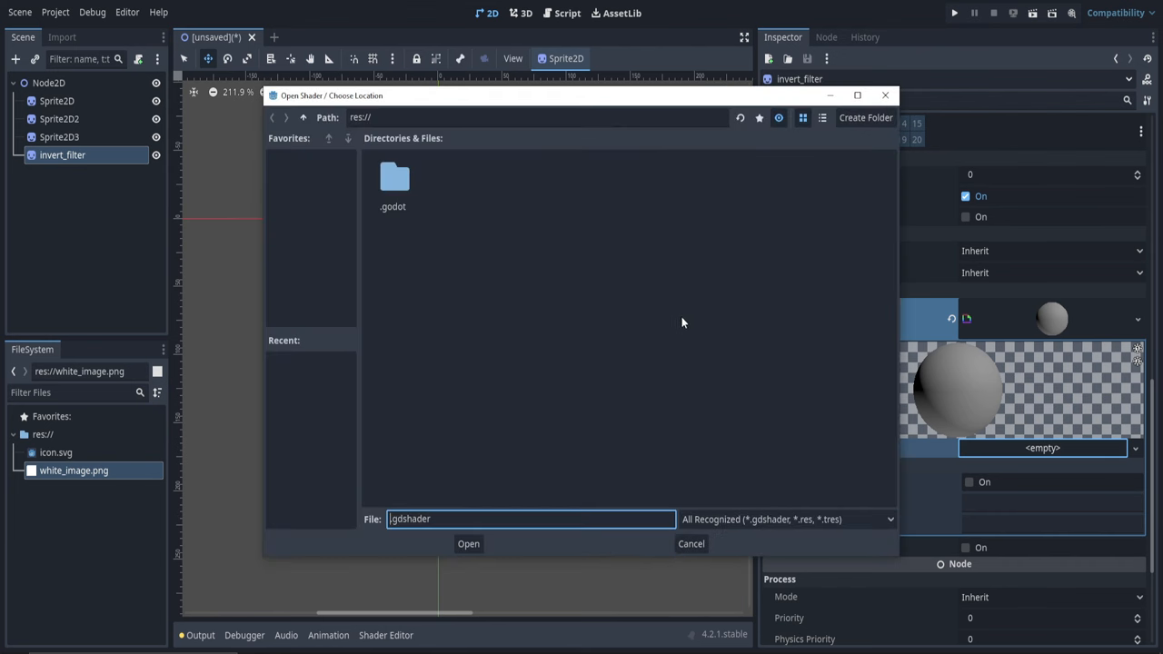
pyautogui.click(865, 117)
pyautogui.write('invert')
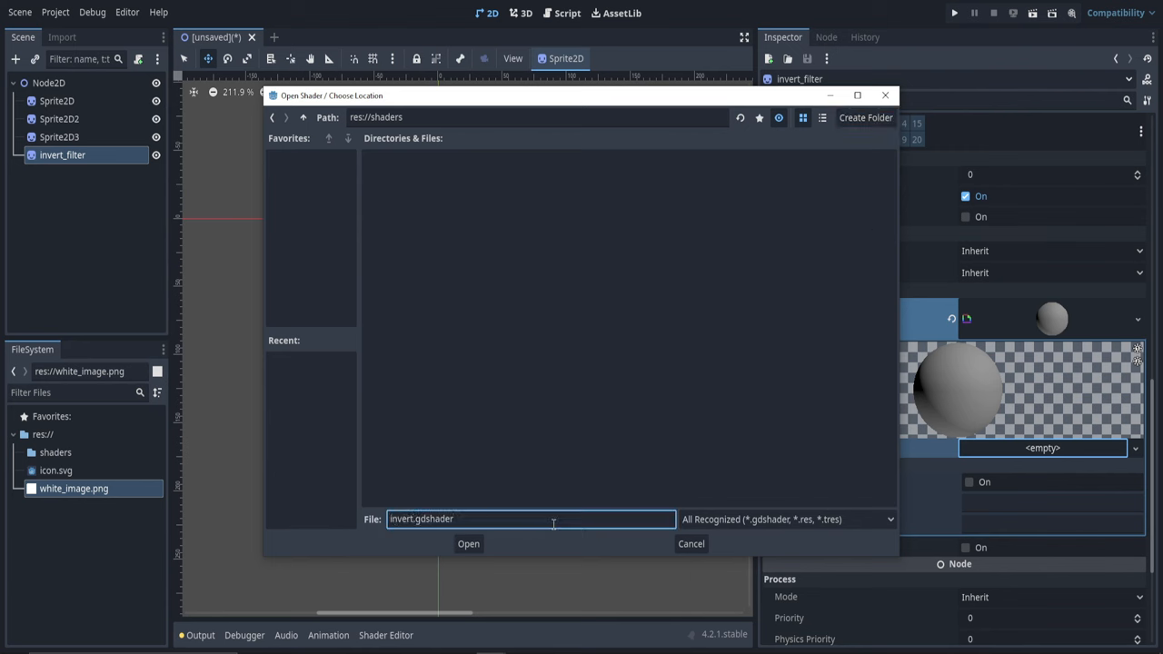
pyautogui.click(469, 543)
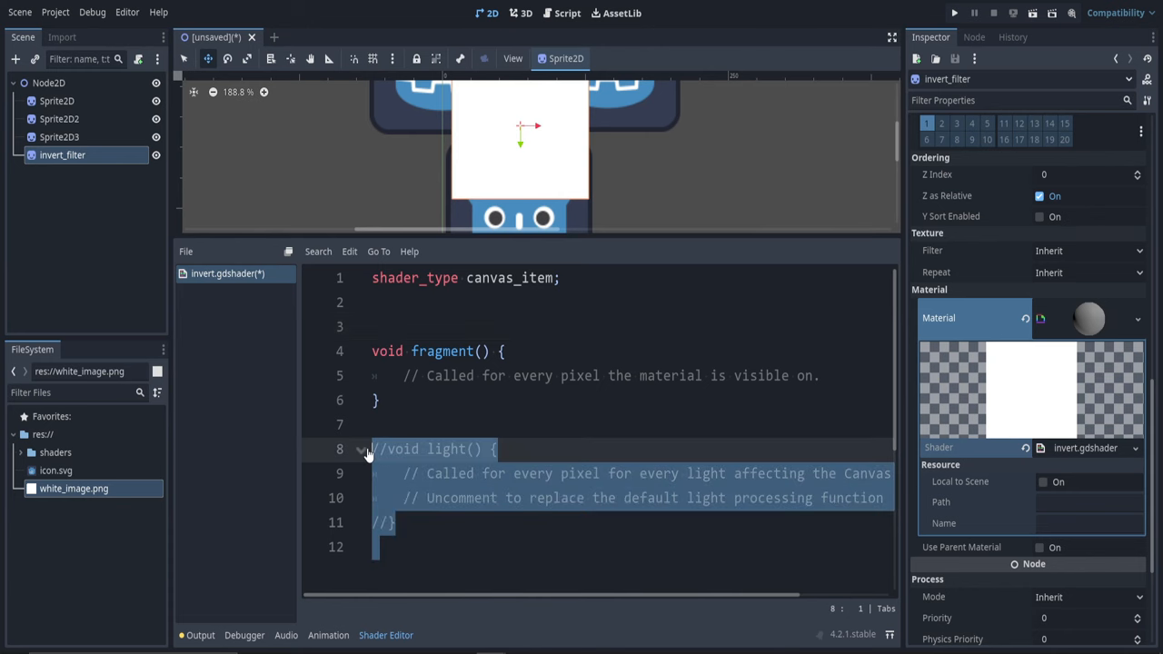
# Step: Remove the light function and declare uniform sampler2D existing_screen_texture with hint_screen_texture, filter_linear_mipmap
pyautogui.press('Delete')
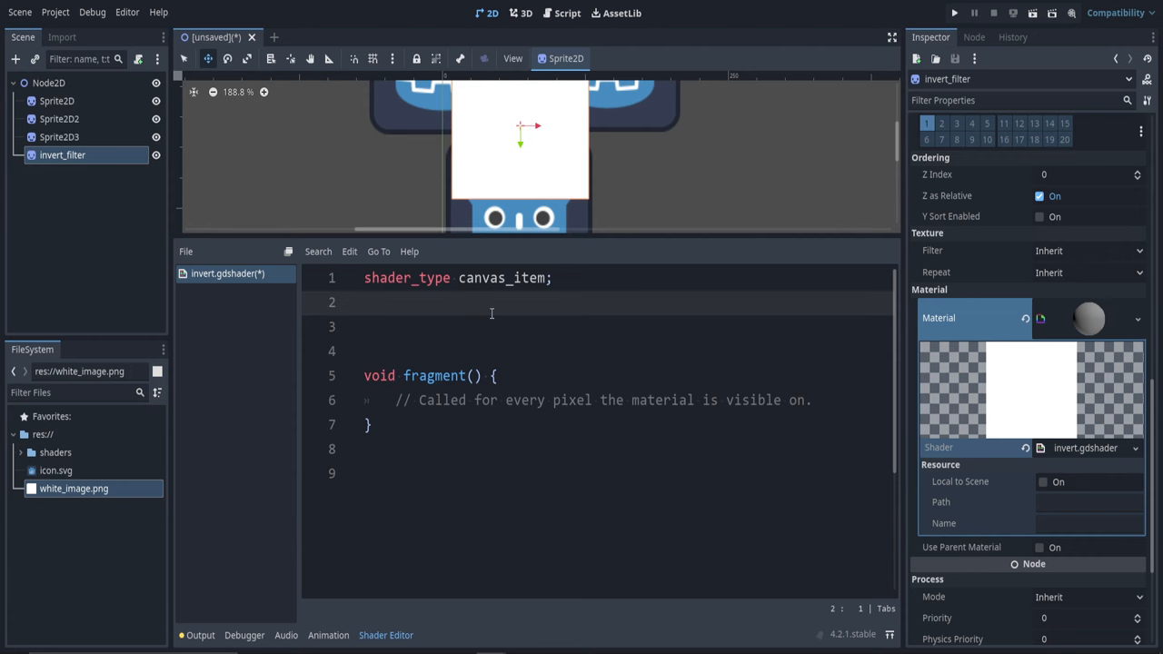
pyautogui.write('uniform')
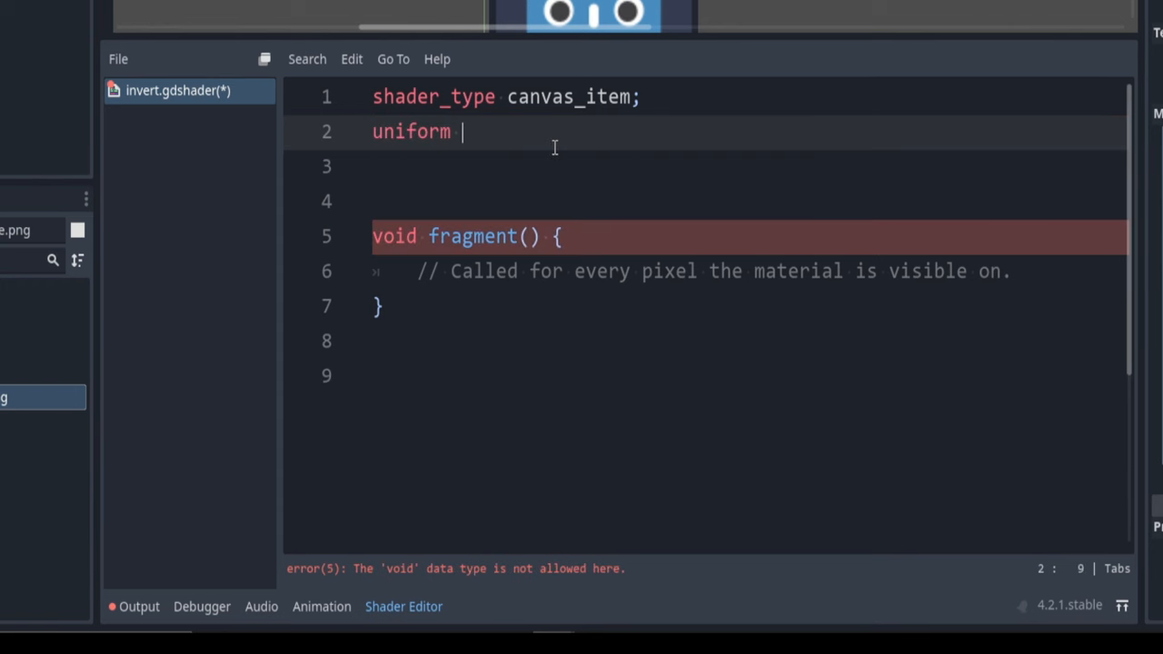
pyautogui.write('sampler2D')
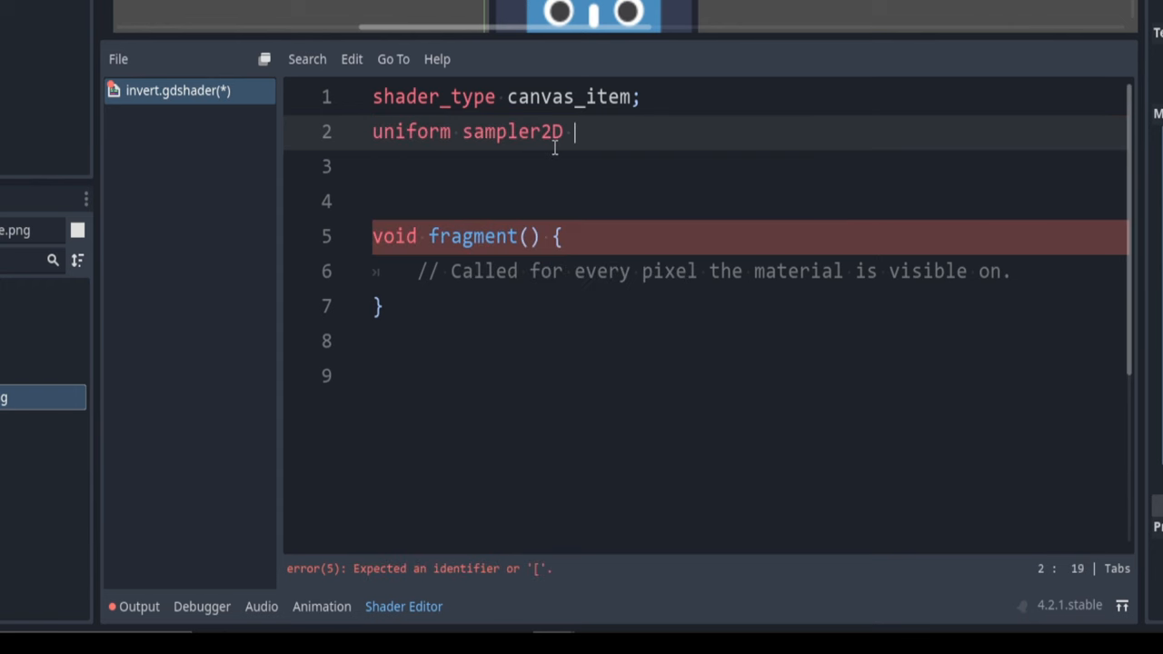
pyautogui.write('ex')
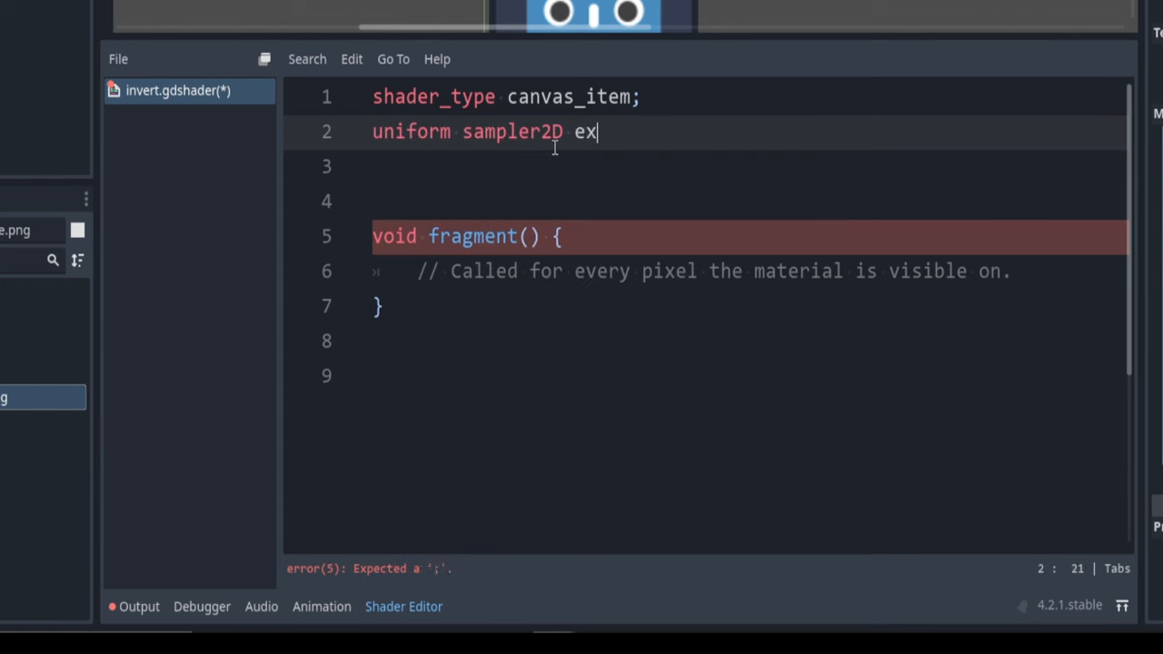
pyautogui.write('isting_screen_texture:')
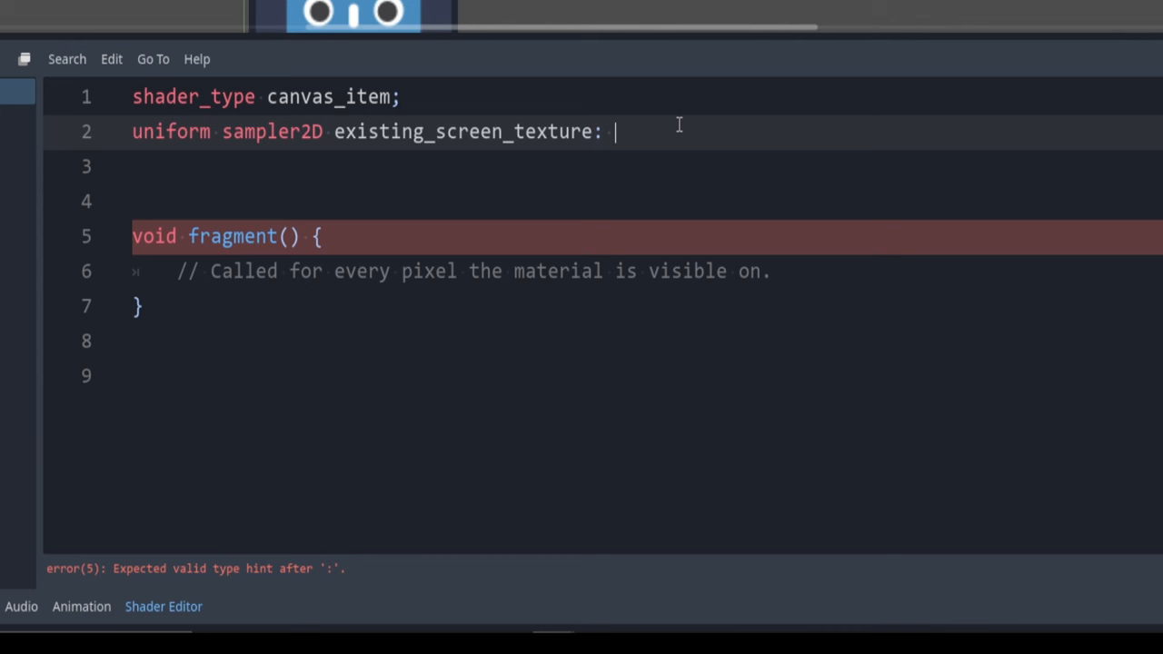
pyautogui.write('hint_screen_texture')
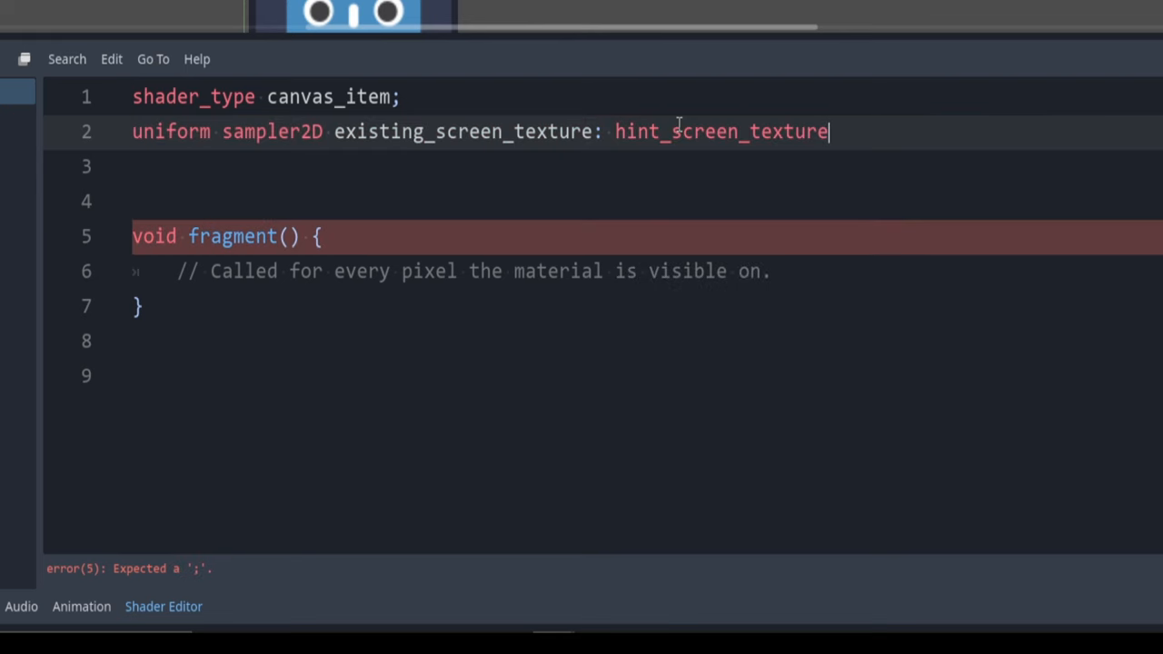
pyautogui.write(', filter_linear_mipmap;')
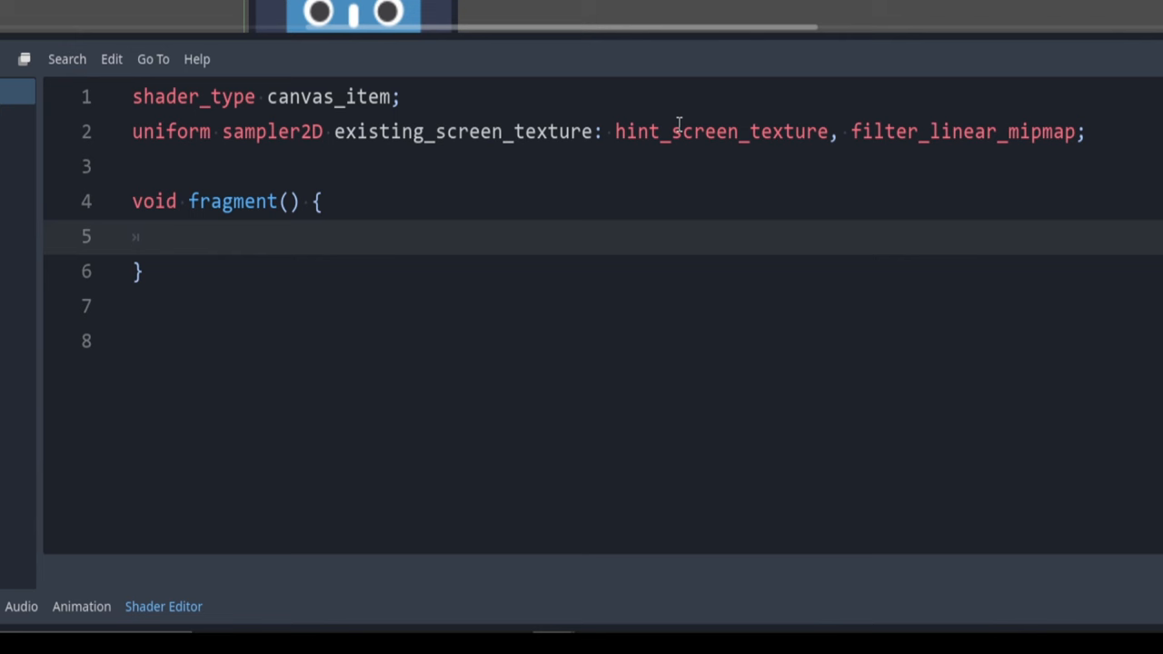
# Step: Sample existing_screen_texture at SCREEN_UV into vec3 new_color using .rgb
pyautogui.write('vec3')
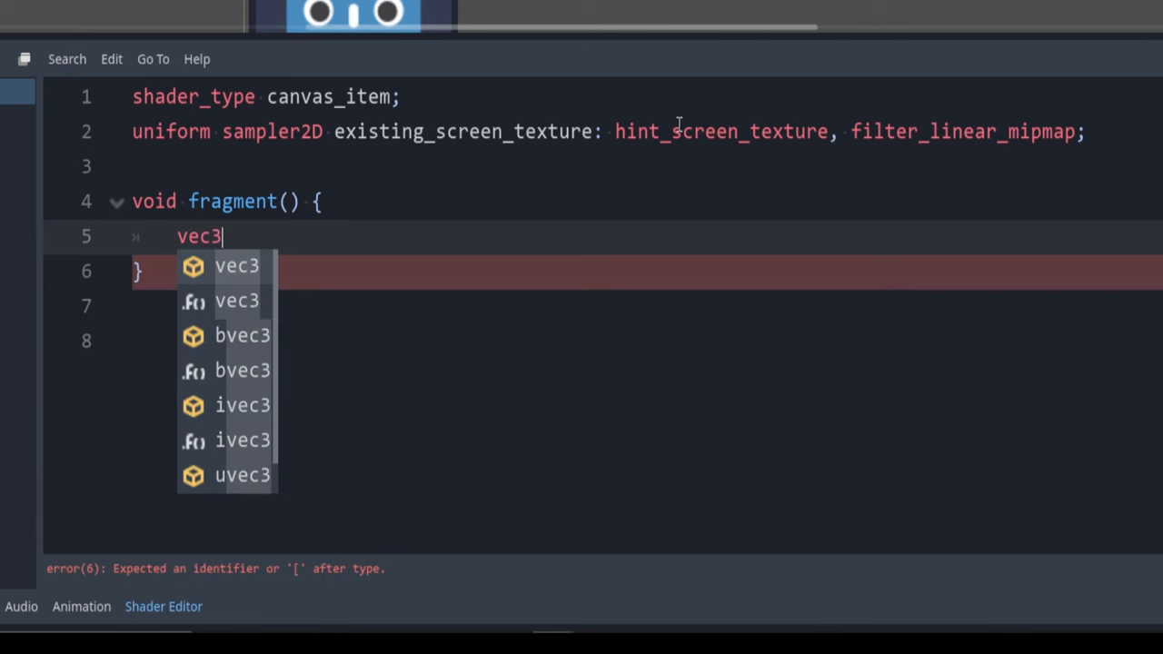
pyautogui.write('new')
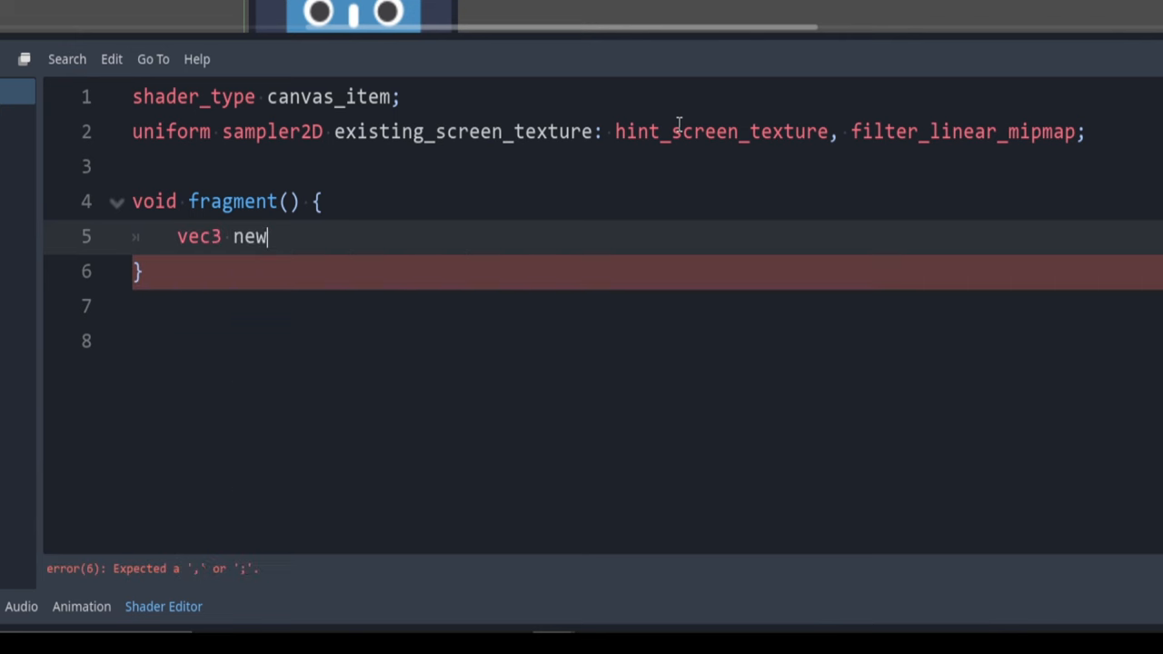
pyautogui.write('_color =')
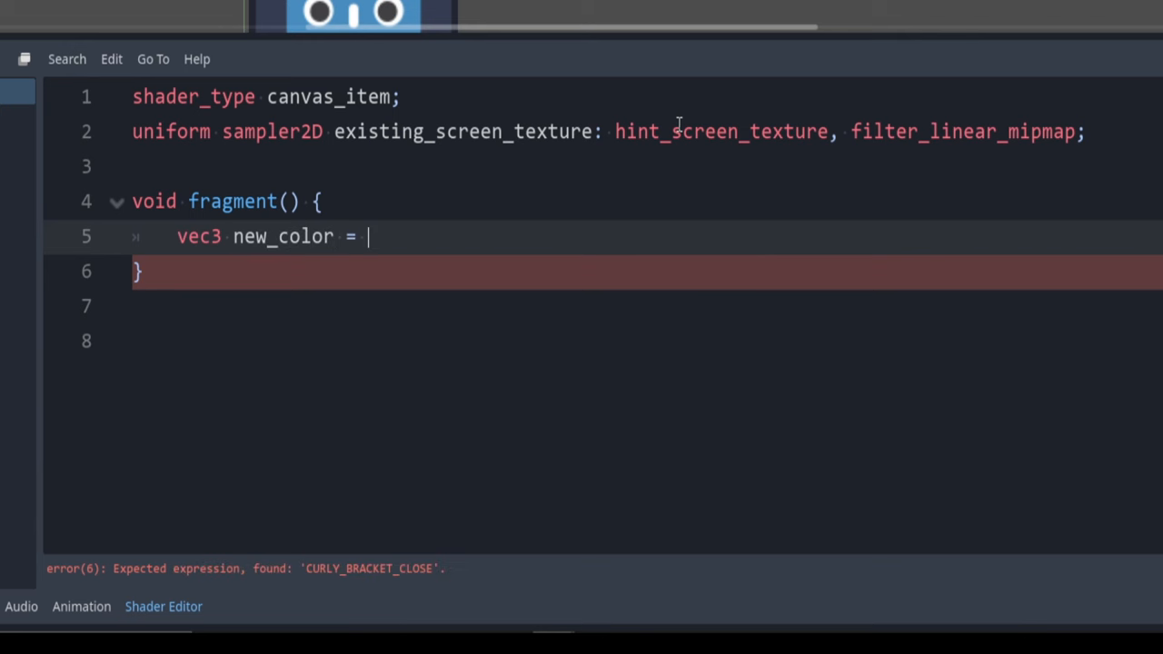
pyautogui.write('texture()')
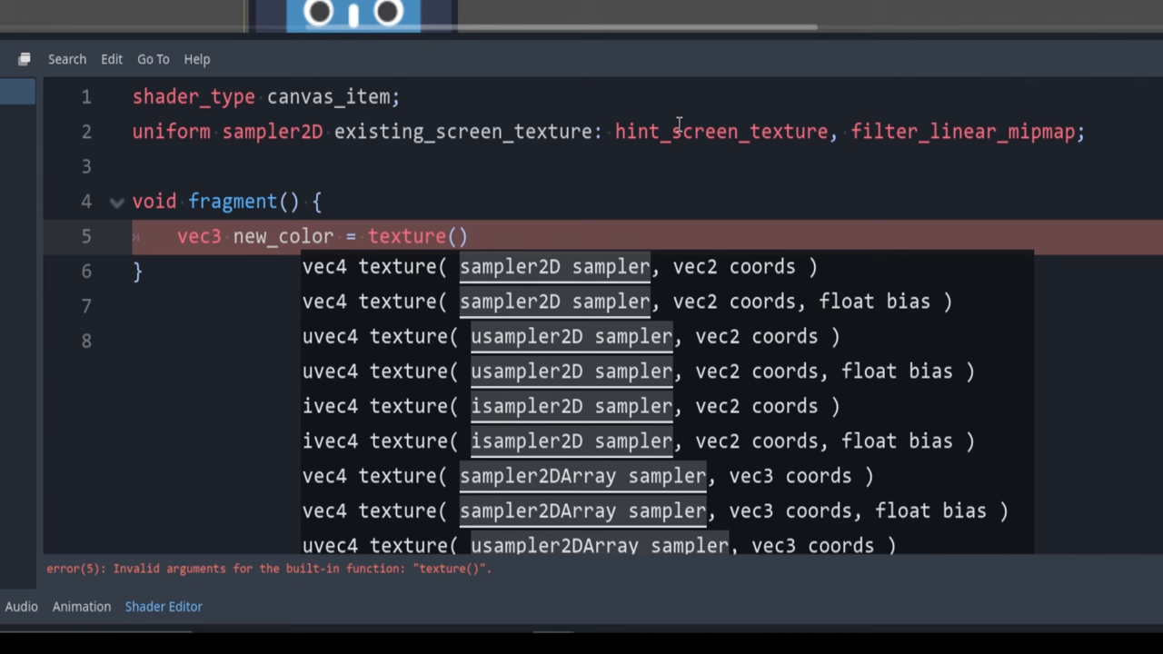
pyautogui.moveTo(389, 236)
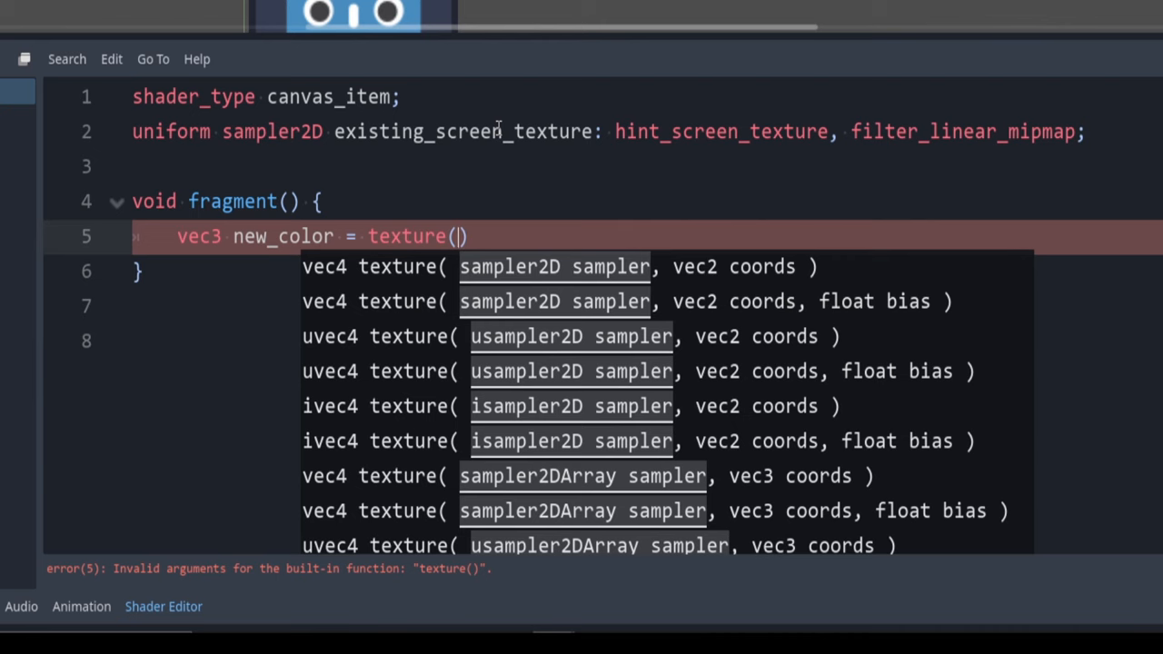
pyautogui.write('existing_screen_texture,')
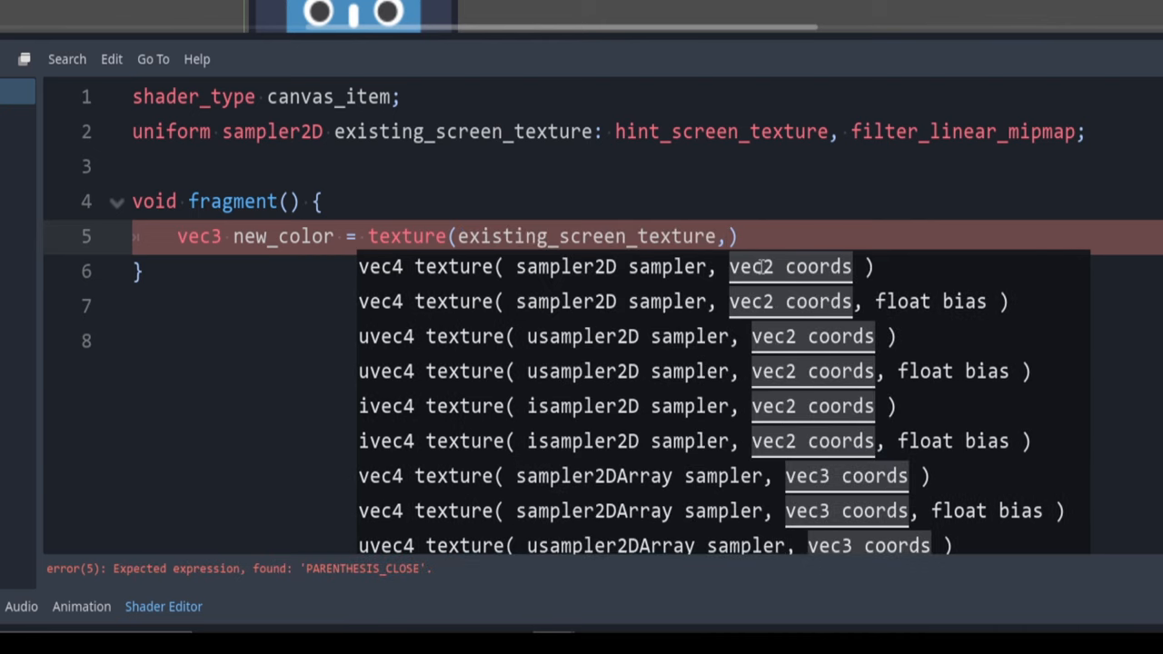
pyautogui.moveTo(816, 236)
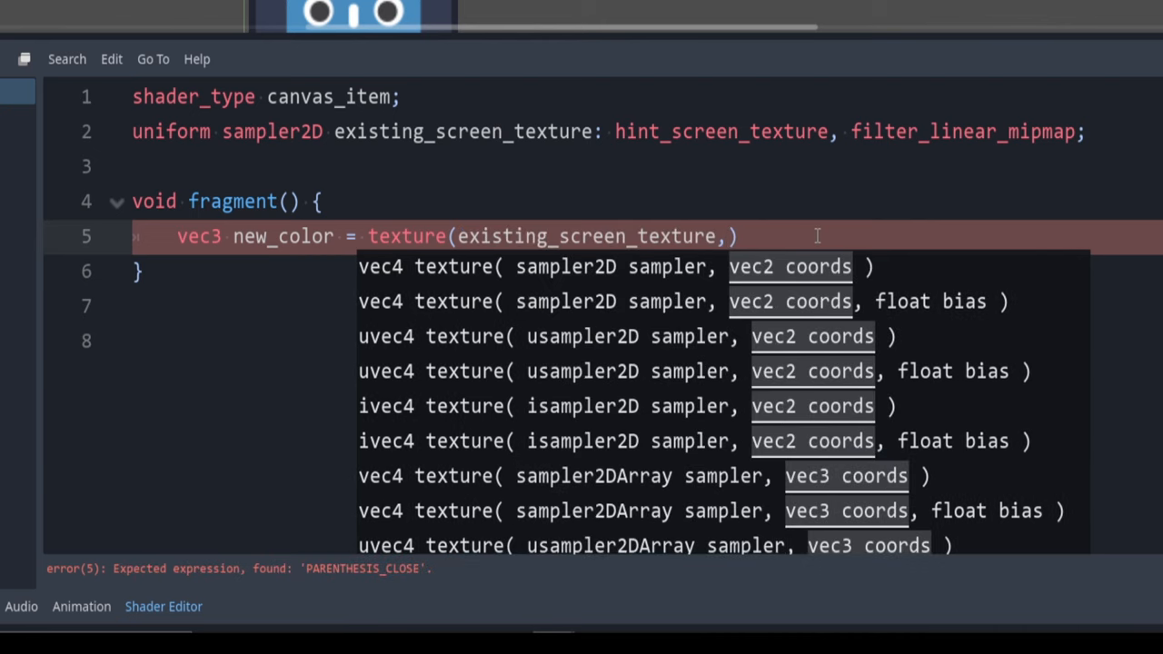
pyautogui.write('SCREEN_UV,')
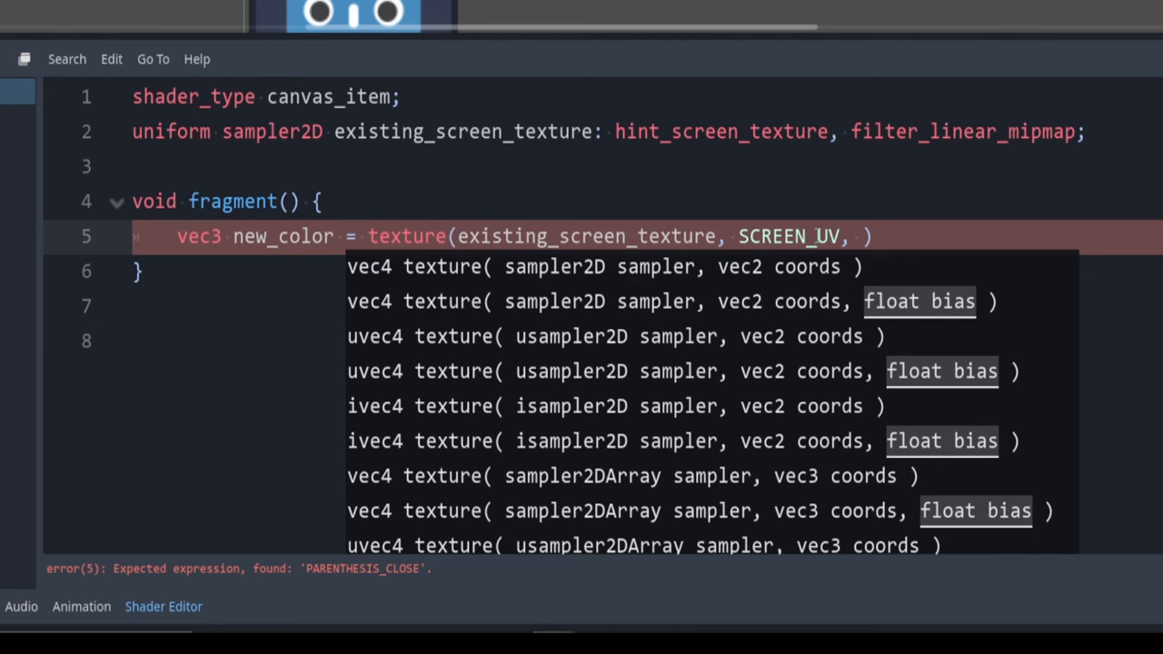
pyautogui.write('0.0')
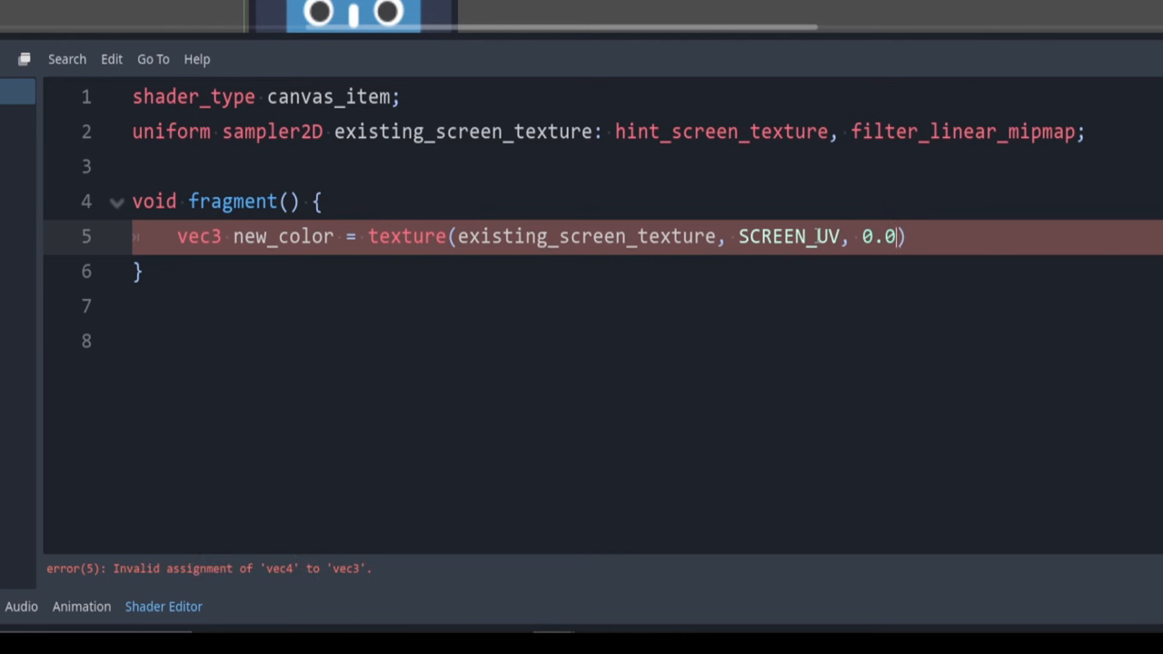
pyautogui.write(';')
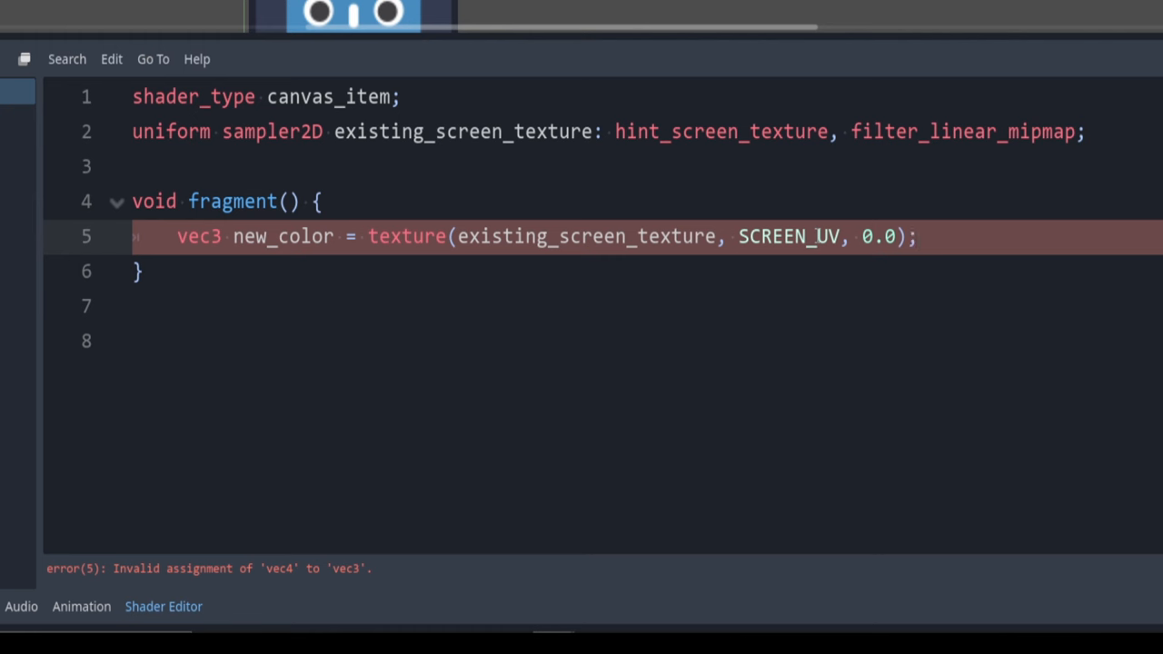
pyautogui.doubleClick(407, 236)
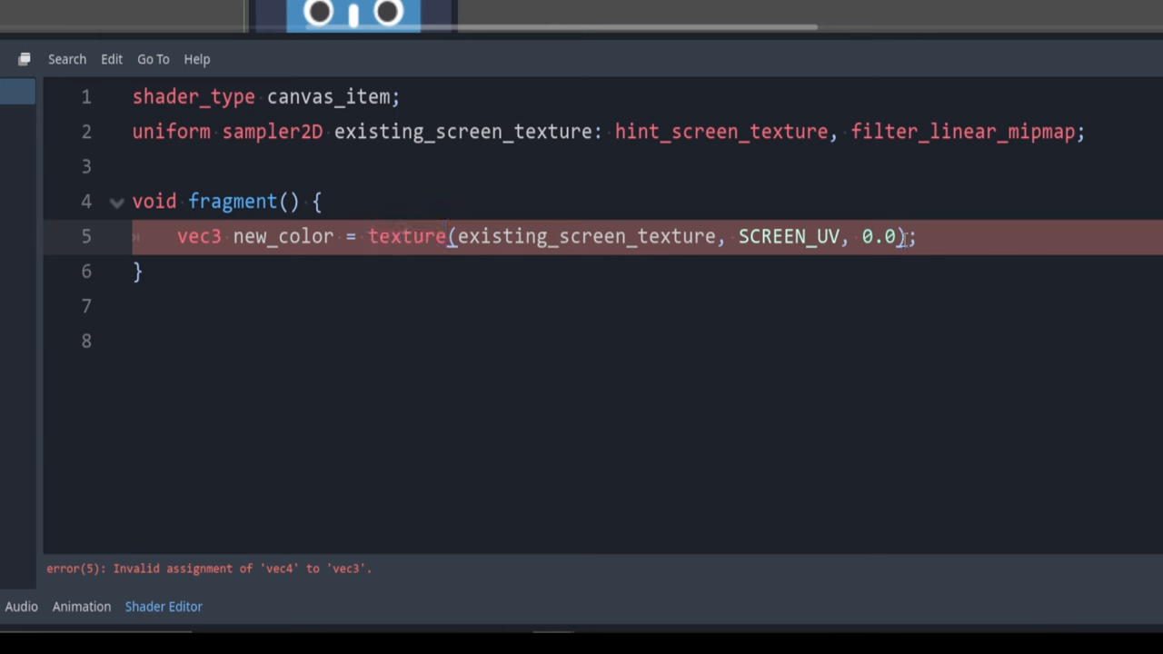
pyautogui.write('.')
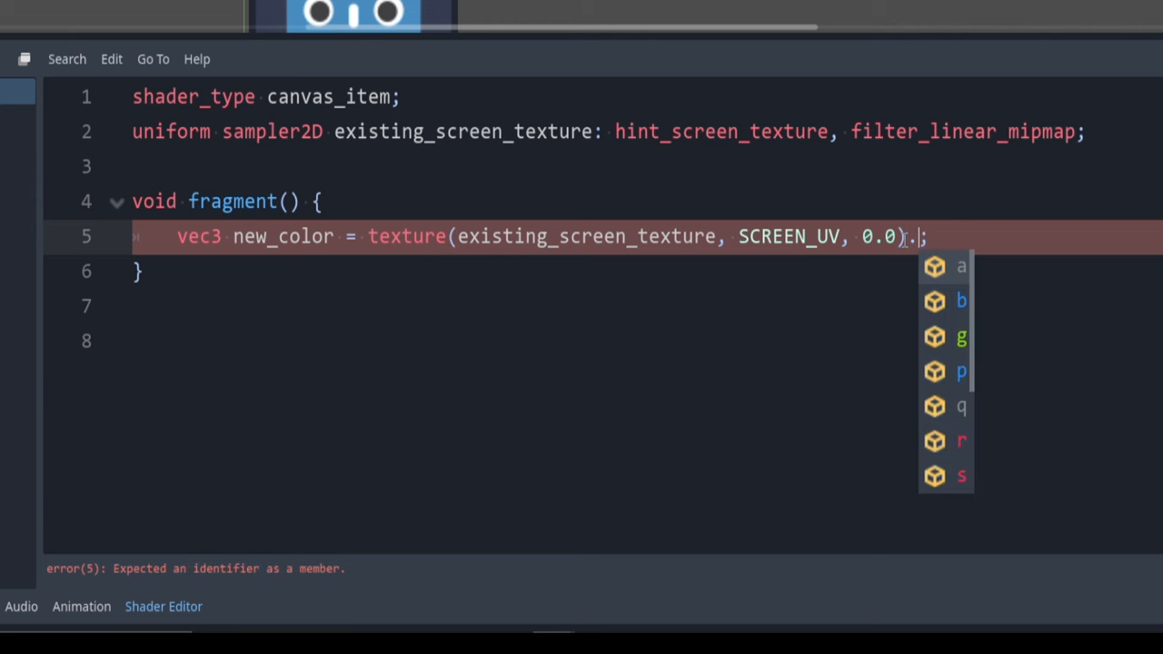
pyautogui.write('rgb')
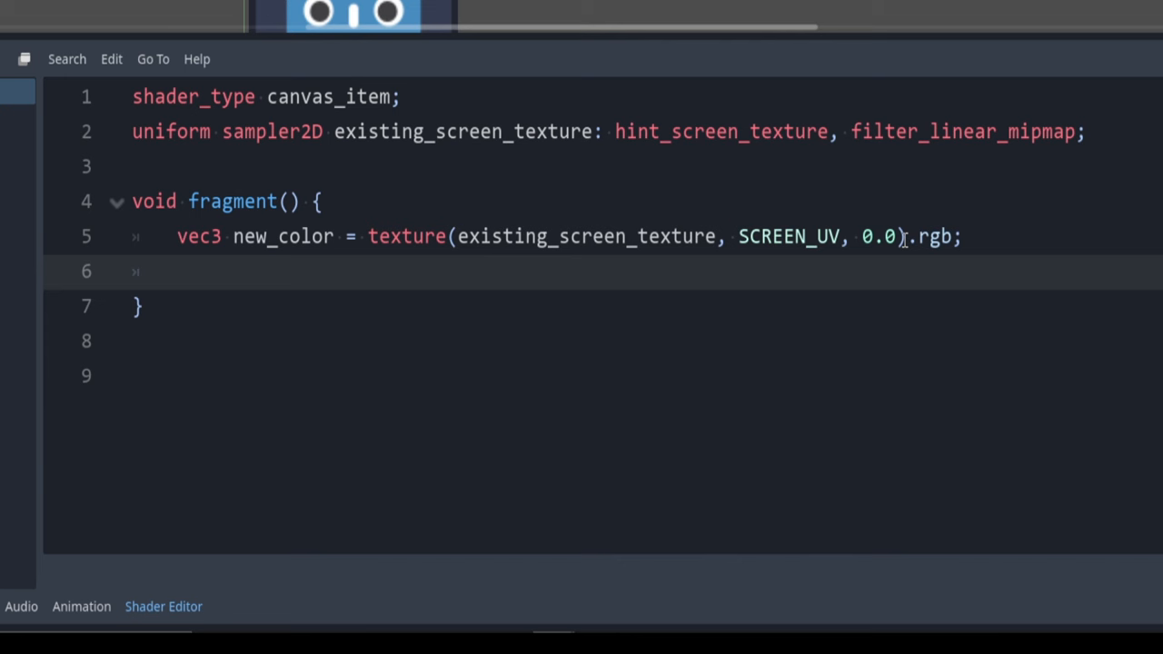
# Step: Invert with new_color = vec3(1.0) - new_color and write COLOR.rgb = new_color
pyautogui.write('new_color =')
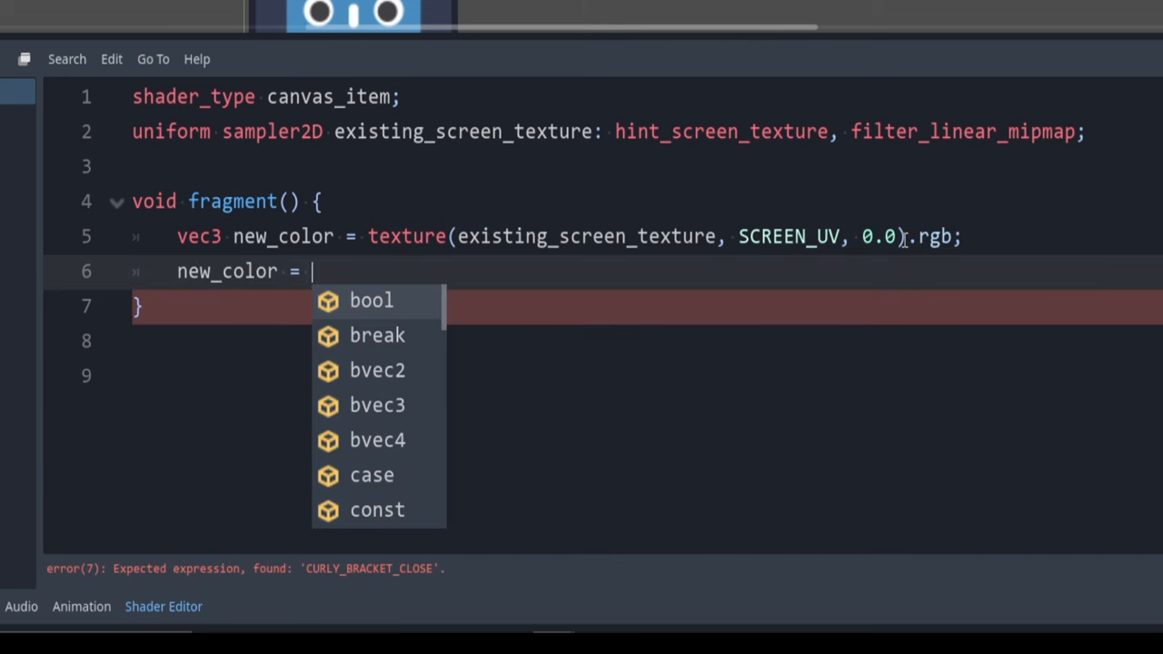
pyautogui.write('vec3')
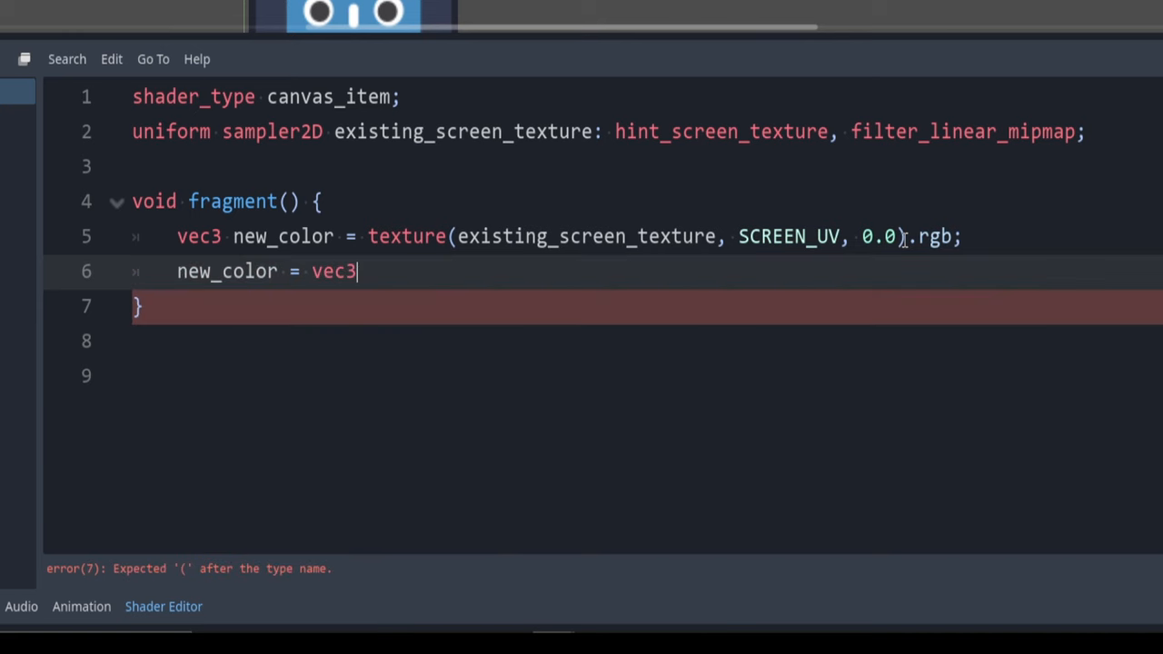
pyautogui.write('(1)')
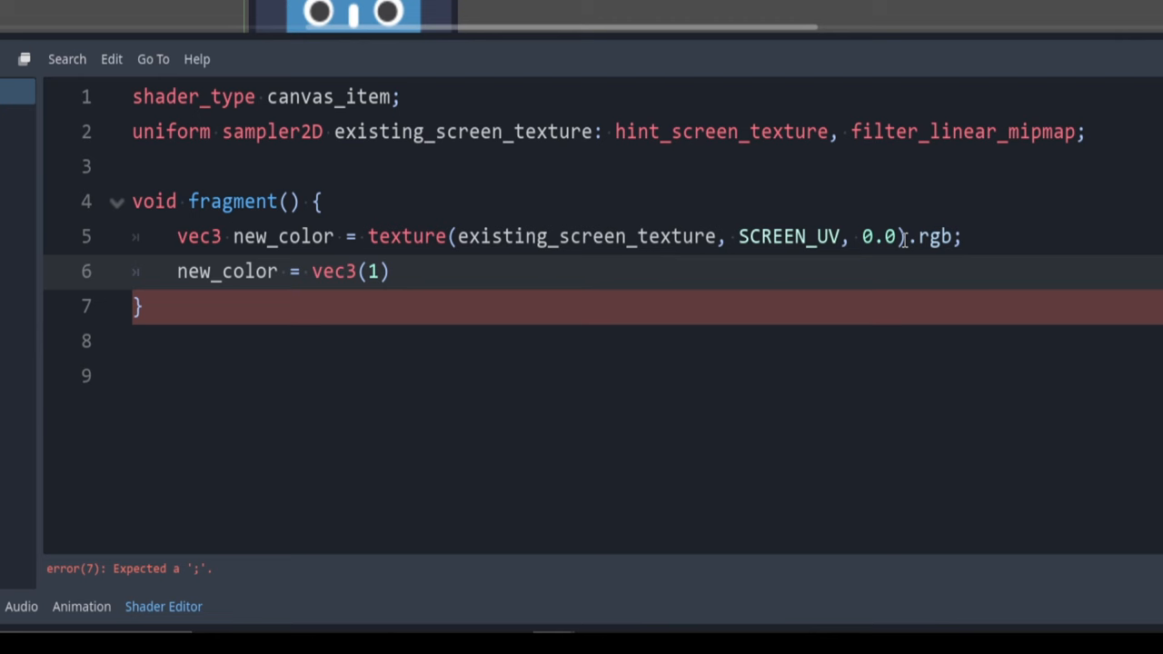
pyautogui.write('.0')
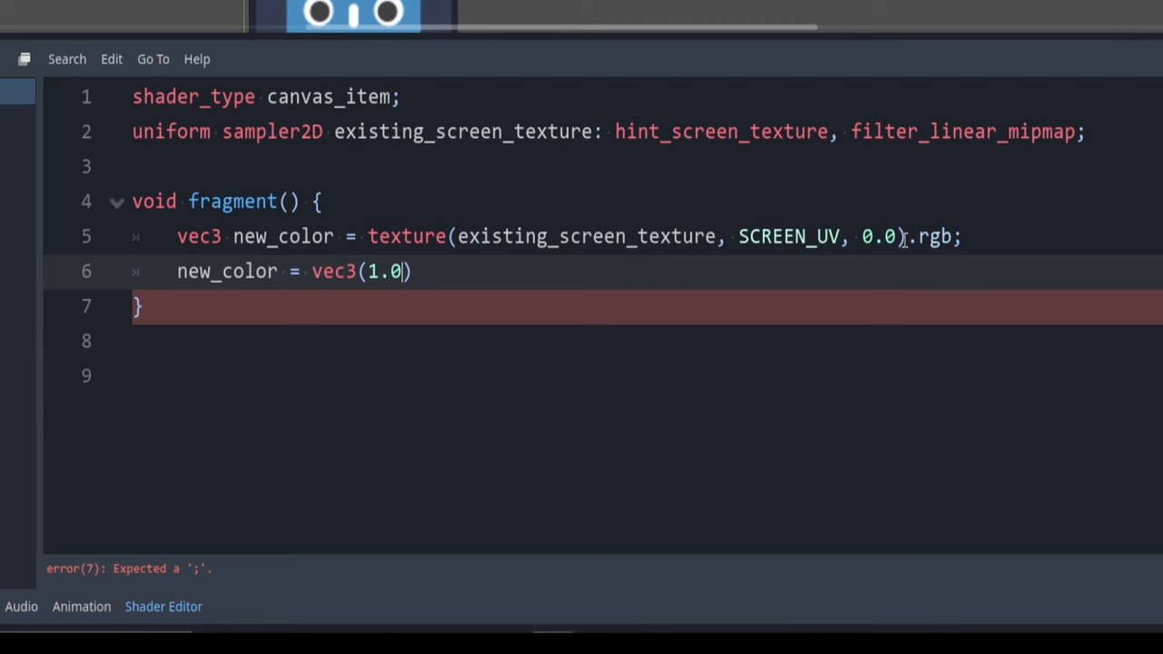
pyautogui.write('- new_color;')
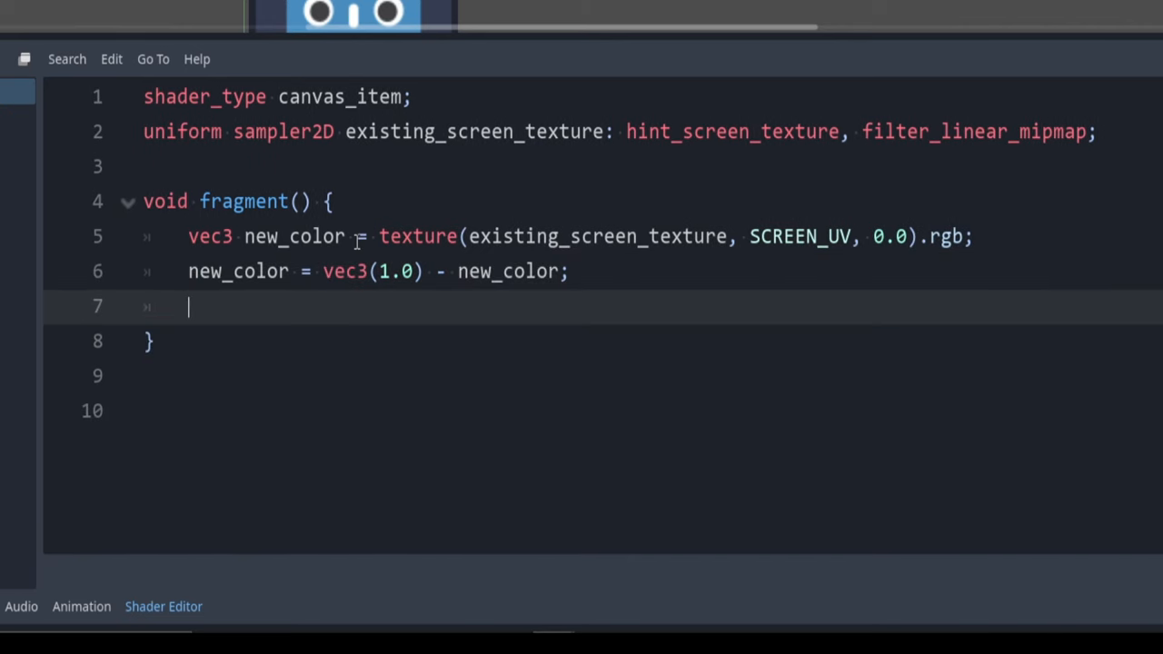
pyautogui.write('COLOR')
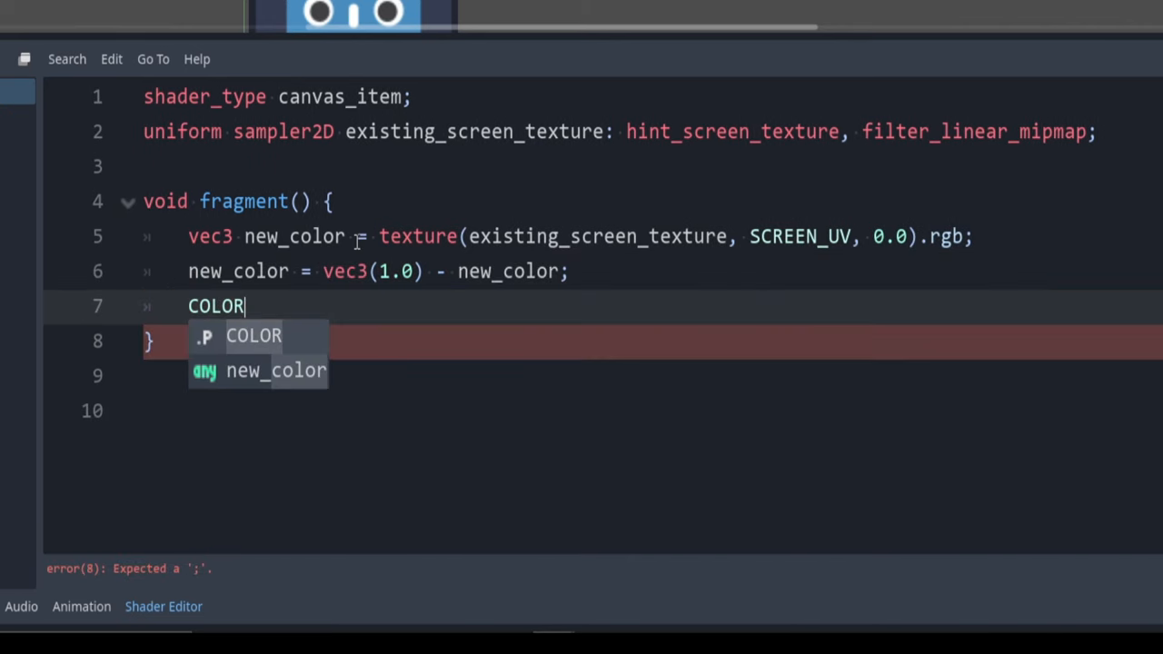
pyautogui.write('.rgb =')
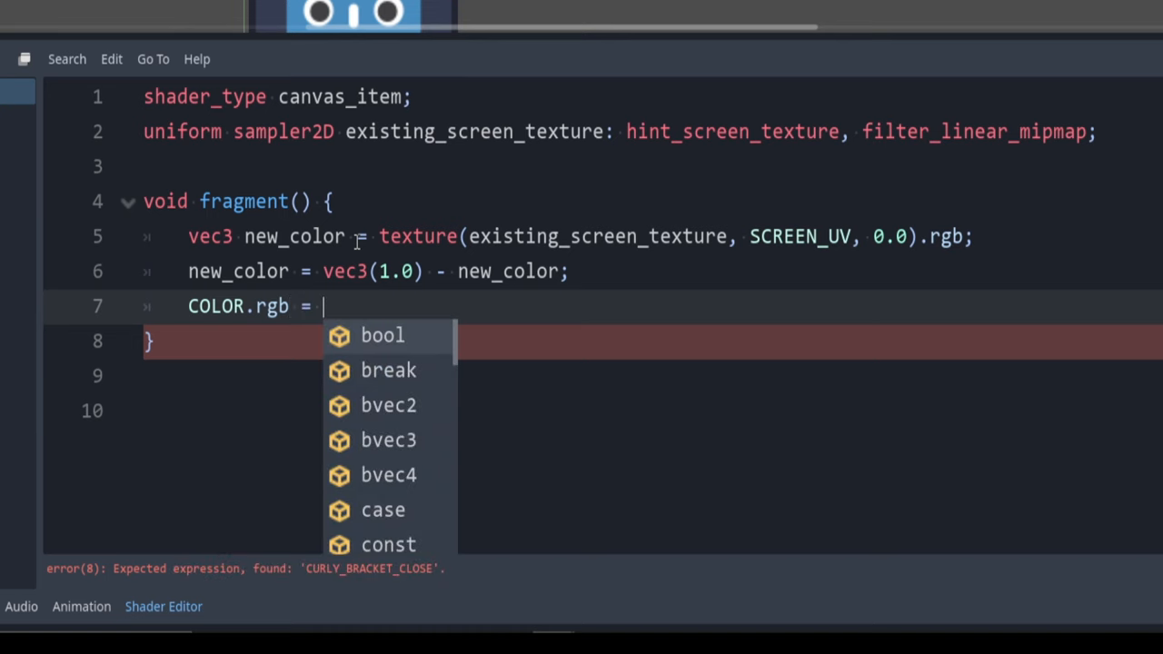
pyautogui.write('new_color;')
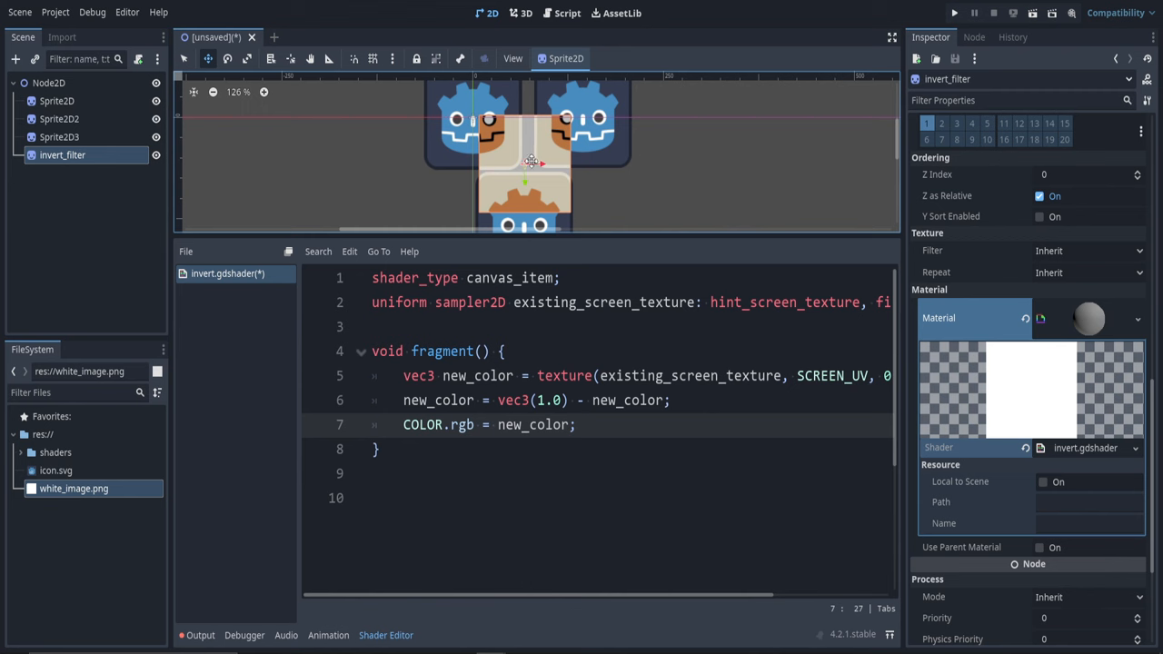
# Step: Save the scene as main.tscn, run the project and select it as the main scene
pyautogui.moveTo(527, 161); pyautogui.dragTo(538, 185)
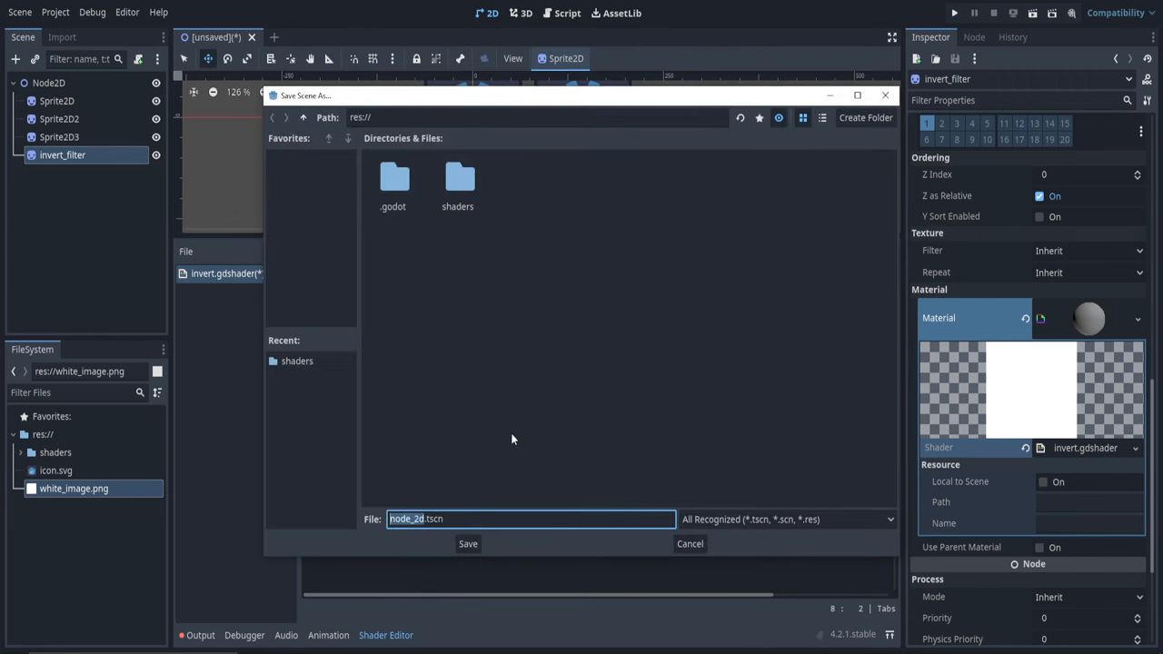
pyautogui.click(469, 543)
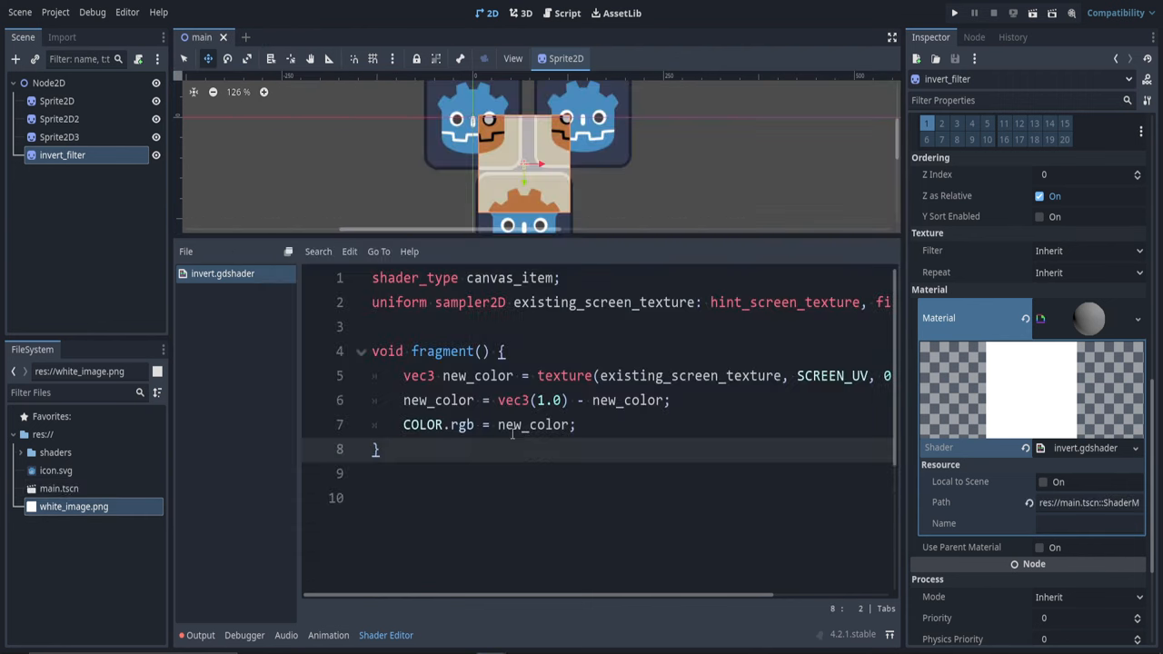
pyautogui.click(952, 11)
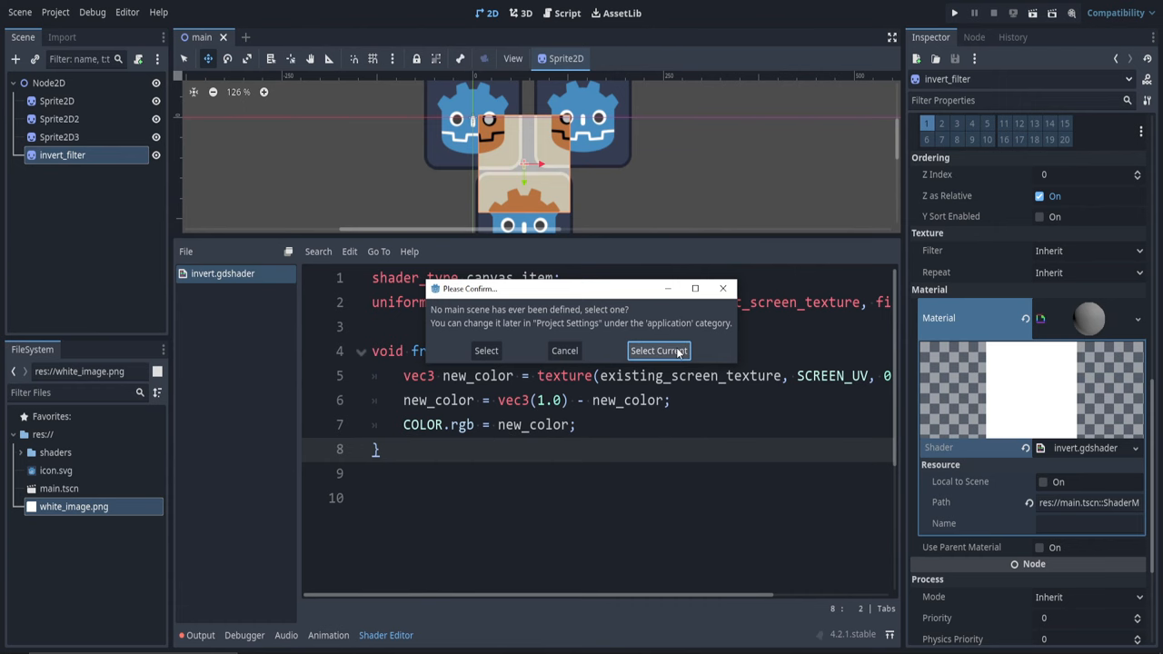
pyautogui.click(657, 351)
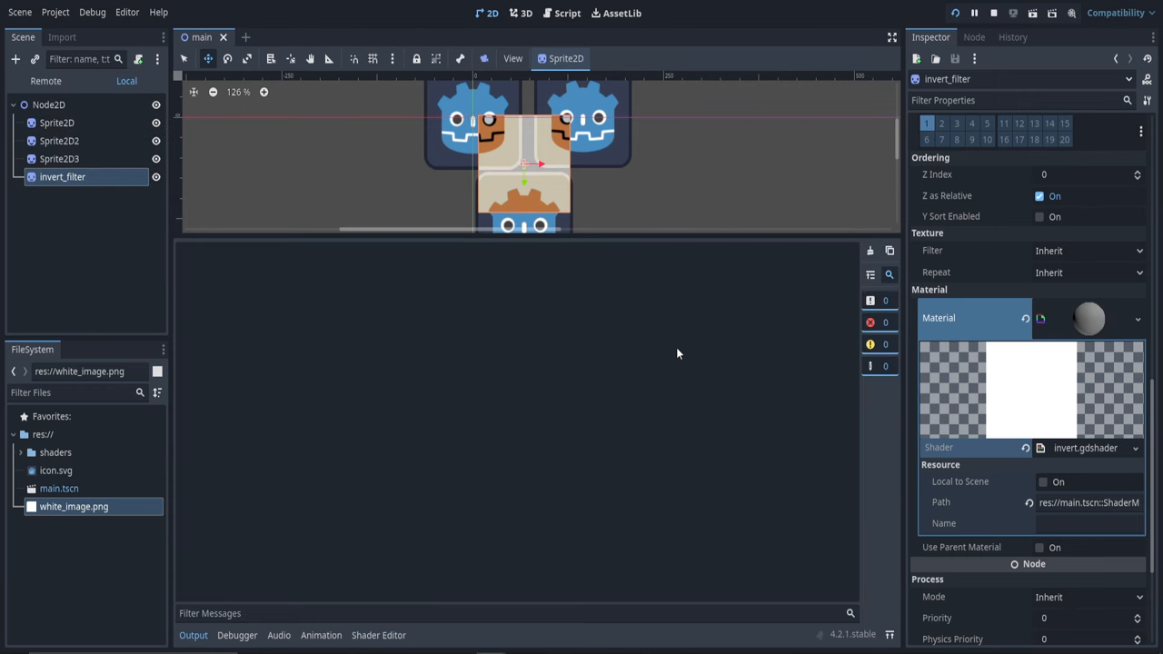
pyautogui.click(974, 12)
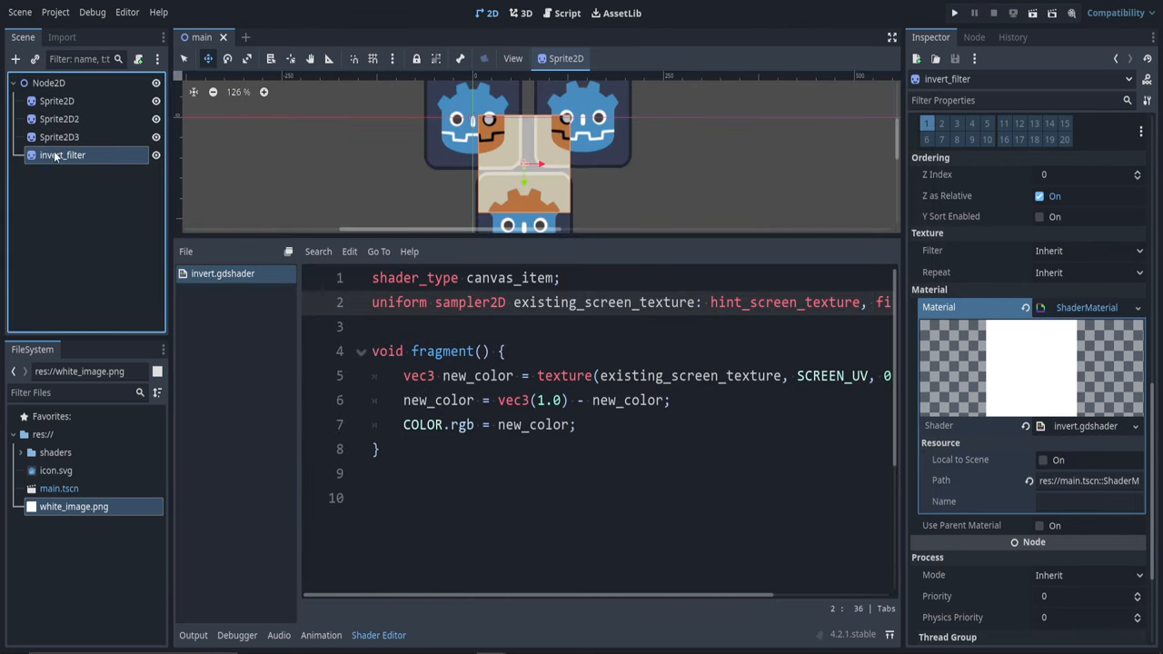
# Step: Add Sprite2D wavy_lines_filter with a ShaderMaterial using new res://shaders/wavy_lines.gdshader
pyautogui.click(48, 84)
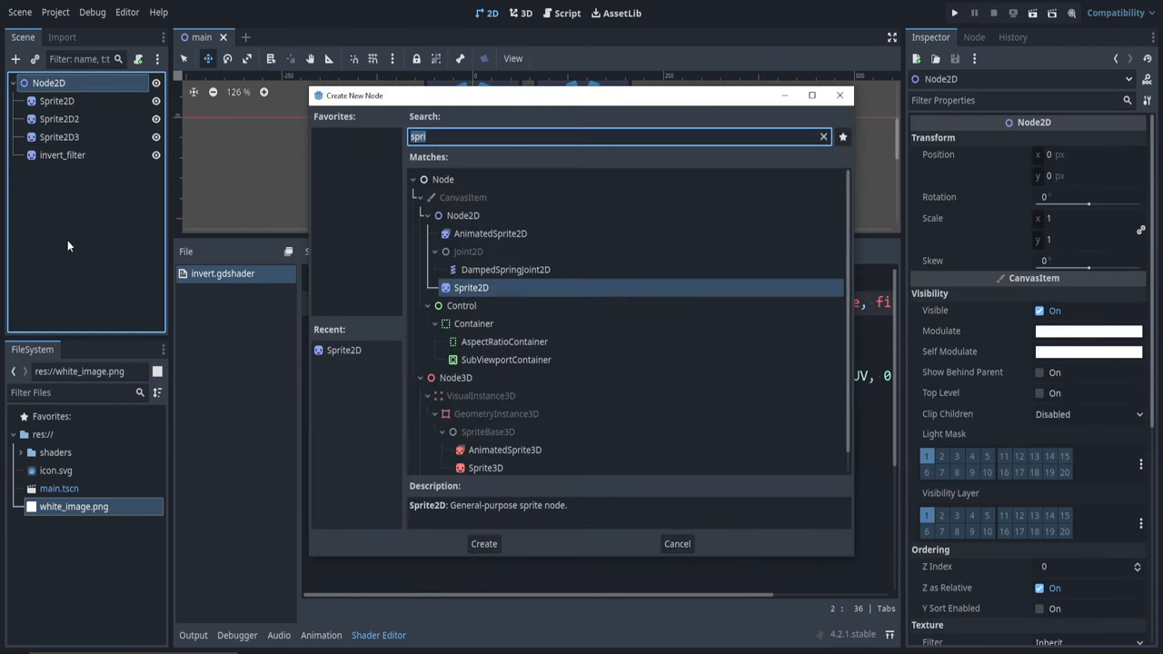
pyautogui.click(483, 544)
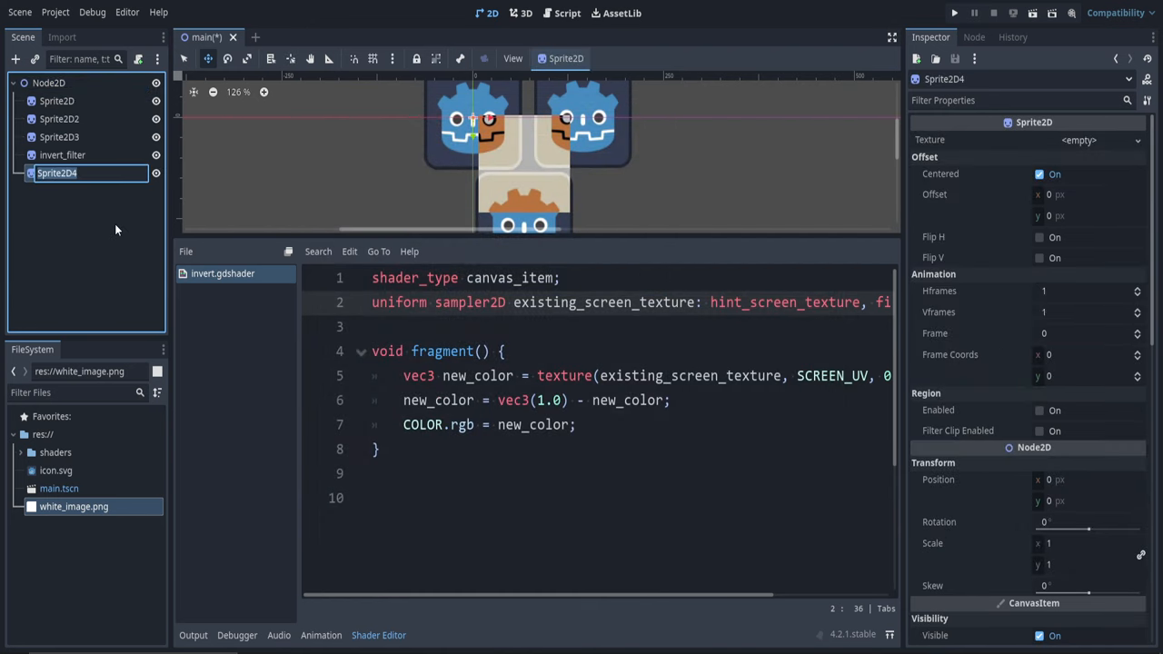
pyautogui.write('wavy_lines_filter')
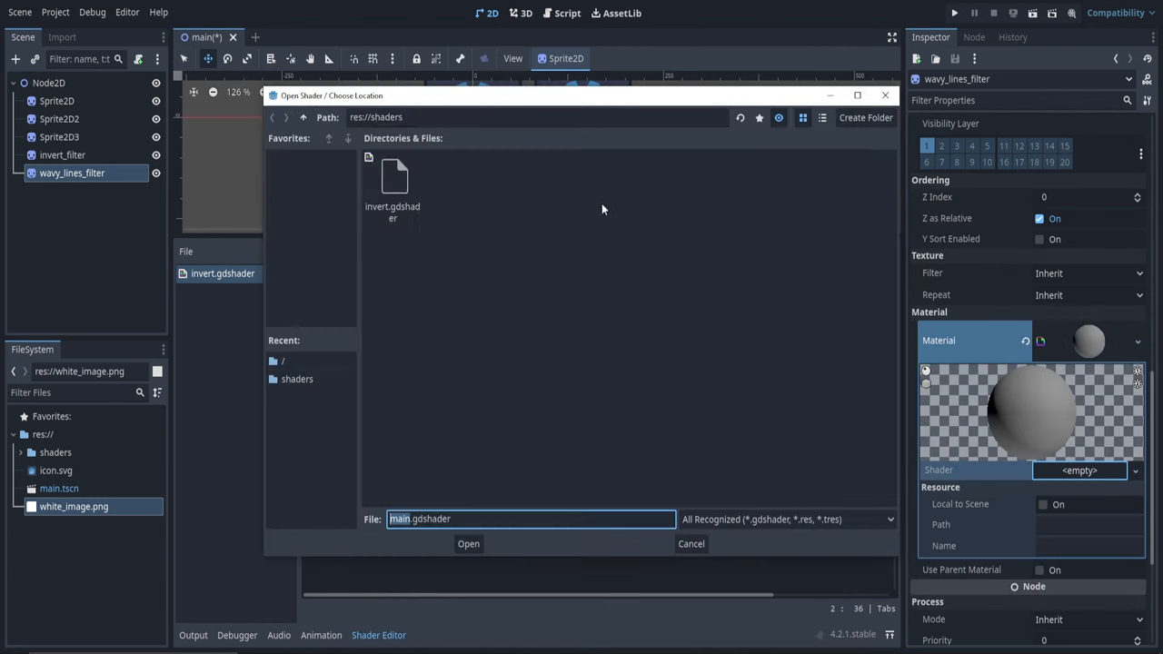
pyautogui.moveTo(508, 483)
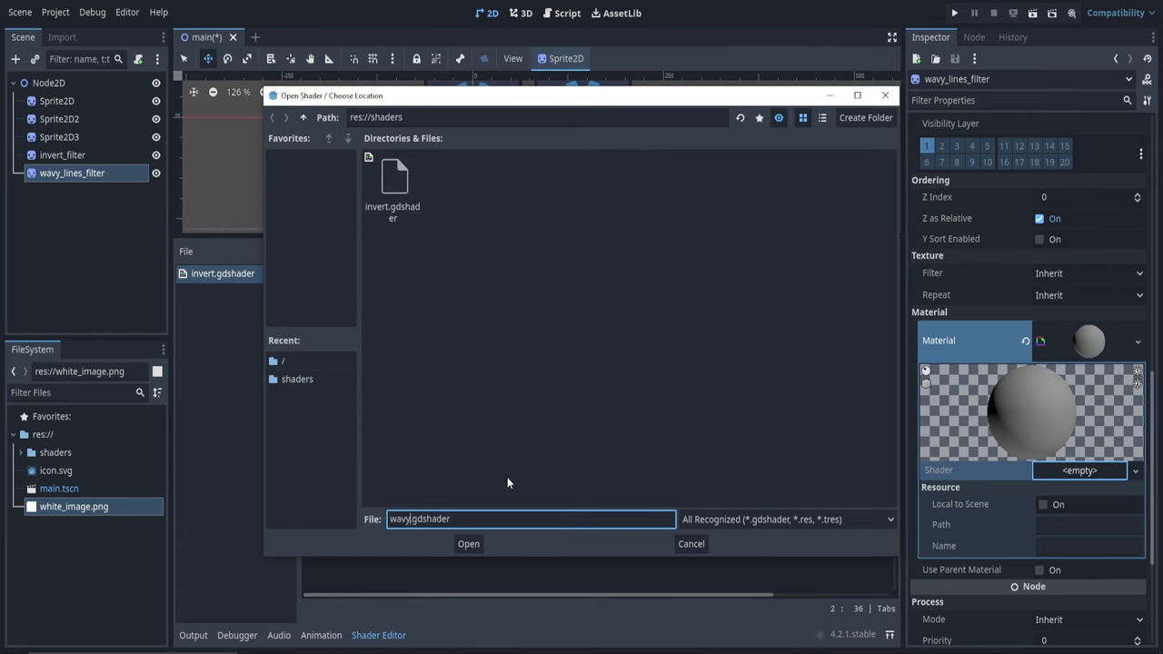
pyautogui.click(469, 544)
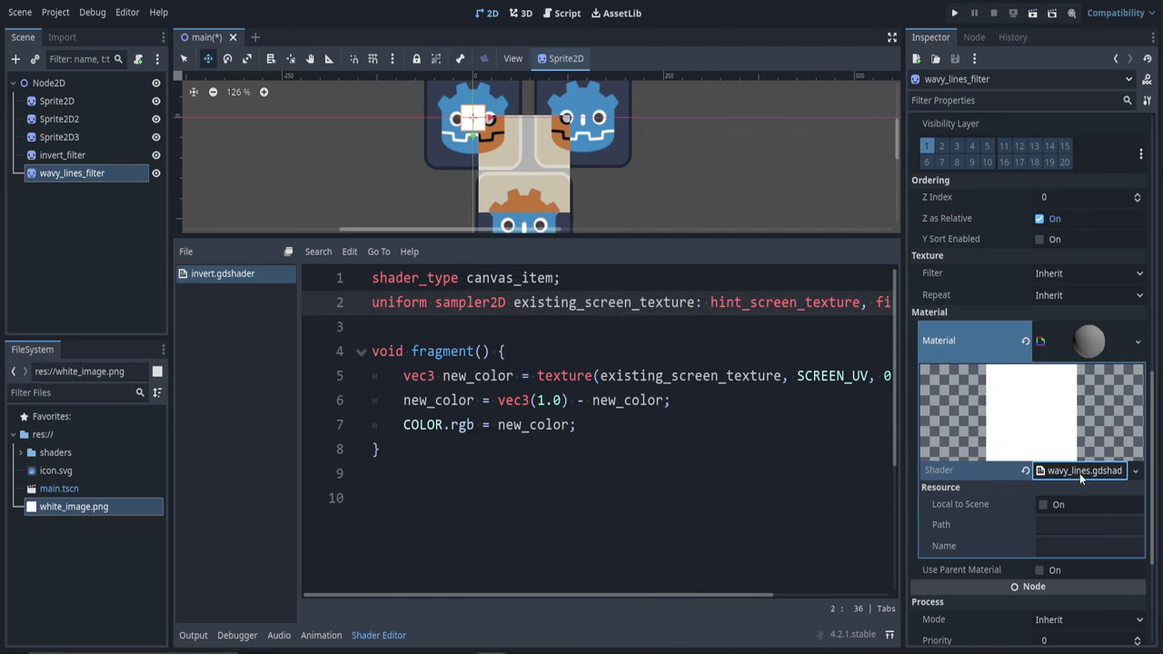
pyautogui.click(233, 291)
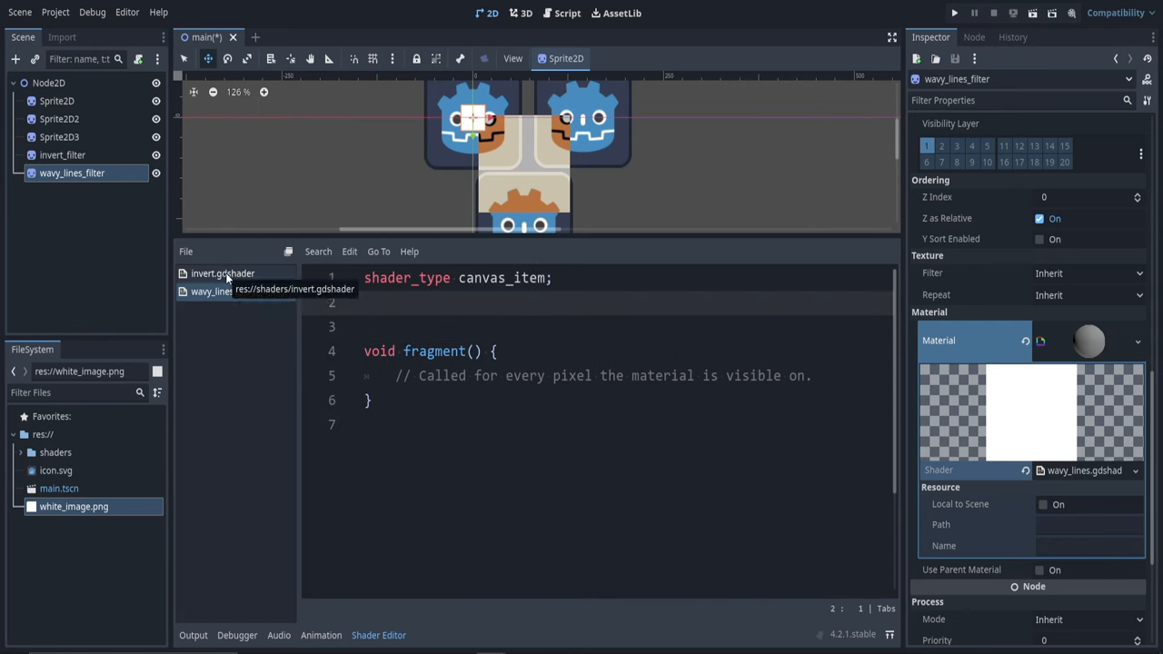
pyautogui.moveTo(225, 280)
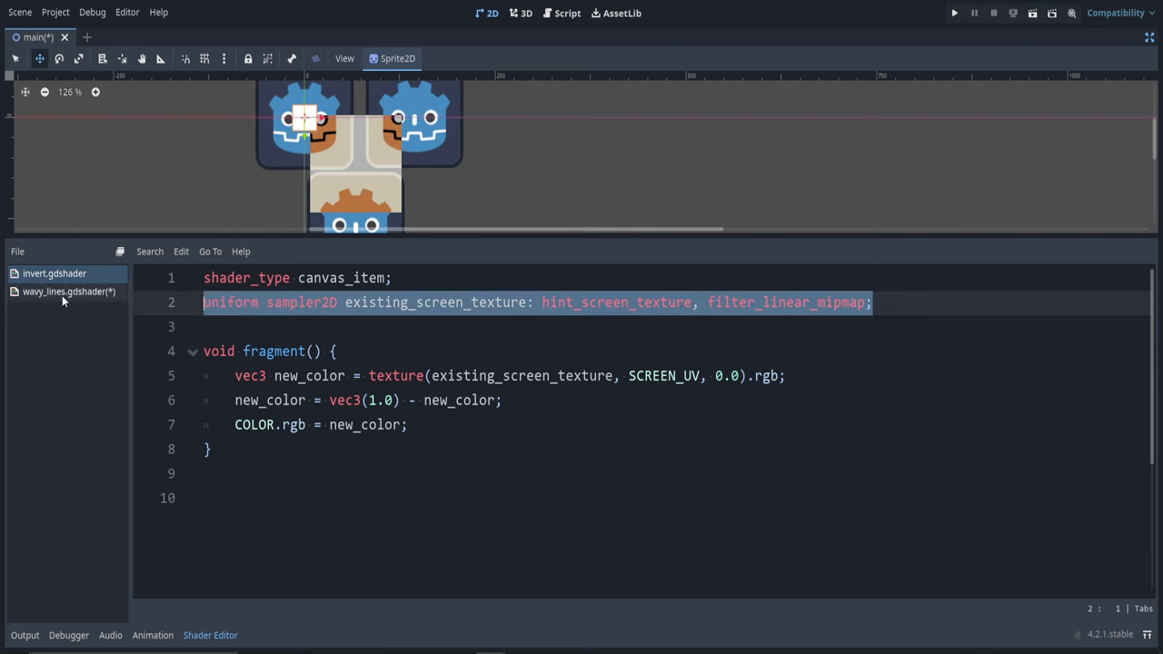
# Step: Add uniform float frequency = 60 below the copied screen-texture uniform in wavy_lines.gdshader
pyautogui.click(69, 291)
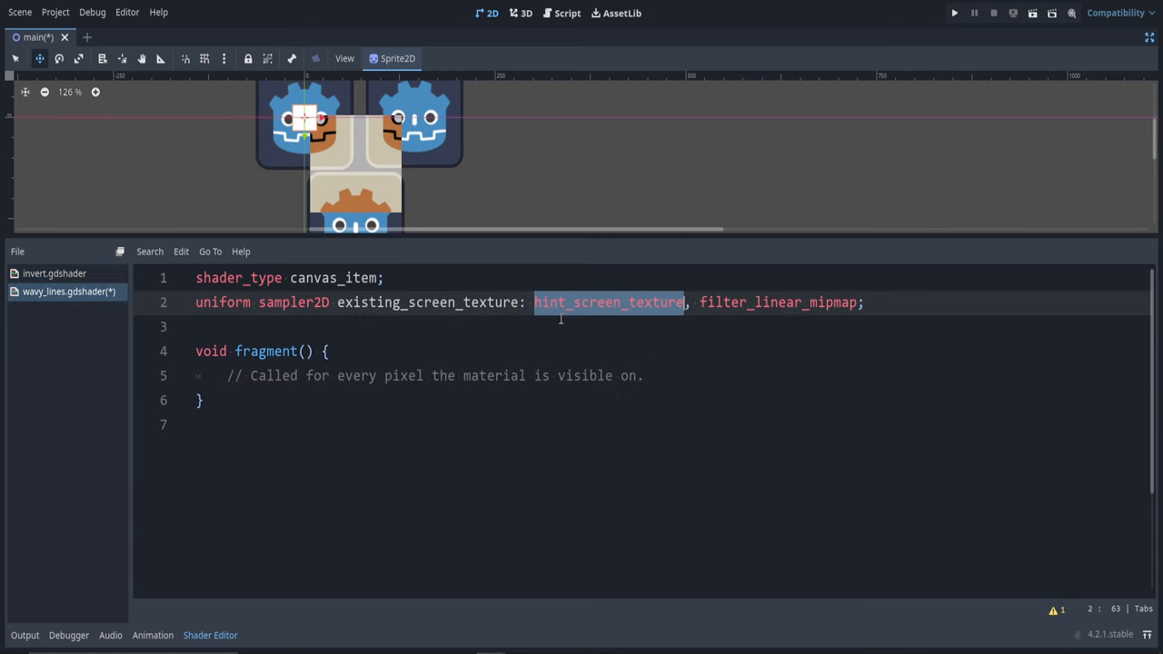
pyautogui.moveTo(576, 329)
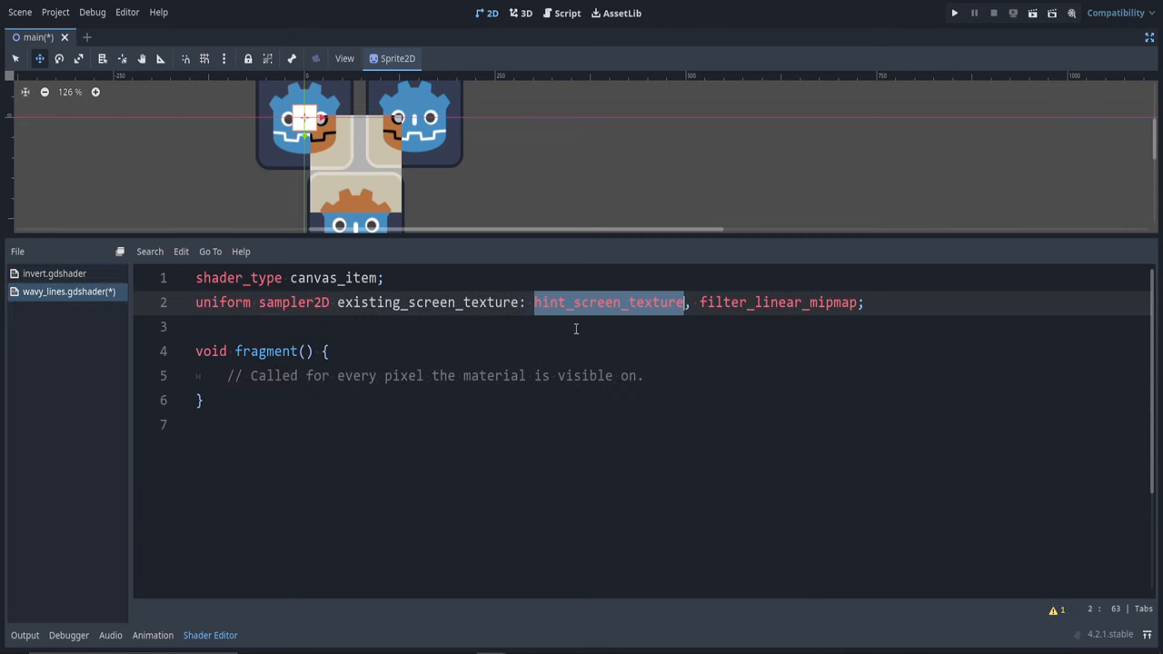
pyautogui.press('Return')
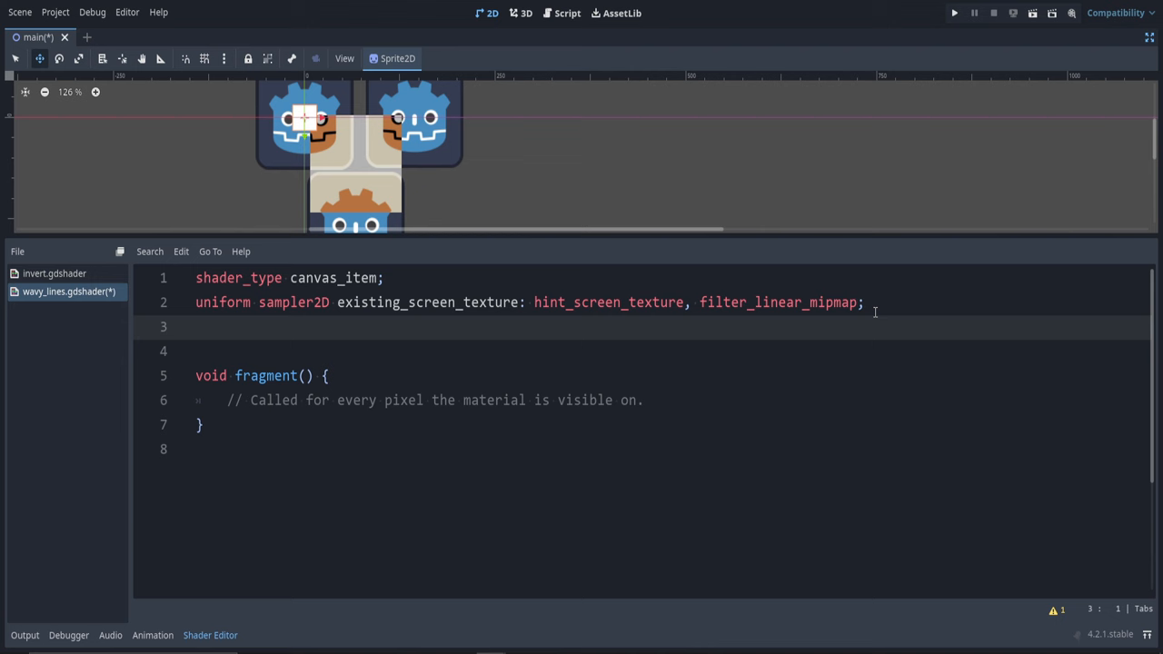
pyautogui.write('uniform float fre')
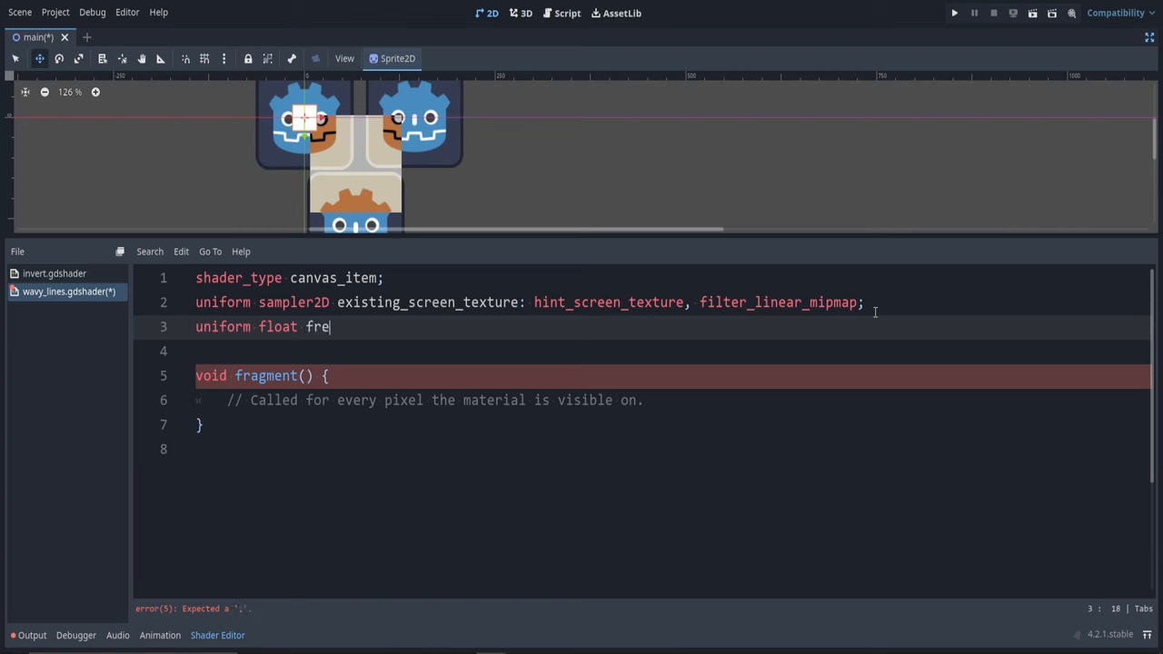
pyautogui.write('quency = 6')
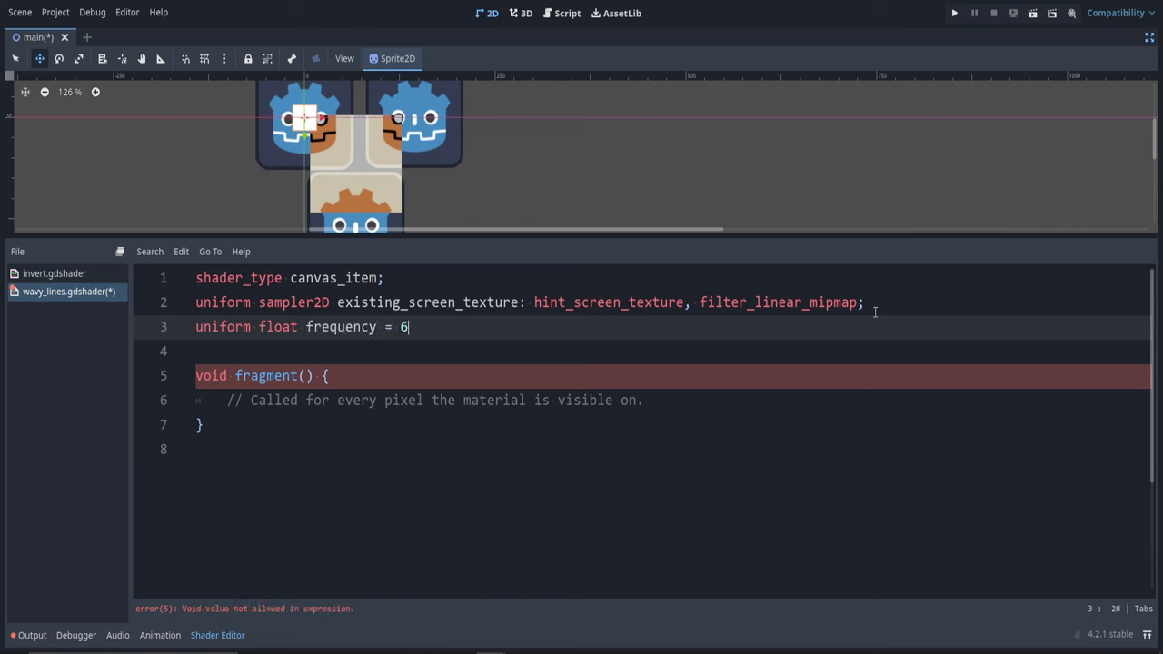
pyautogui.write('0;')
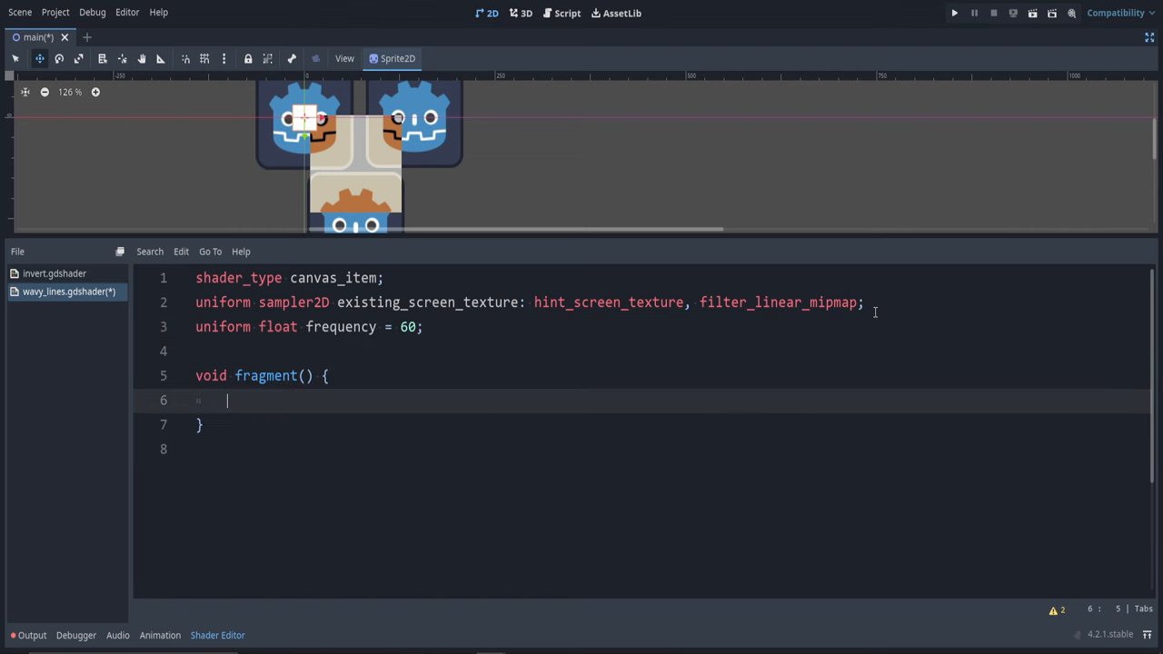
# Step: In fragment(), set new_uv = SCREEN_UV and offset new_uv.x by sin(new_uv.y * frequency + TIME * ...)
pyautogui.write('vec2 new')
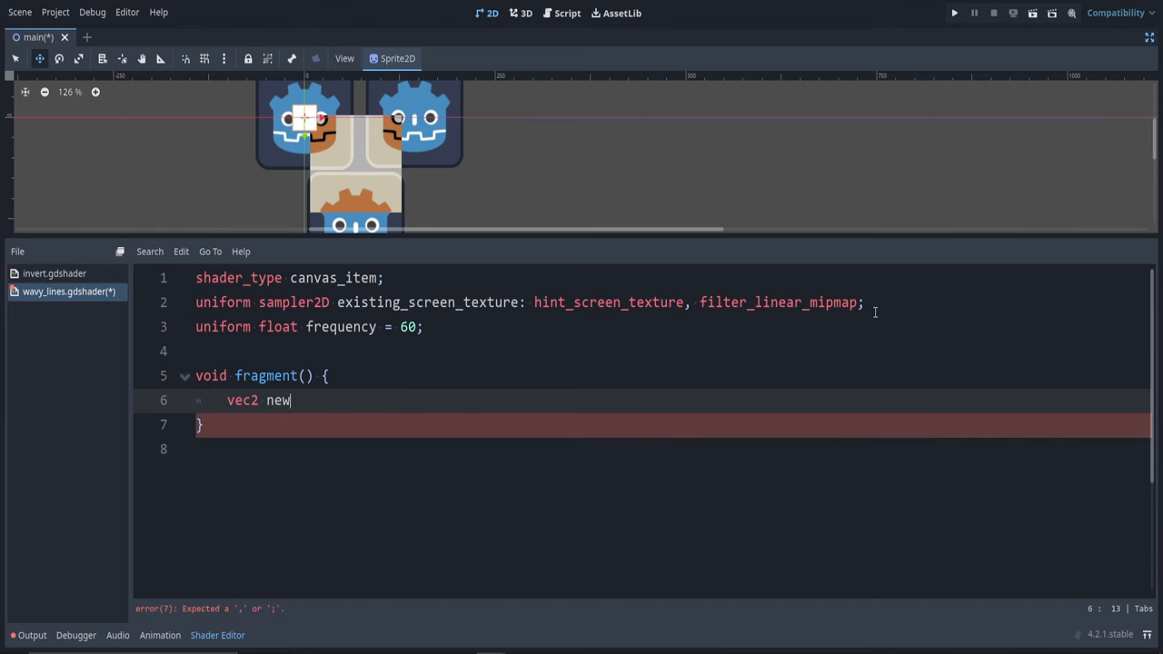
pyautogui.write('_uv')
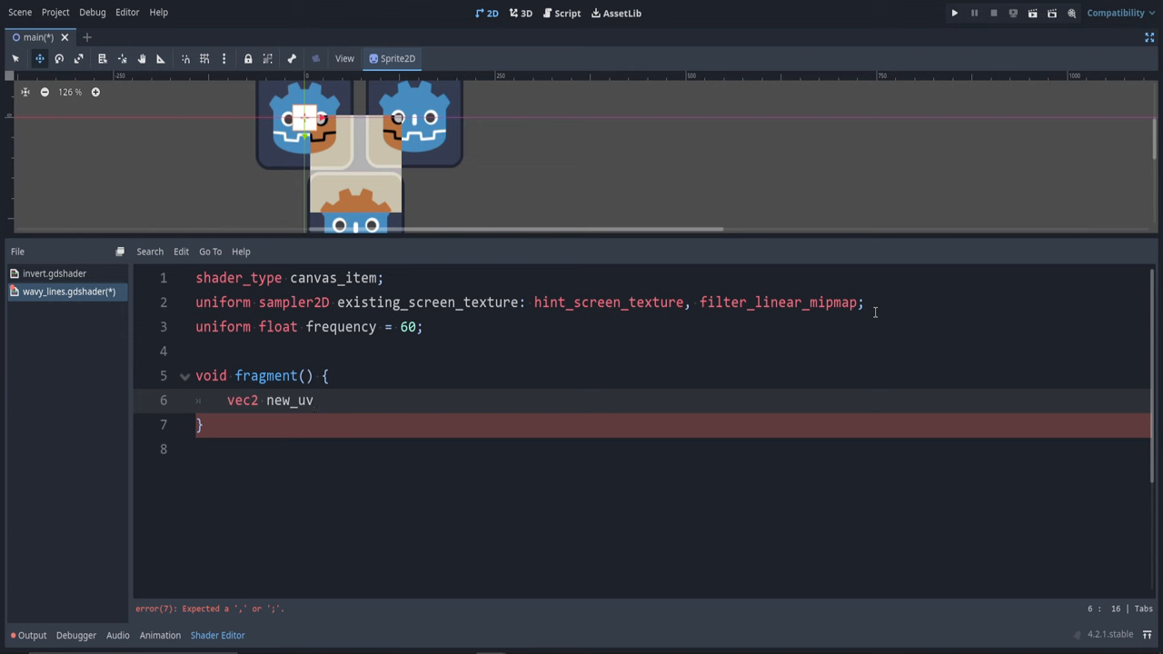
pyautogui.write('= SCREEN_UV;')
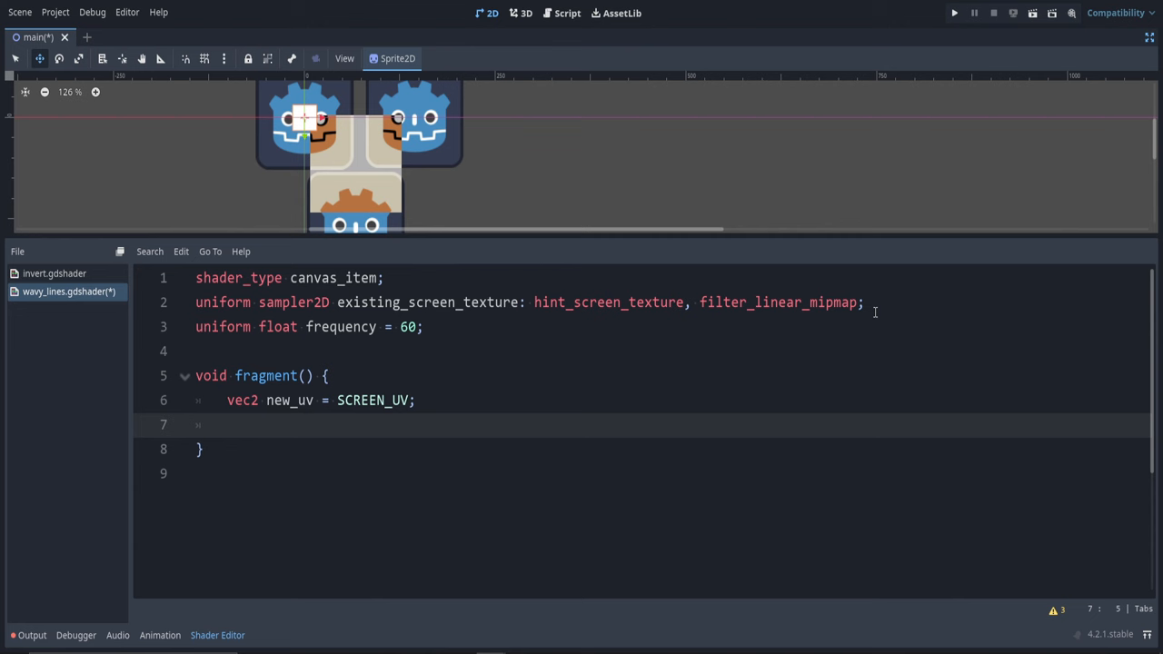
pyautogui.write('new')
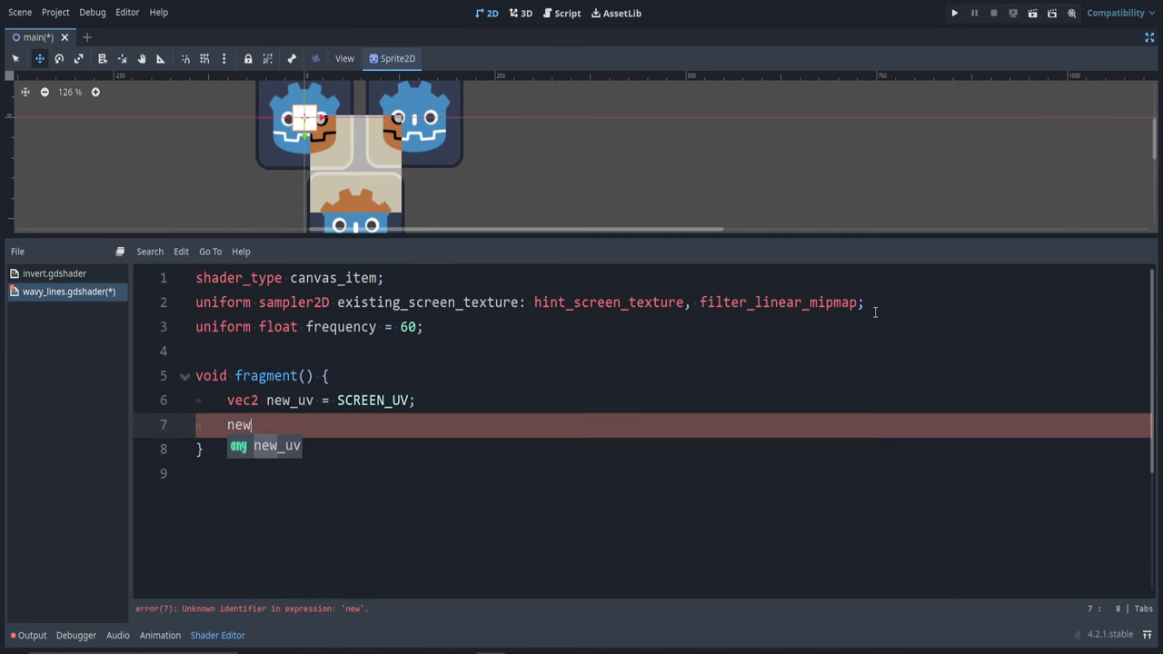
pyautogui.write('_uv.x +=')
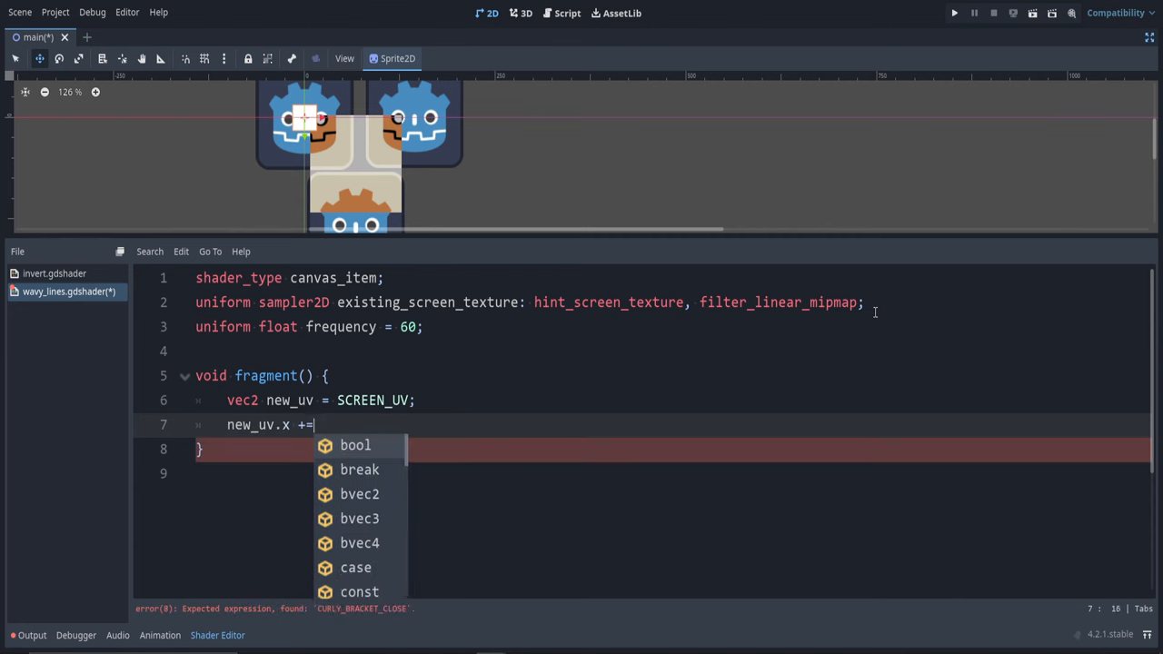
pyautogui.write('sin(new_uv')
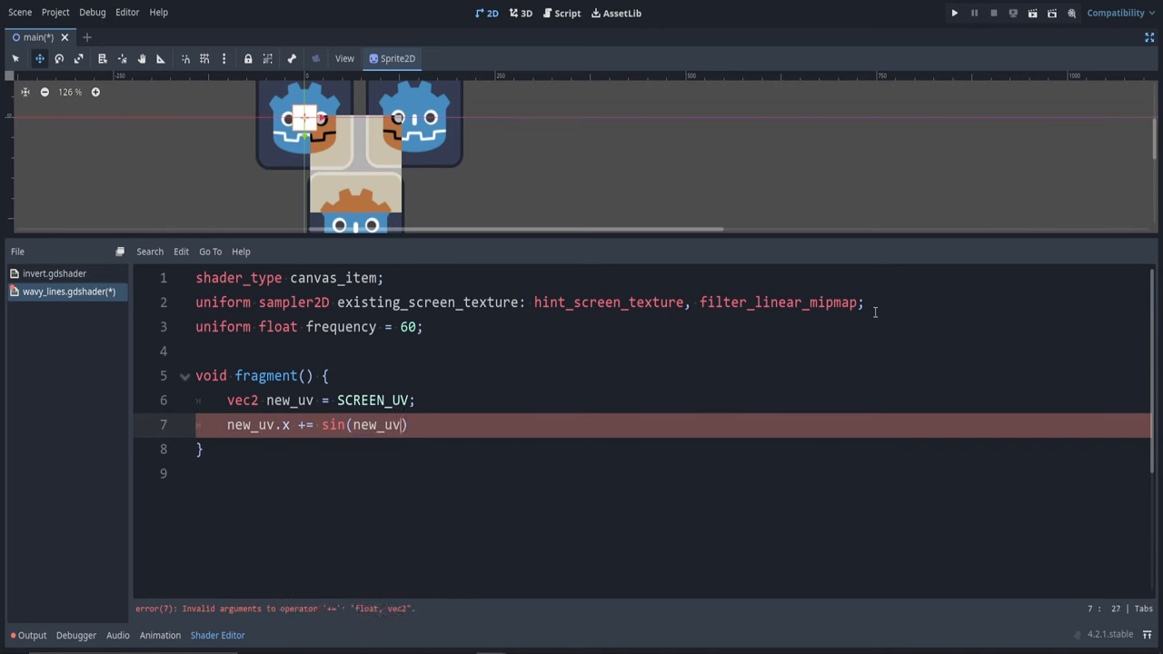
pyautogui.write('.y')
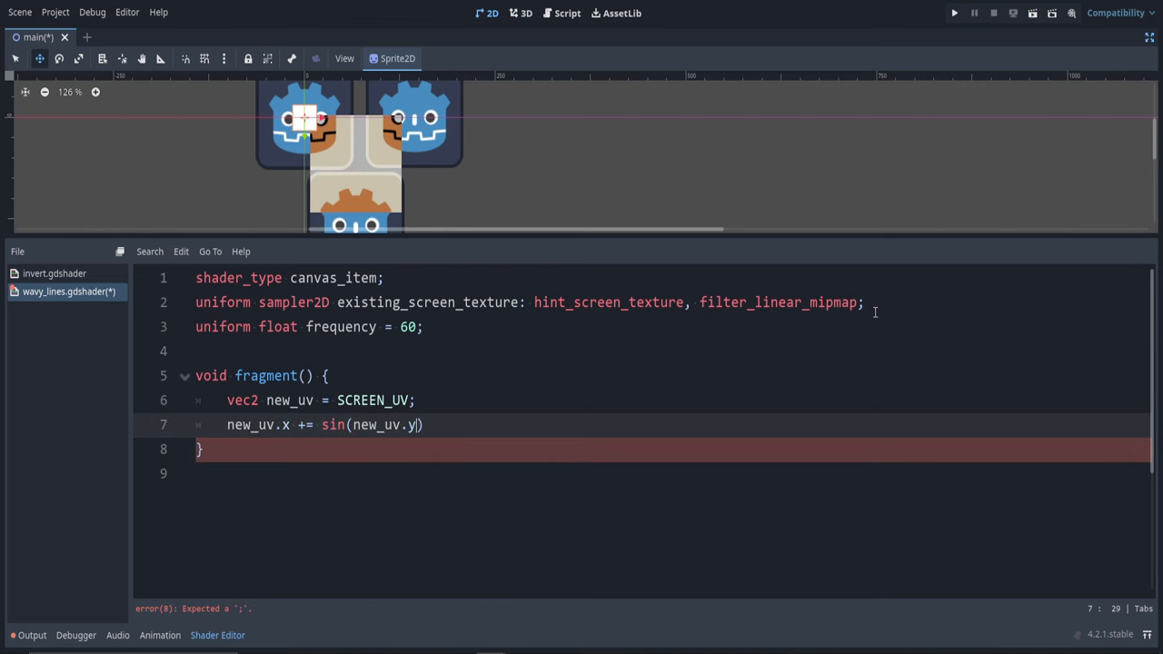
pyautogui.write('* frequency')
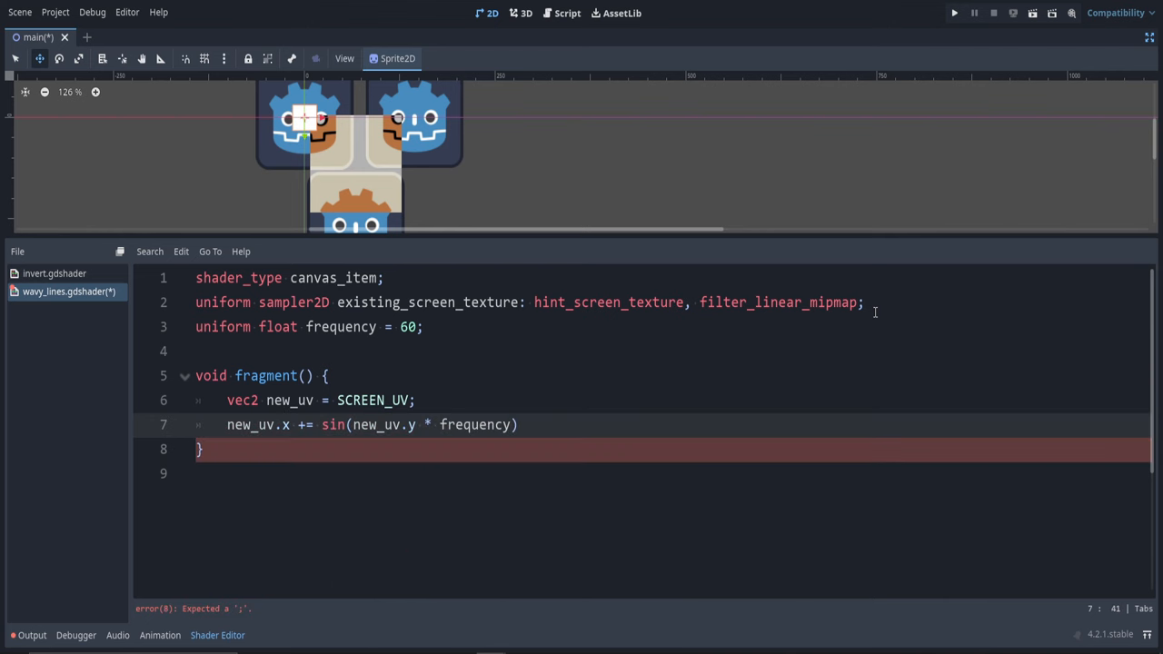
pyautogui.write('+')
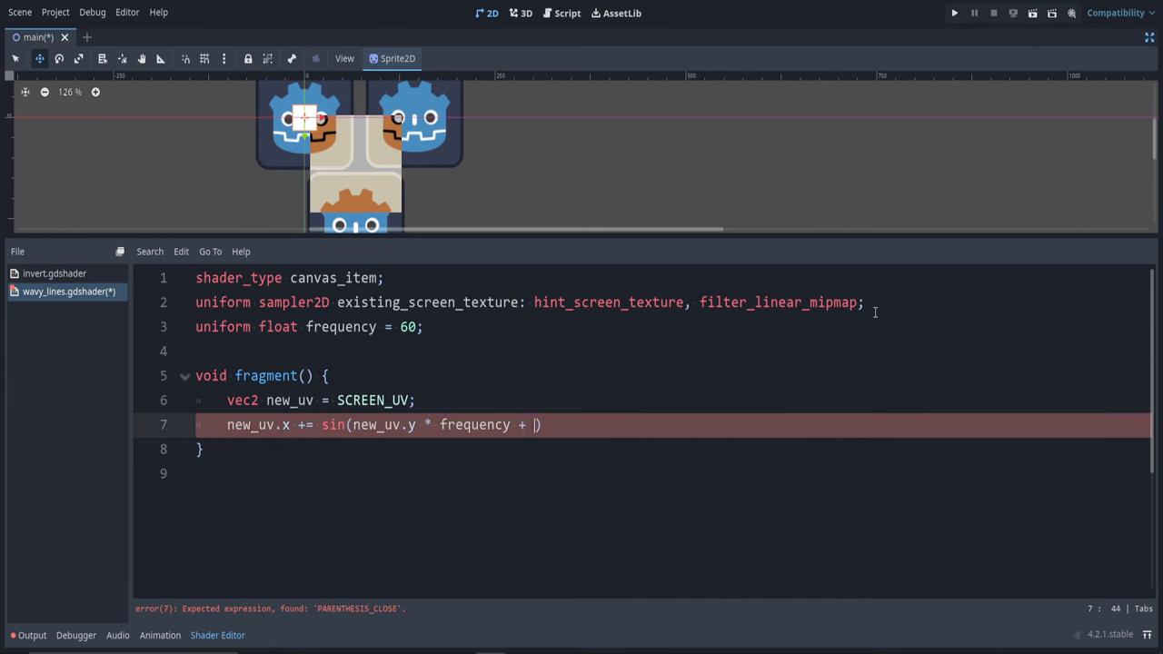
pyautogui.write('TIME')
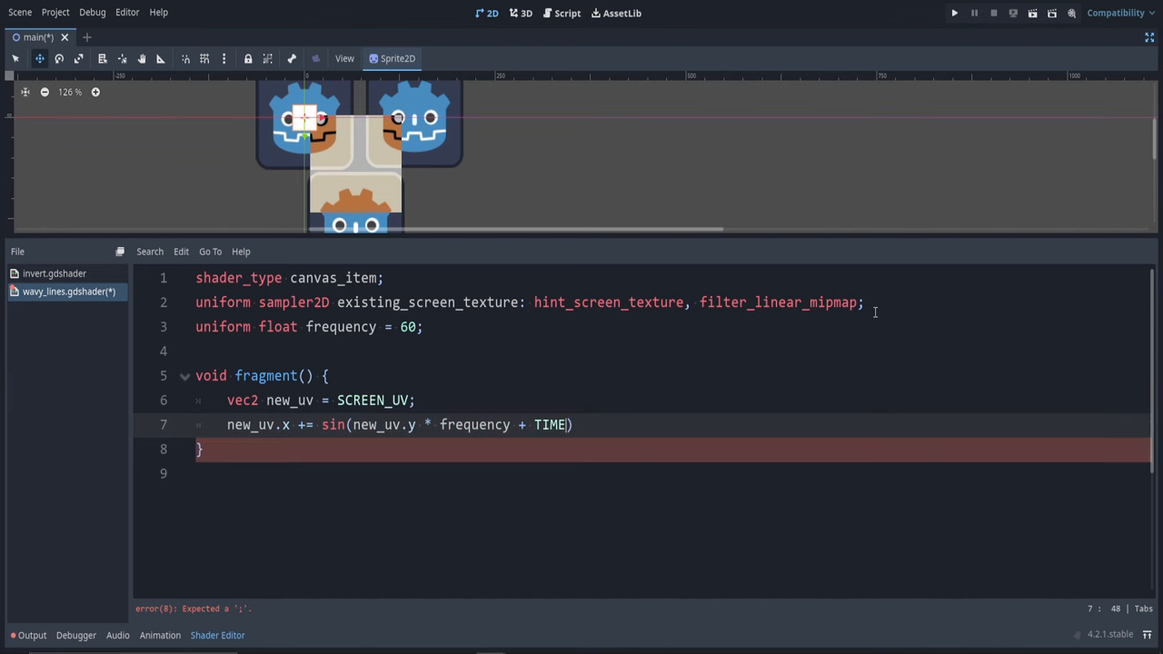
pyautogui.write('*')
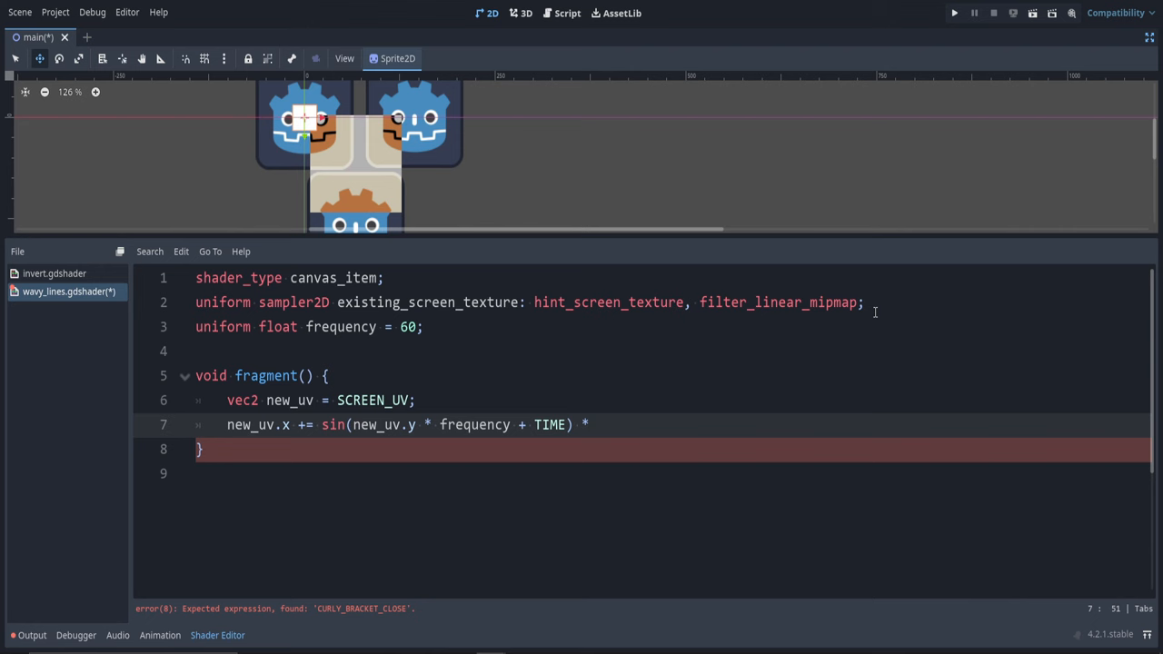
pyautogui.write('0.005;')
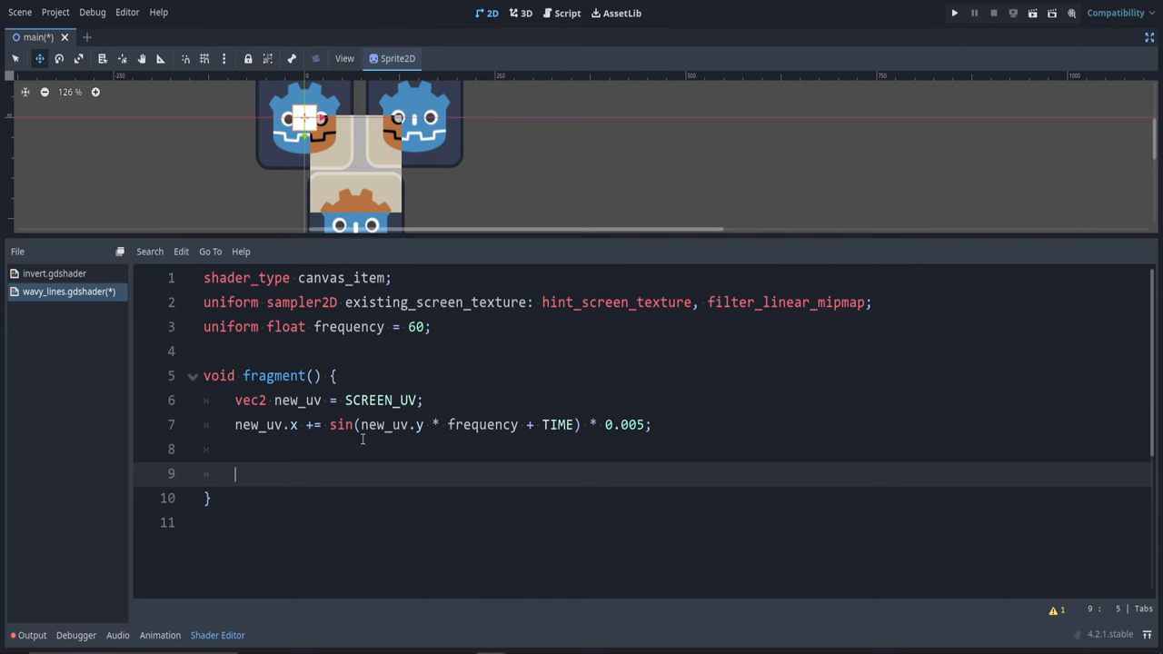
# Step: Add 'vec3 new_colors = textureLod(existing_screen_texture, new_uv, 0.0).rgb;' in fragment()
pyautogui.write('ve')
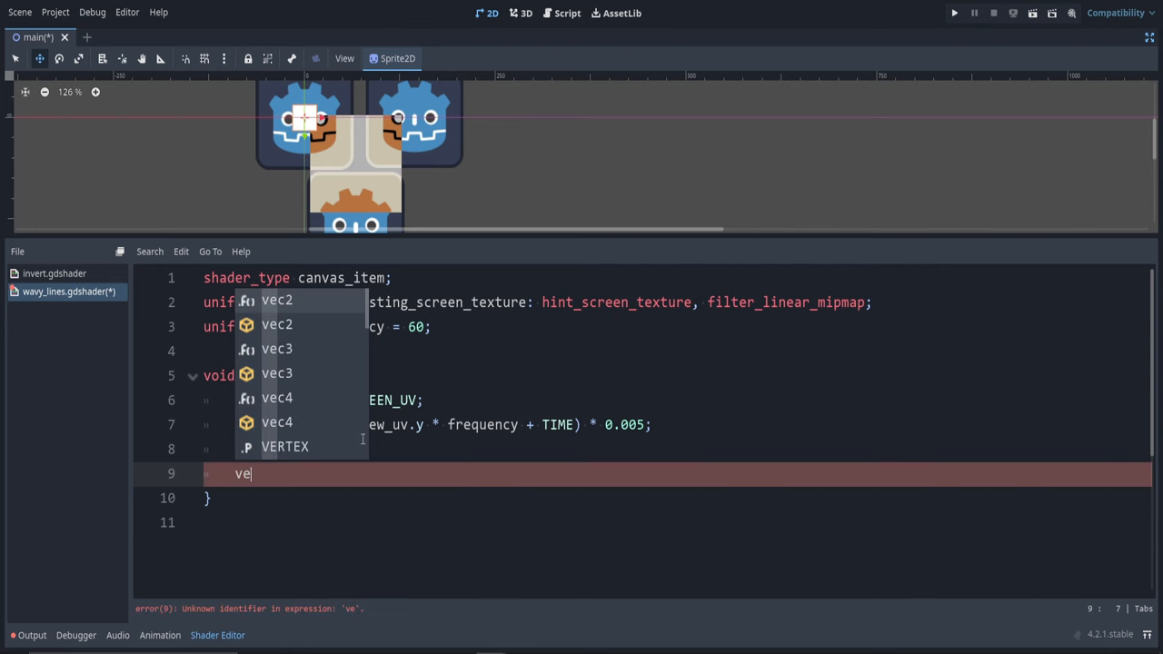
pyautogui.write('c3 new_')
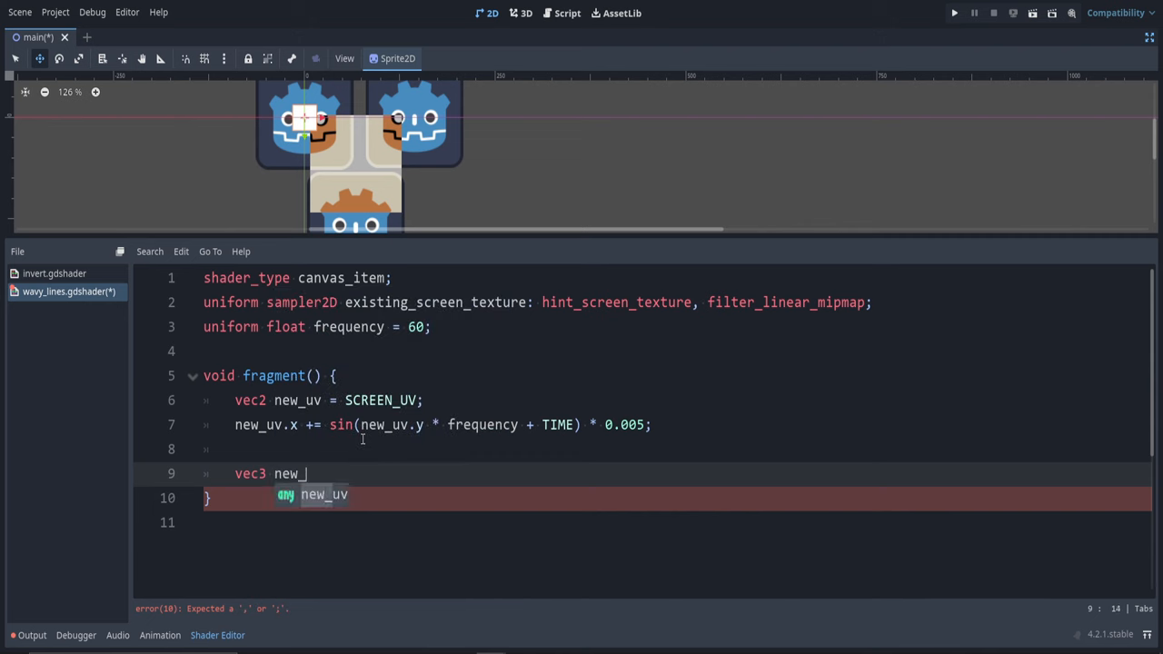
pyautogui.write('colors =')
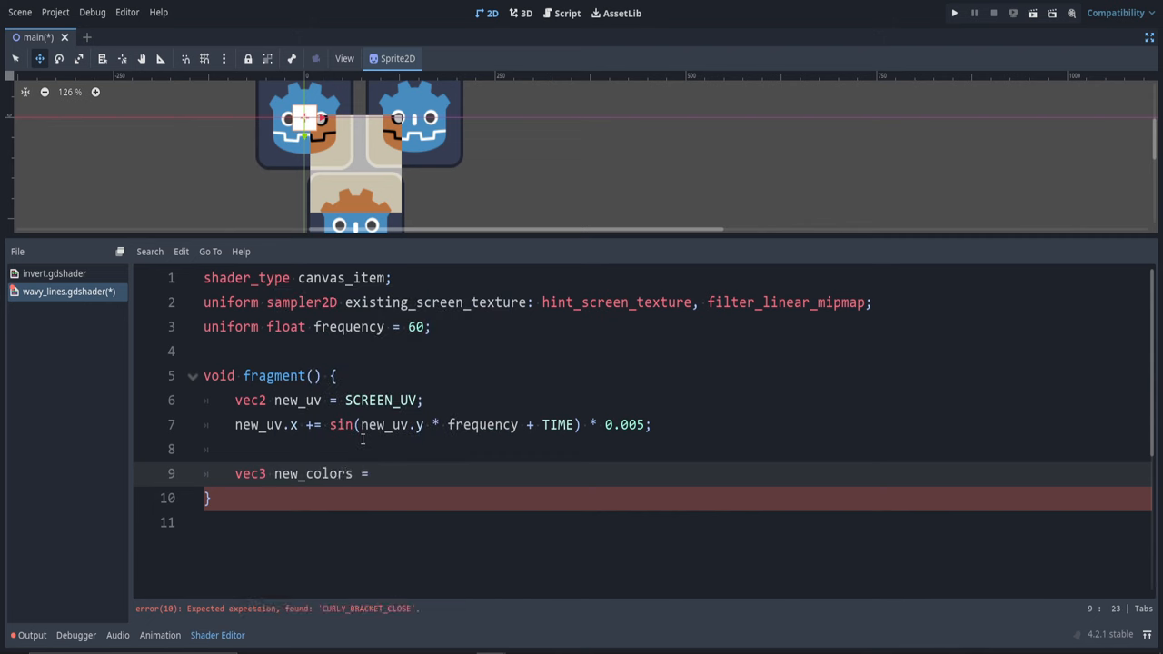
pyautogui.write('te')
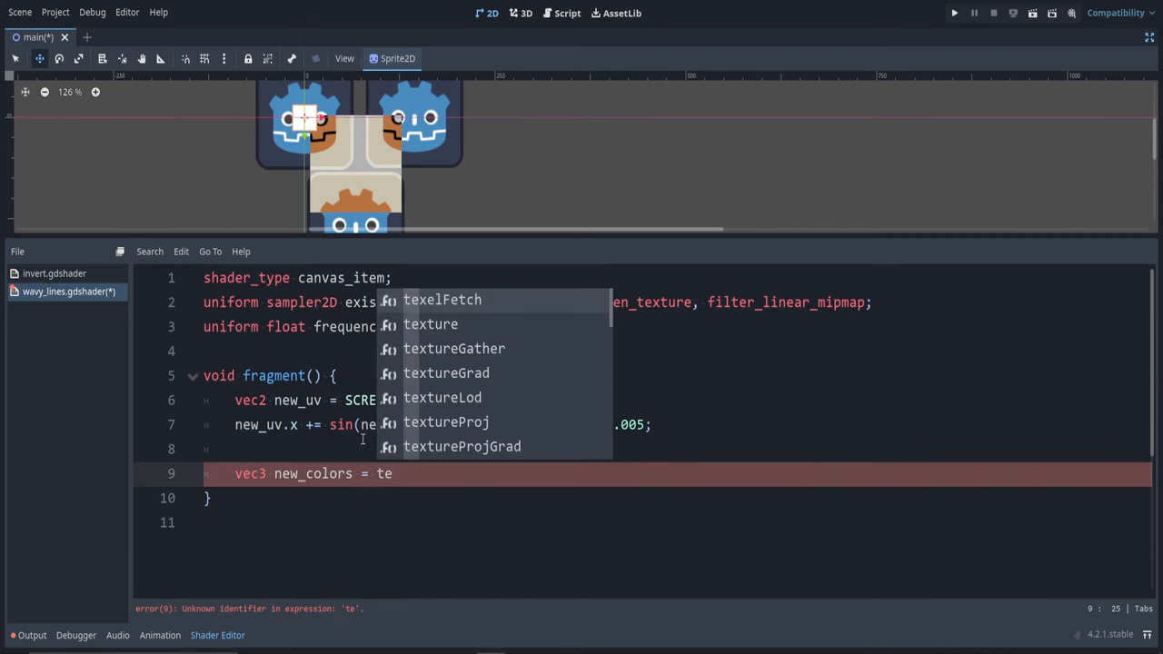
pyautogui.click(444, 396)
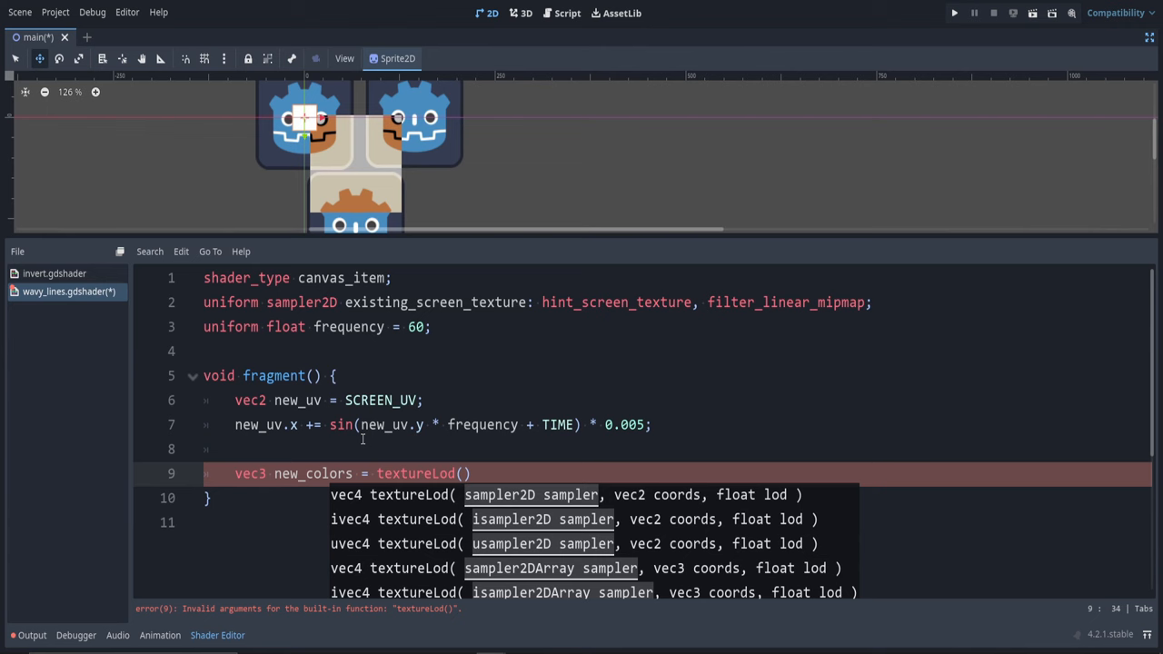
pyautogui.write('existing_screen_texture')
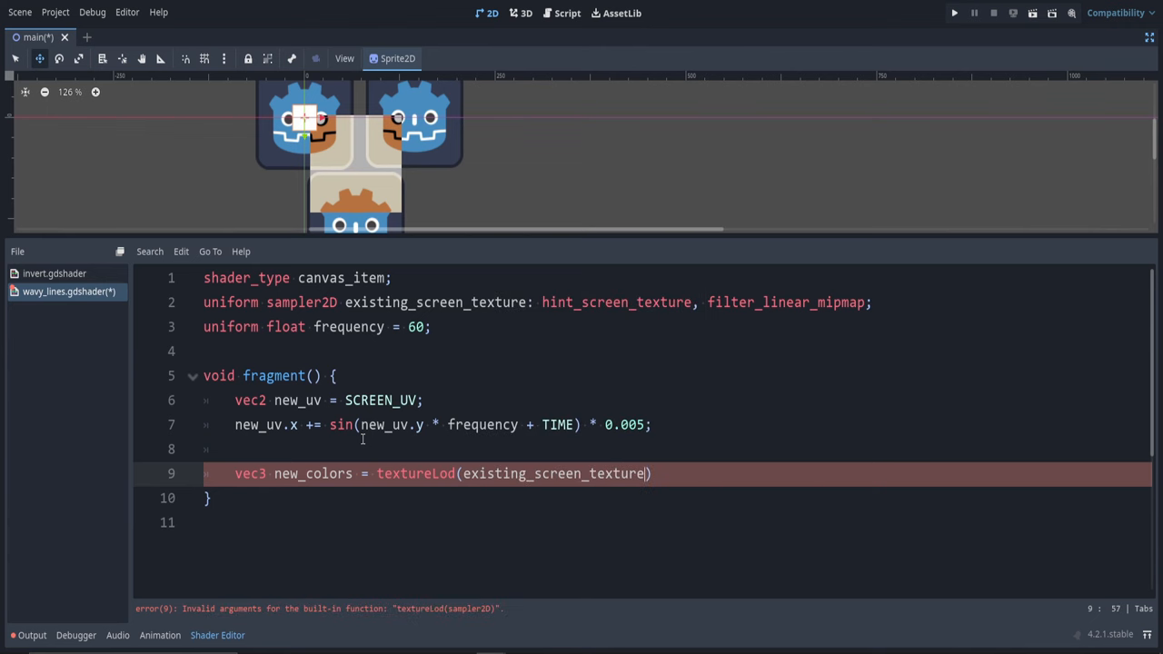
pyautogui.write(', new_uv')
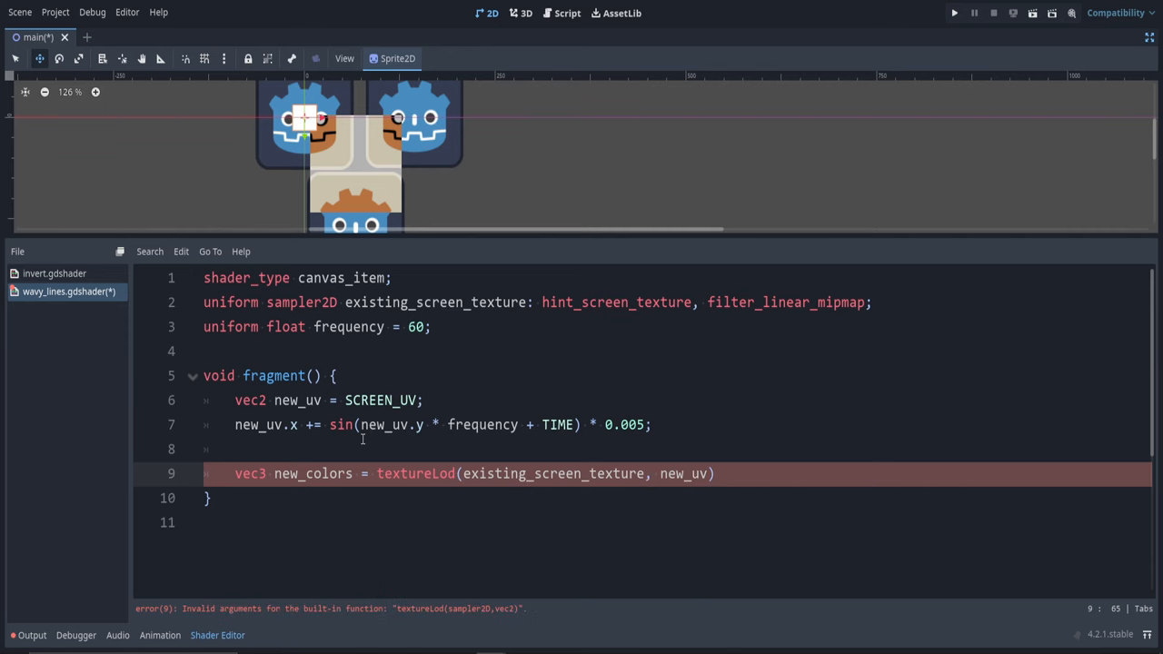
pyautogui.write(', 0')
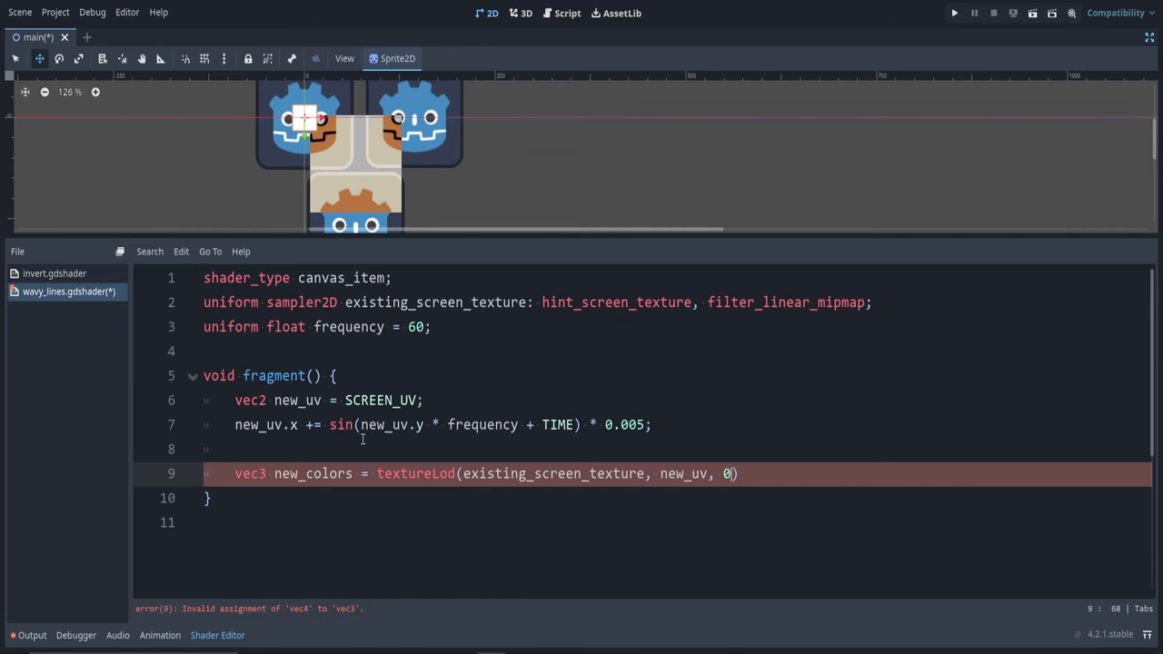
pyautogui.write('.0).rgb')
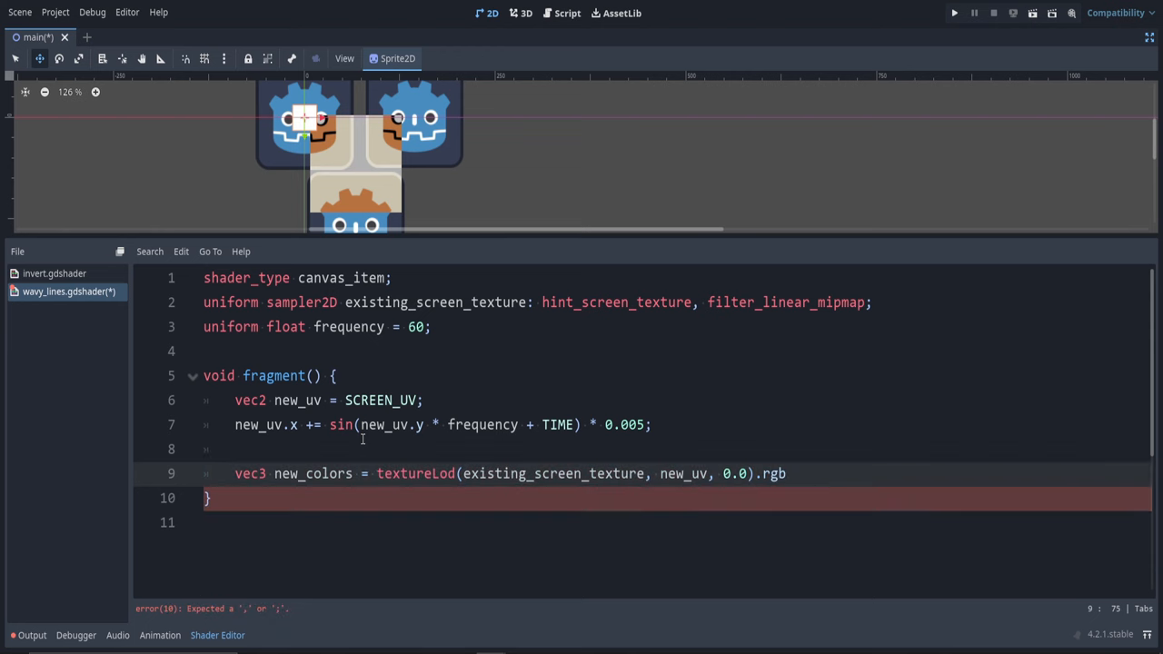
pyautogui.write(';')
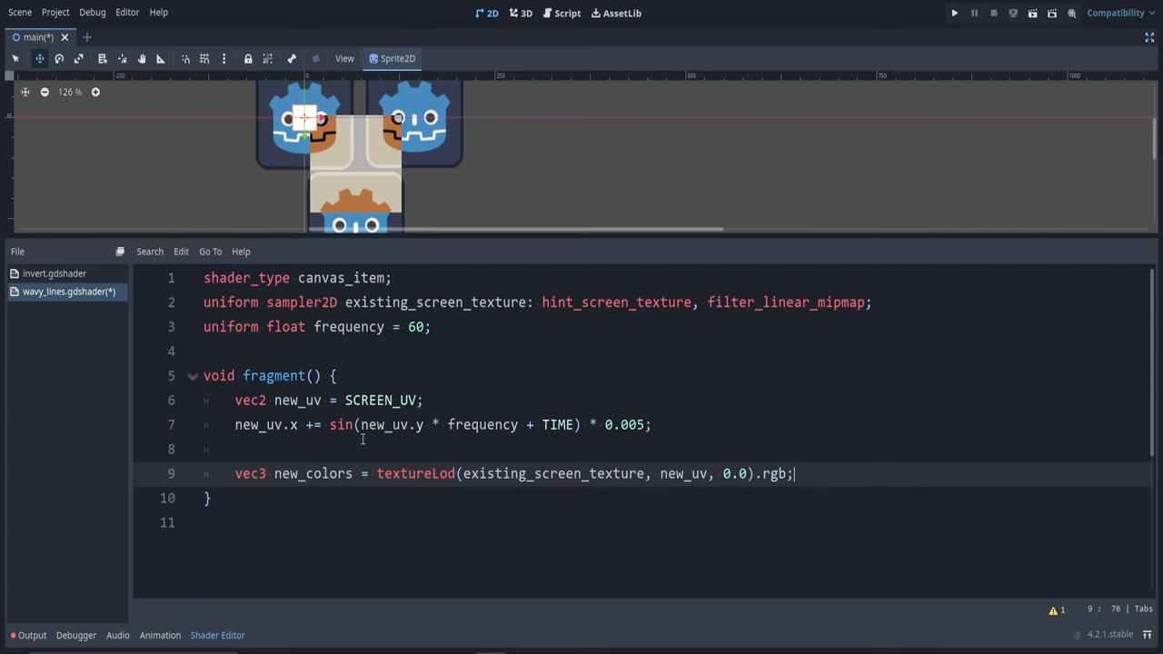
# Step: On the next line assign 'COLOR.rgb = new_colors;'
pyautogui.press('Return')
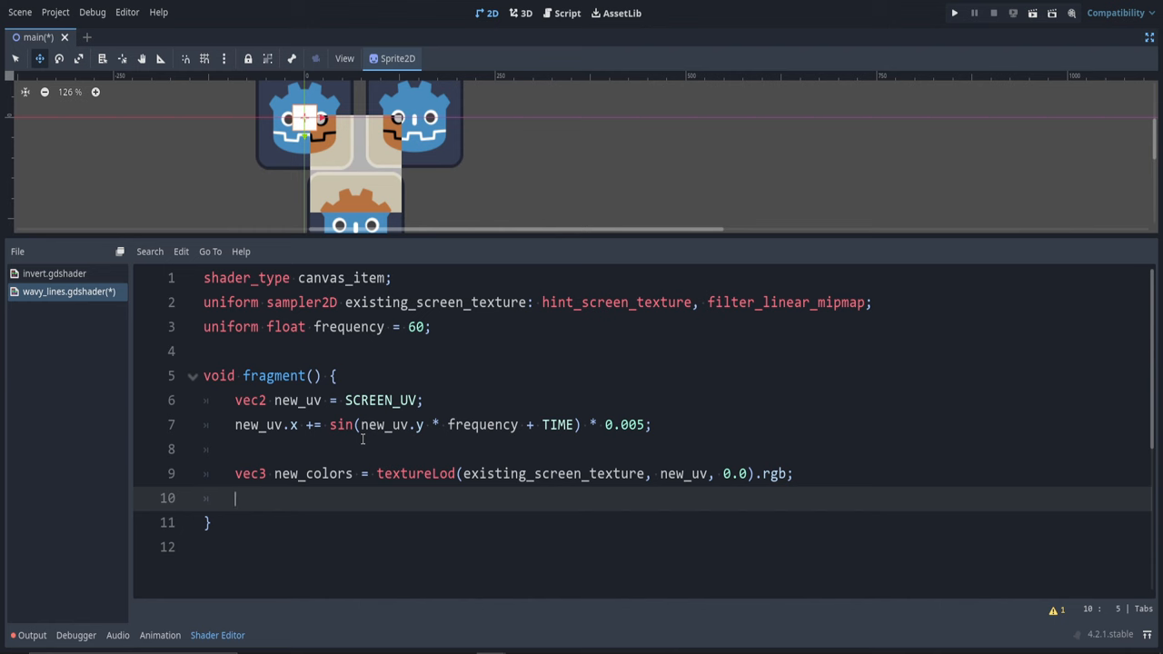
pyautogui.write('COLOR.rgb')
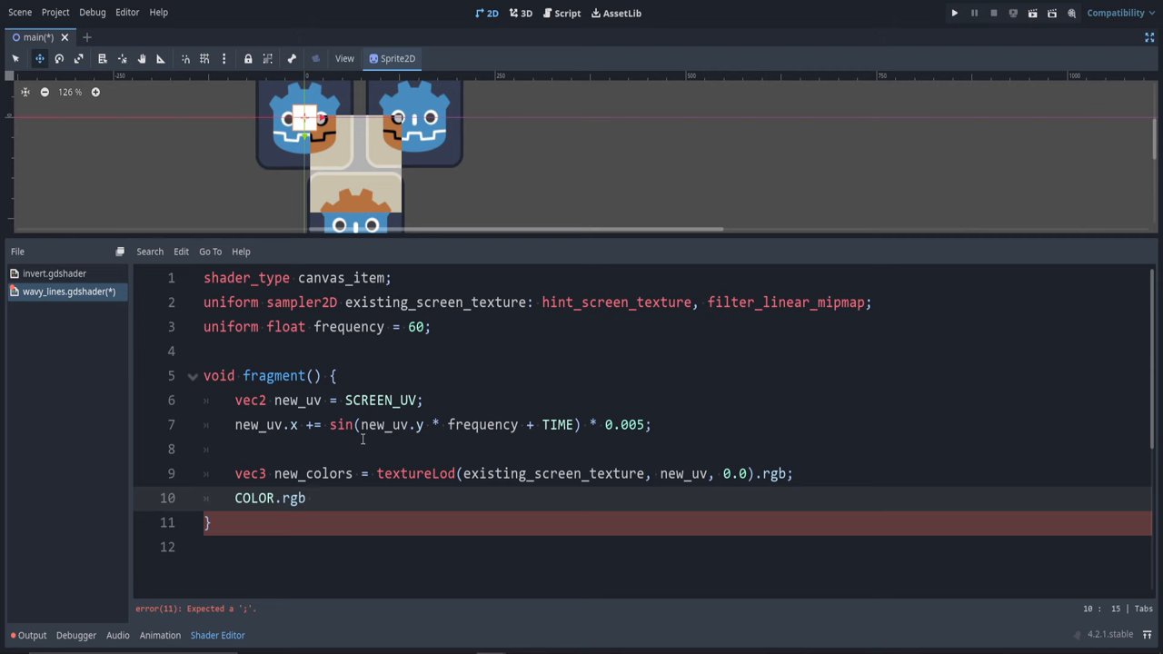
pyautogui.write('= new_colors;')
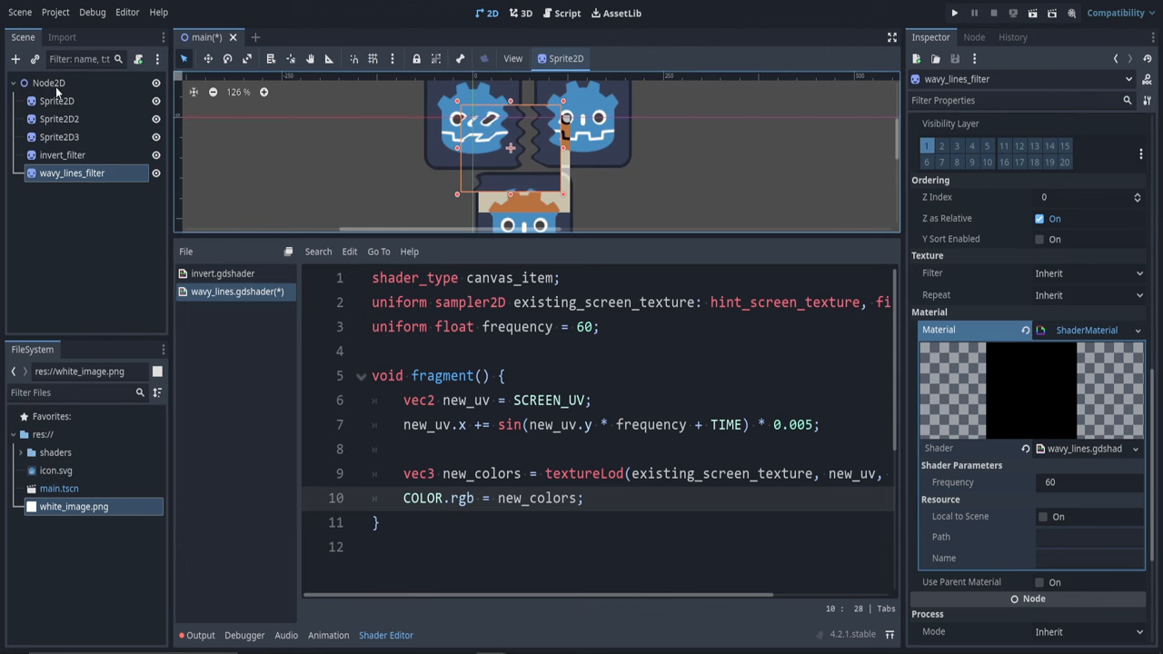
# Step: Add a BackBufferCopy node with wavy_lines_filter under it and check both filter sprites
pyautogui.click(49, 83)
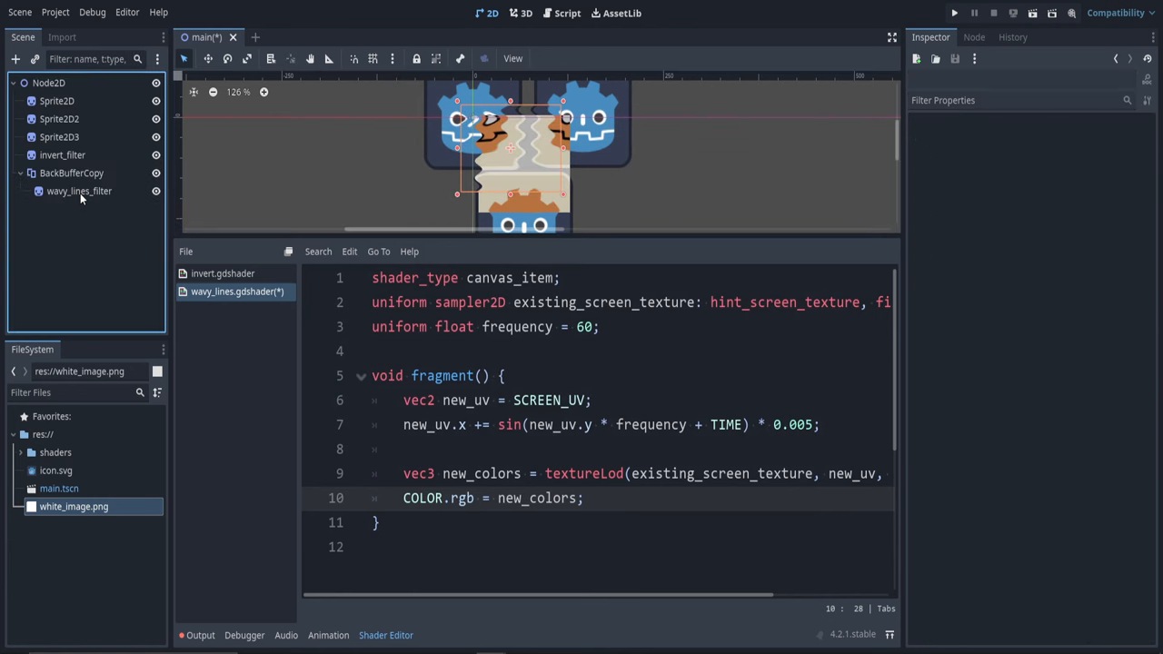
pyautogui.click(62, 154)
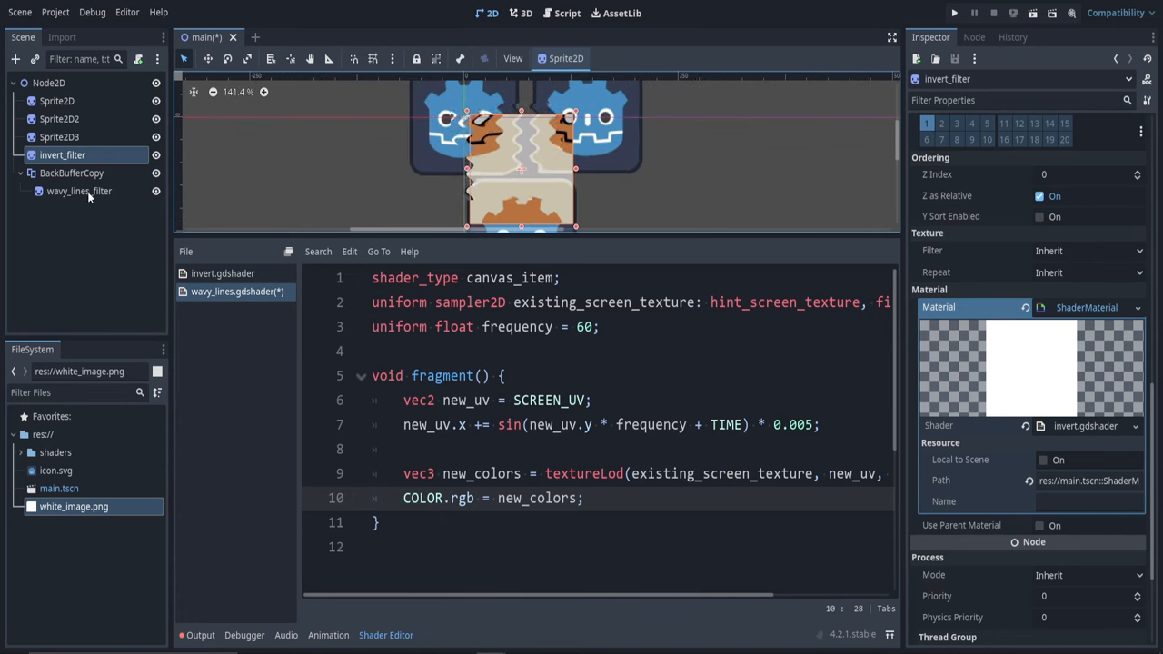
pyautogui.click(80, 191)
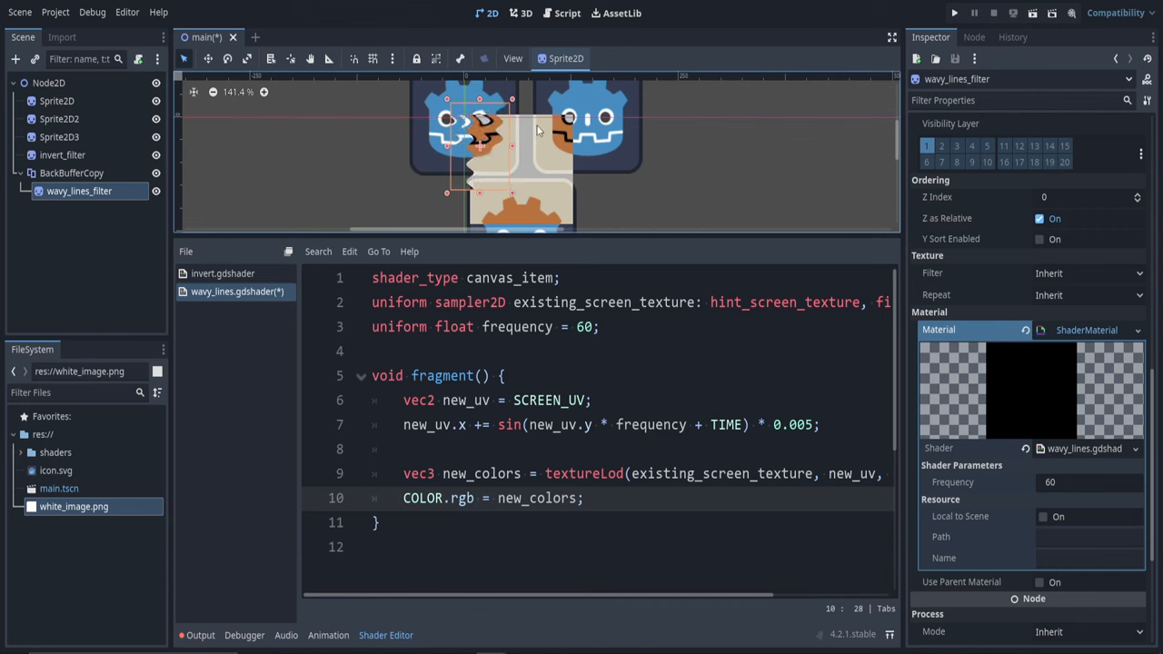
pyautogui.moveTo(512, 149)
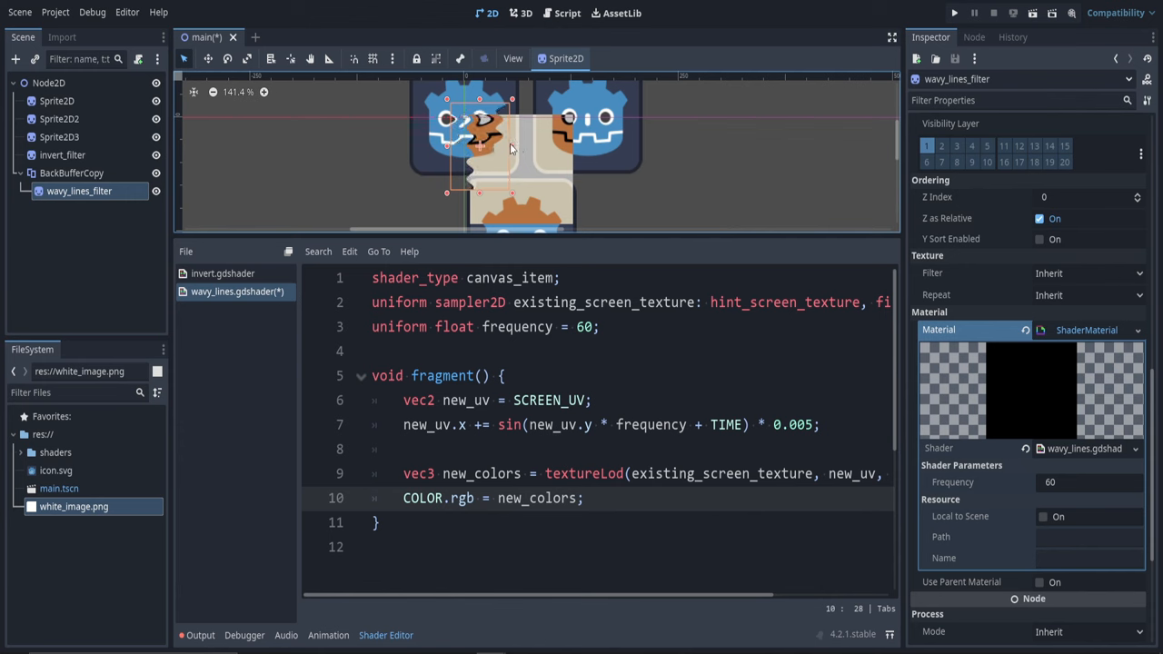
pyautogui.moveTo(389, 152)
pyautogui.write('3')
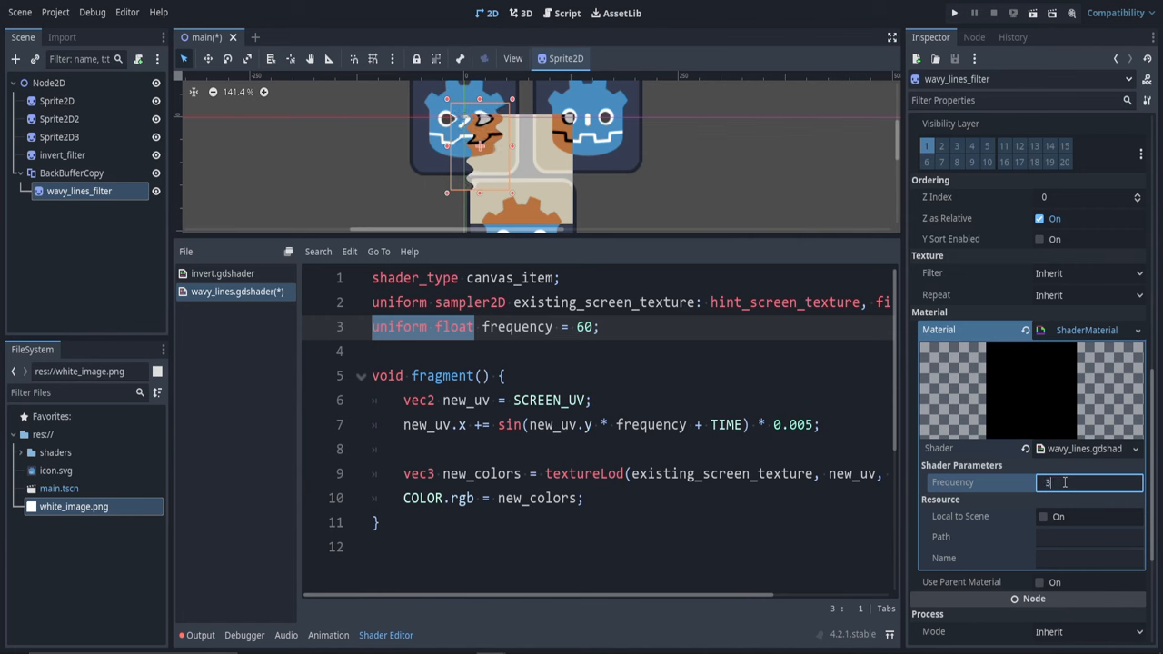
# Step: Try Frequency values 0 and 90 on wavy_lines_filter, settling on 30
pyautogui.write('0')
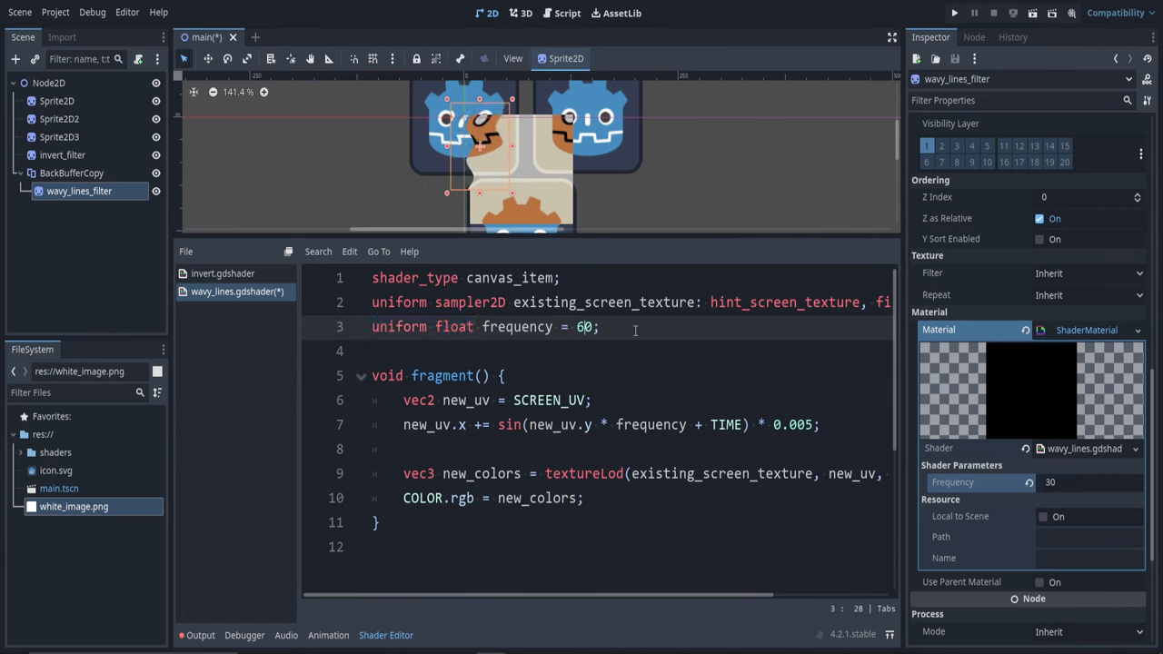
pyautogui.write('90')
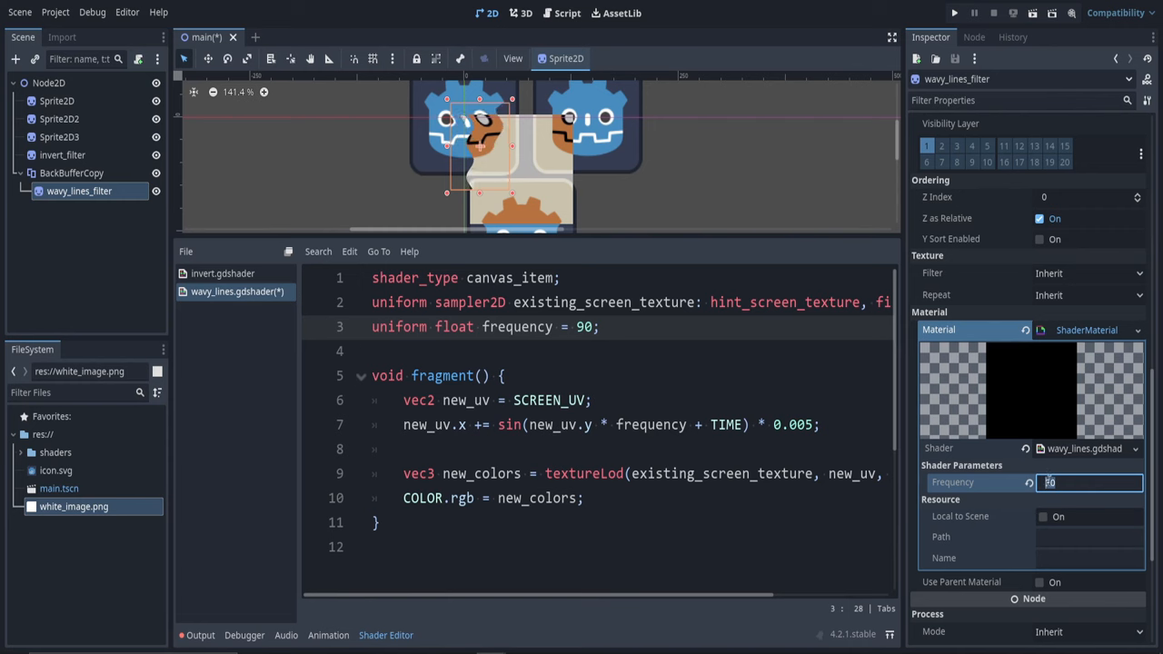
pyautogui.write('30')
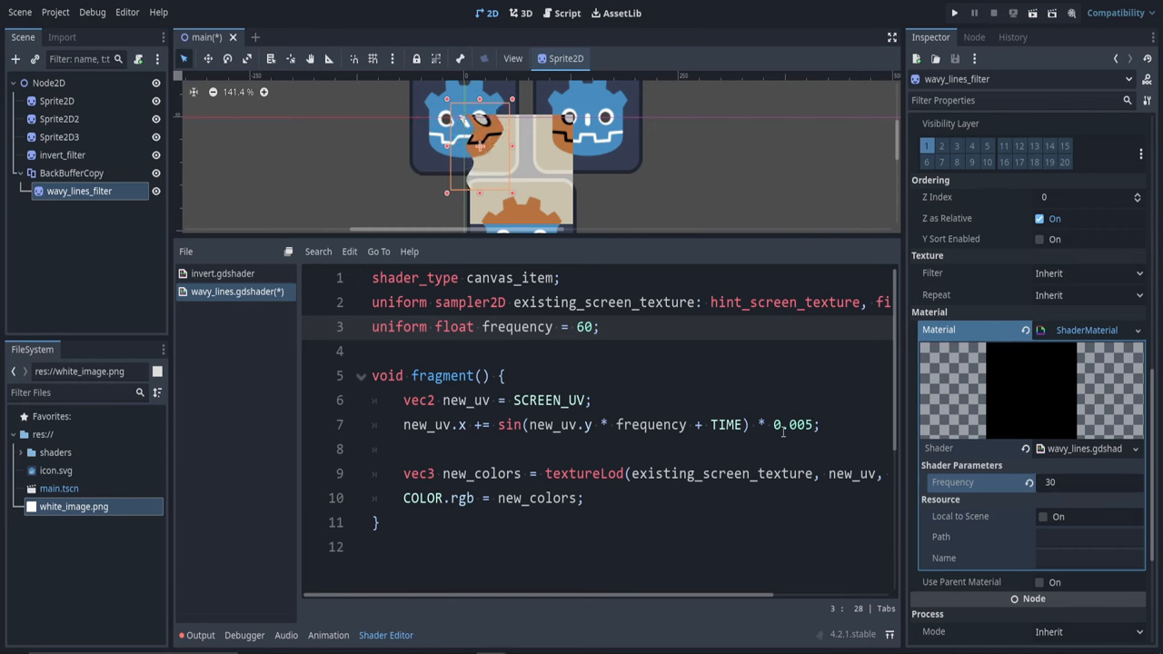
pyautogui.click(816, 425)
pyautogui.write('2')
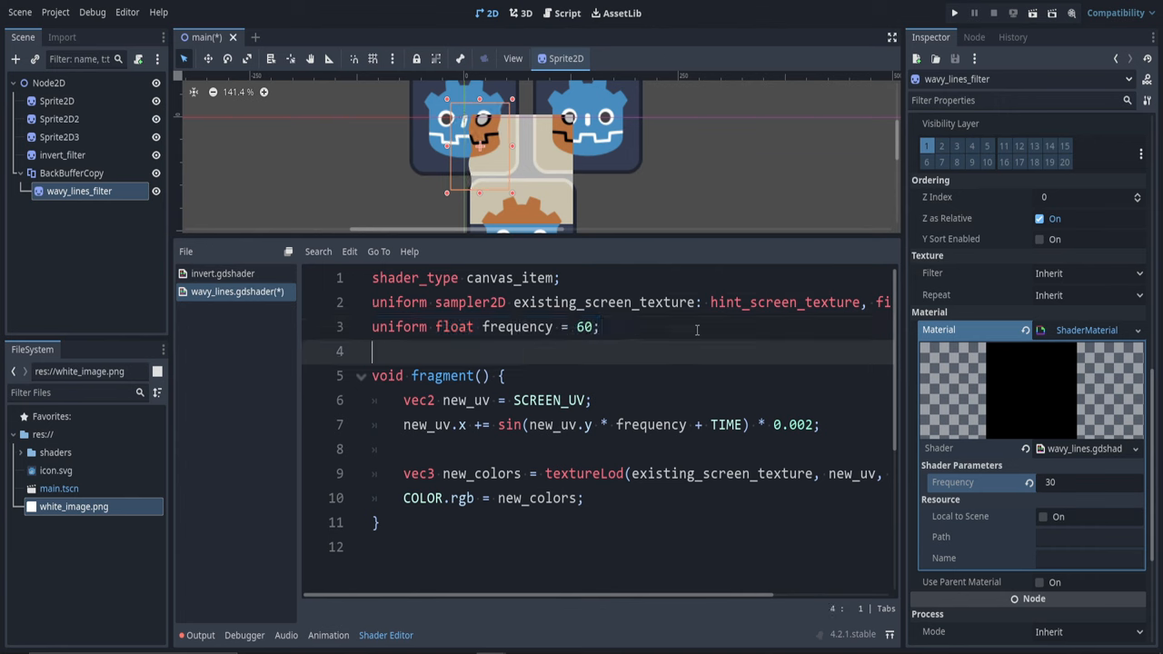
# Step: Add an amplitude uniform replacing 0.005 in the sin line and set Amplitude to 0.009
pyautogui.write('uniform float frequency = 60;')
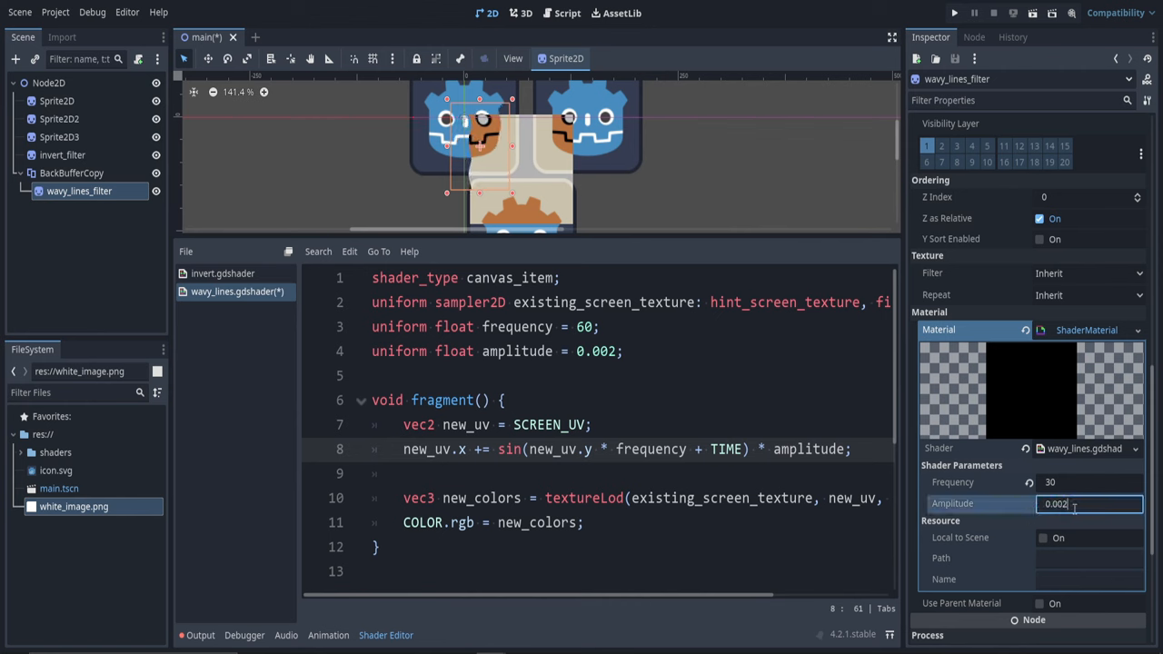
pyautogui.write('0.005')
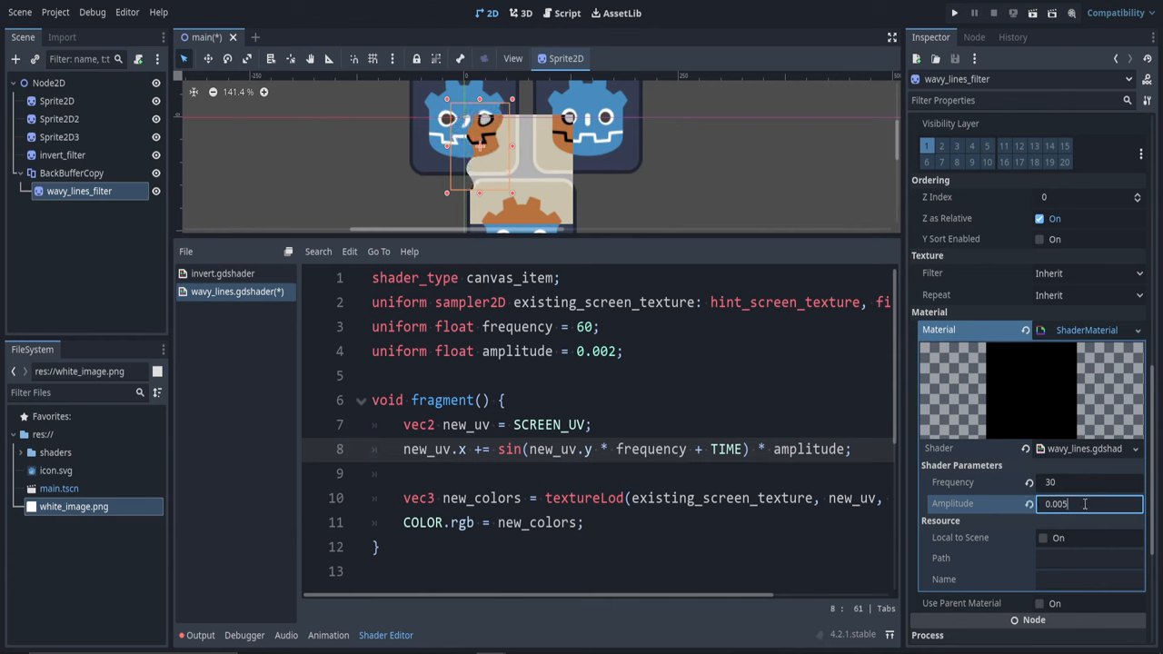
pyautogui.write('0.009')
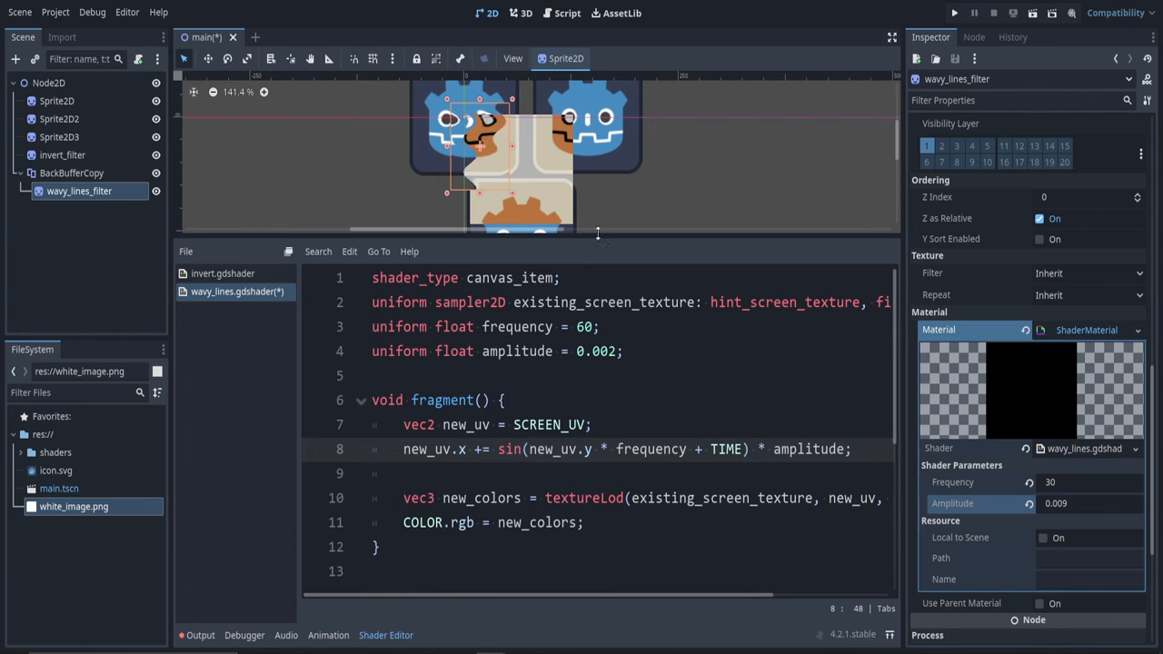